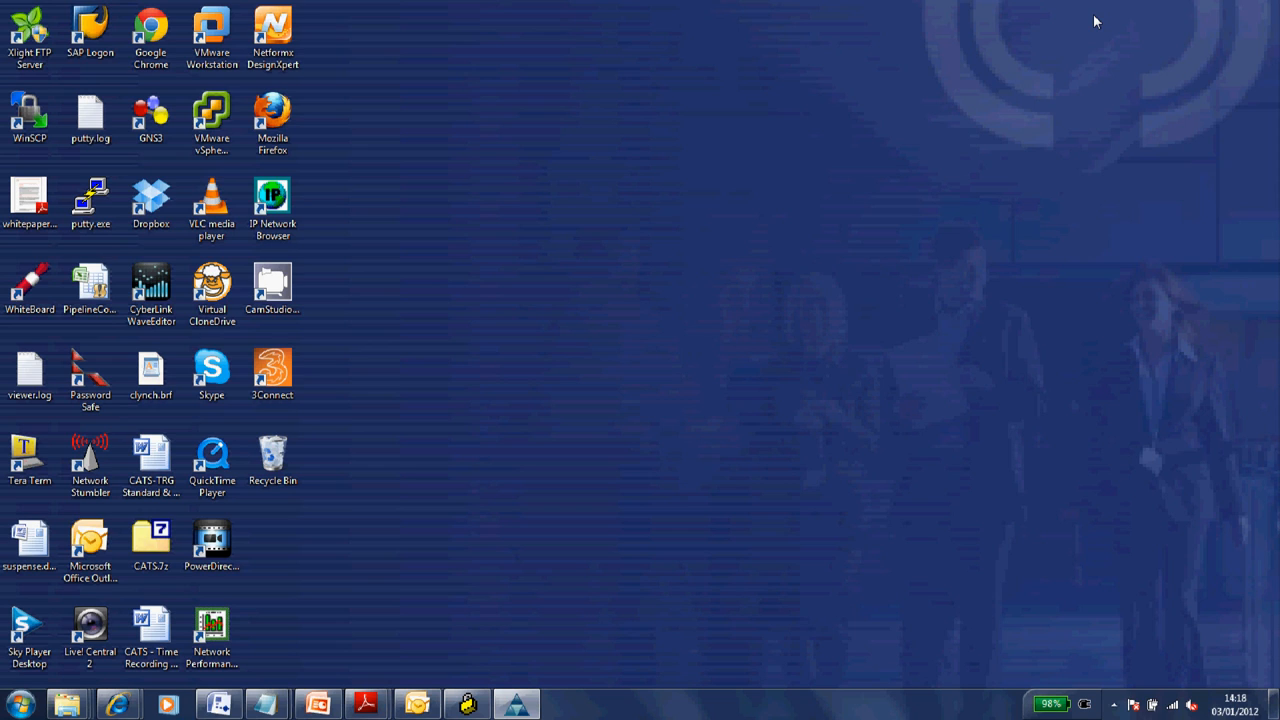
{"action": "mouse_move", "coordinate": [1012, 44]}
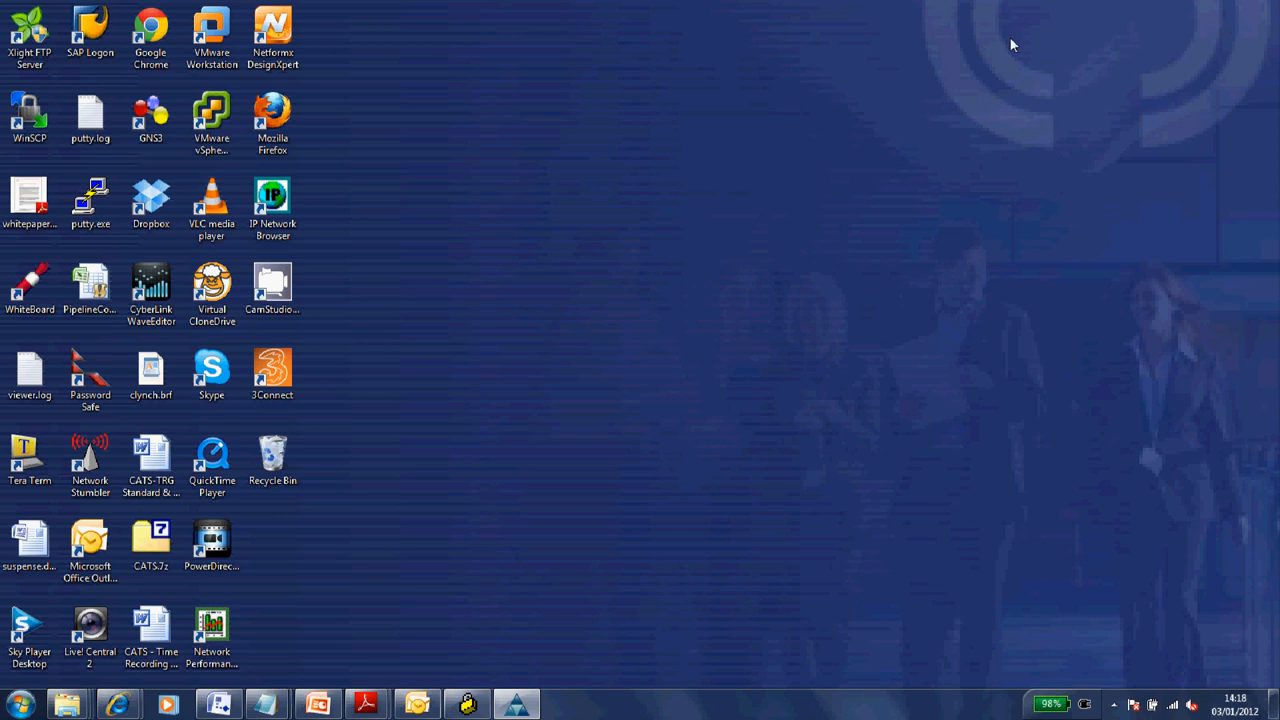
{"action": "mouse_move", "coordinate": [520, 602]}
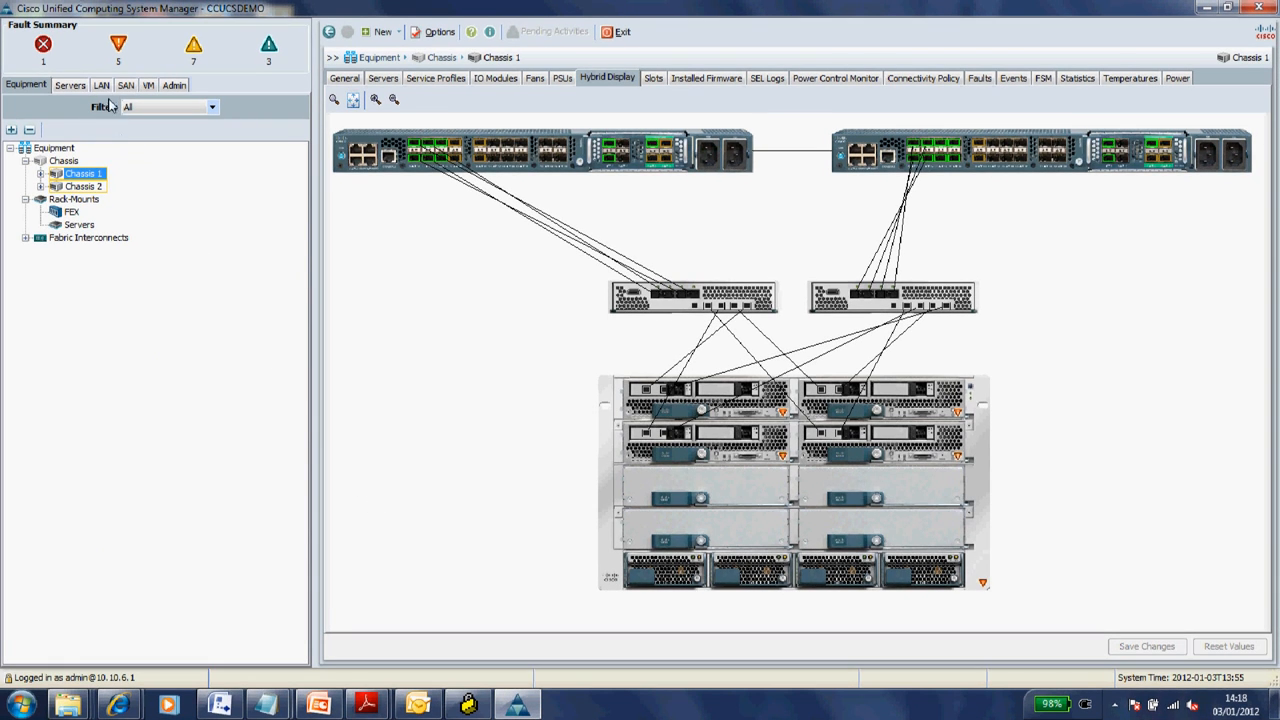
- Switch the navigation pane to the LAN section with its LAN cloud, policies and pools
{"action": "left_click", "coordinate": [100, 84]}
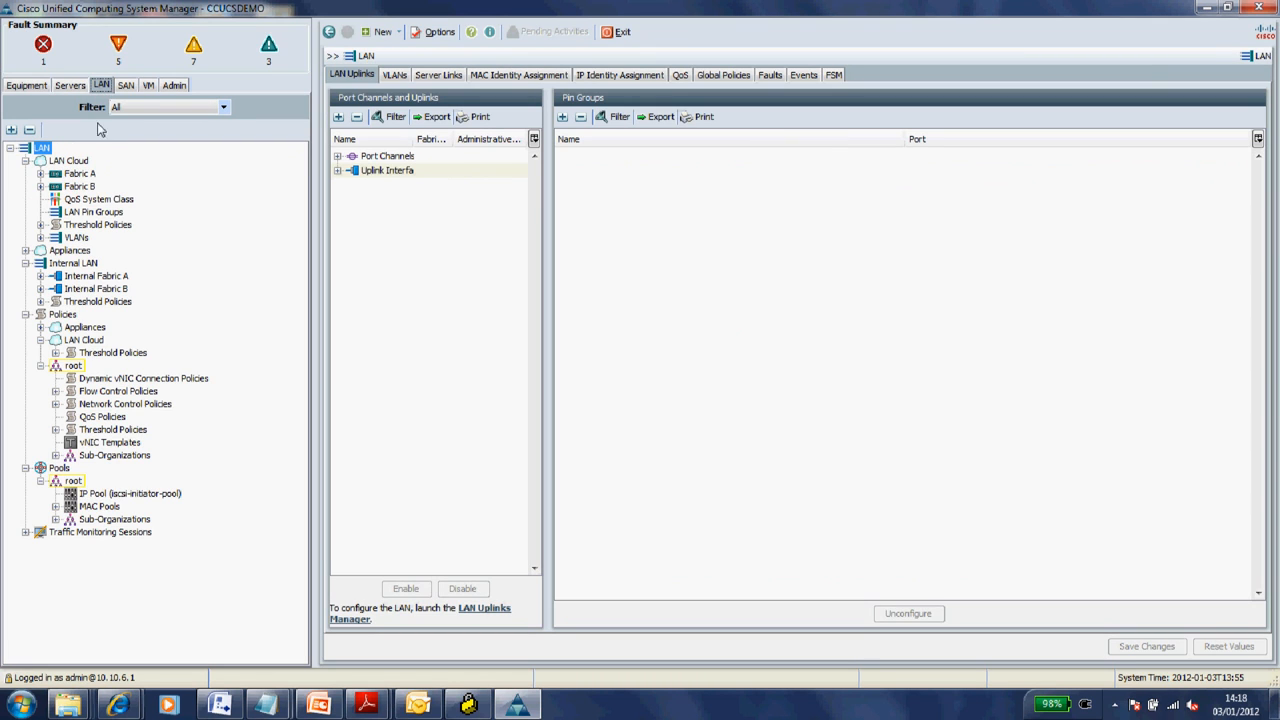
{"action": "mouse_move", "coordinate": [92, 312]}
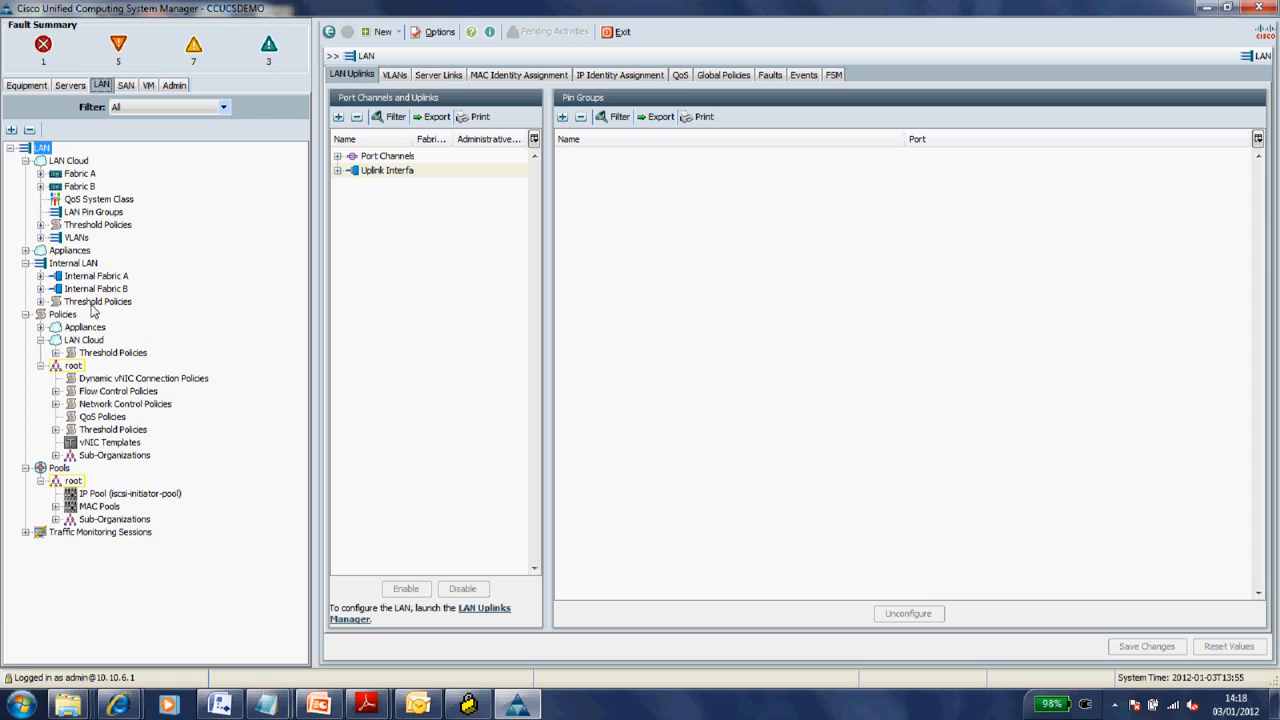
- Create dynamic vNIC policy VM-FEX: 53 vNICs, VMWarePassThru adapter policy, description 'VM-FEX Policy'
{"action": "left_click", "coordinate": [144, 378]}
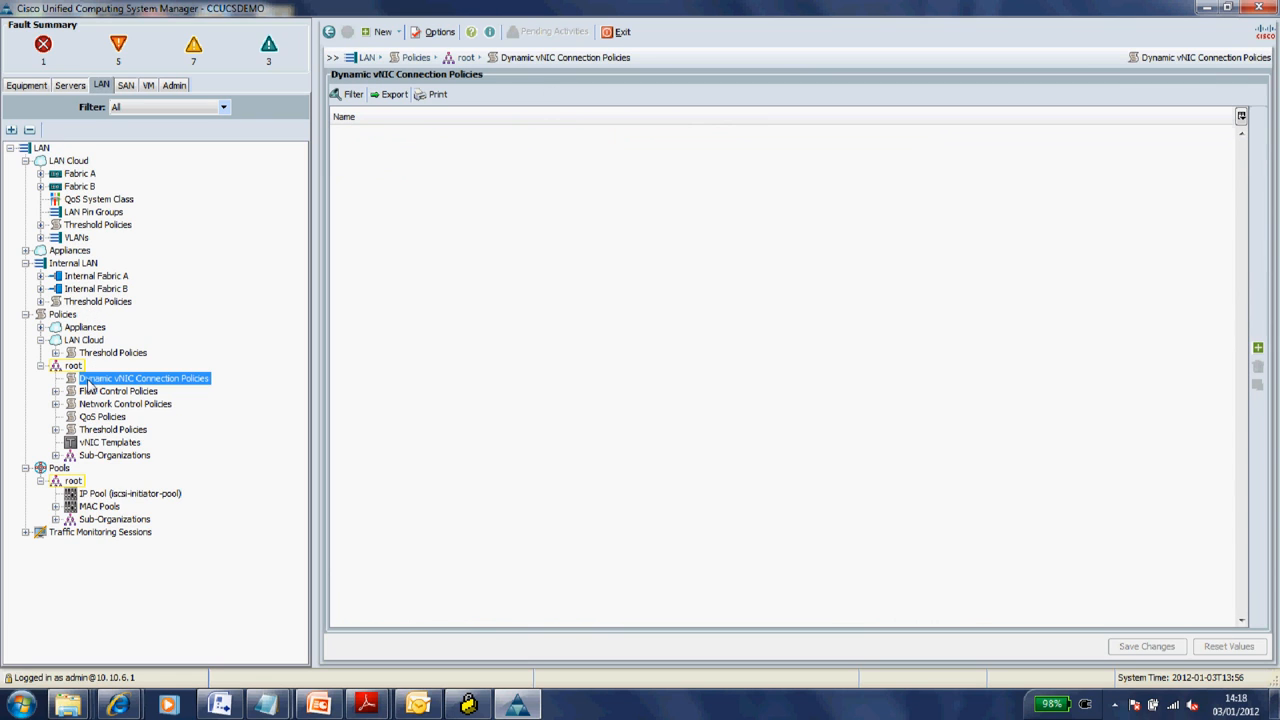
{"action": "right_click", "coordinate": [144, 378]}
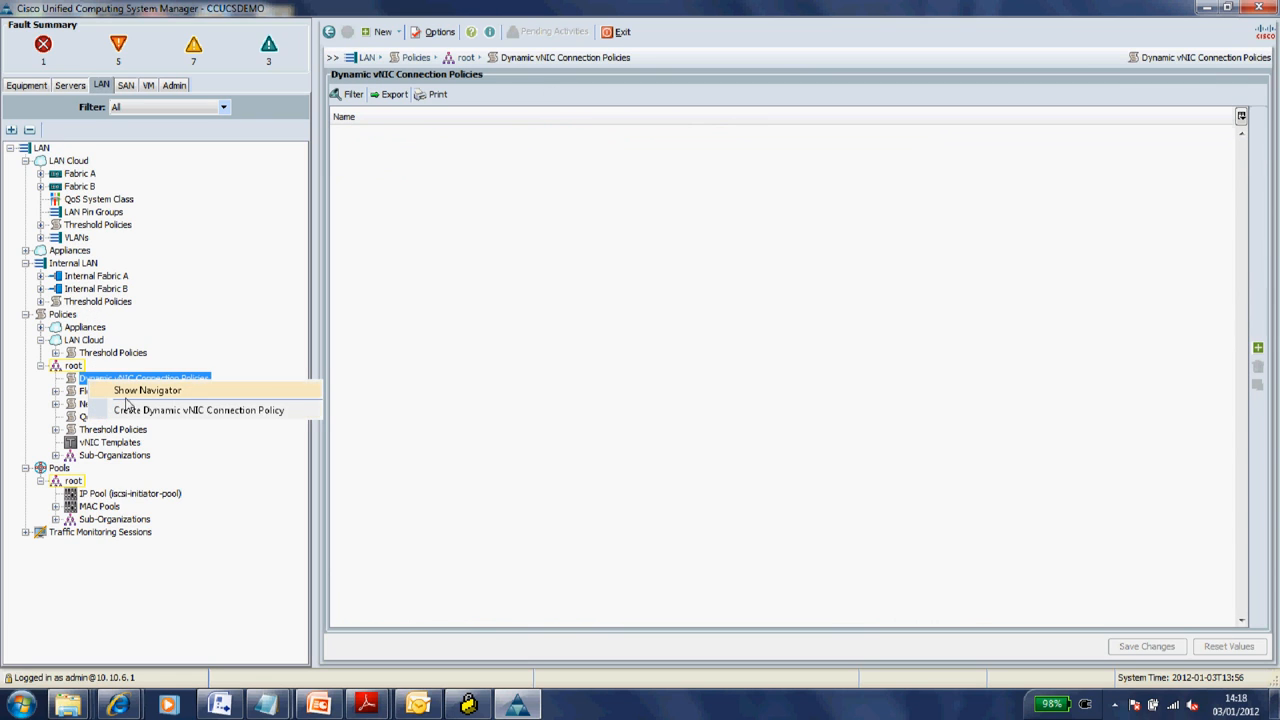
{"action": "left_click", "coordinate": [198, 410]}
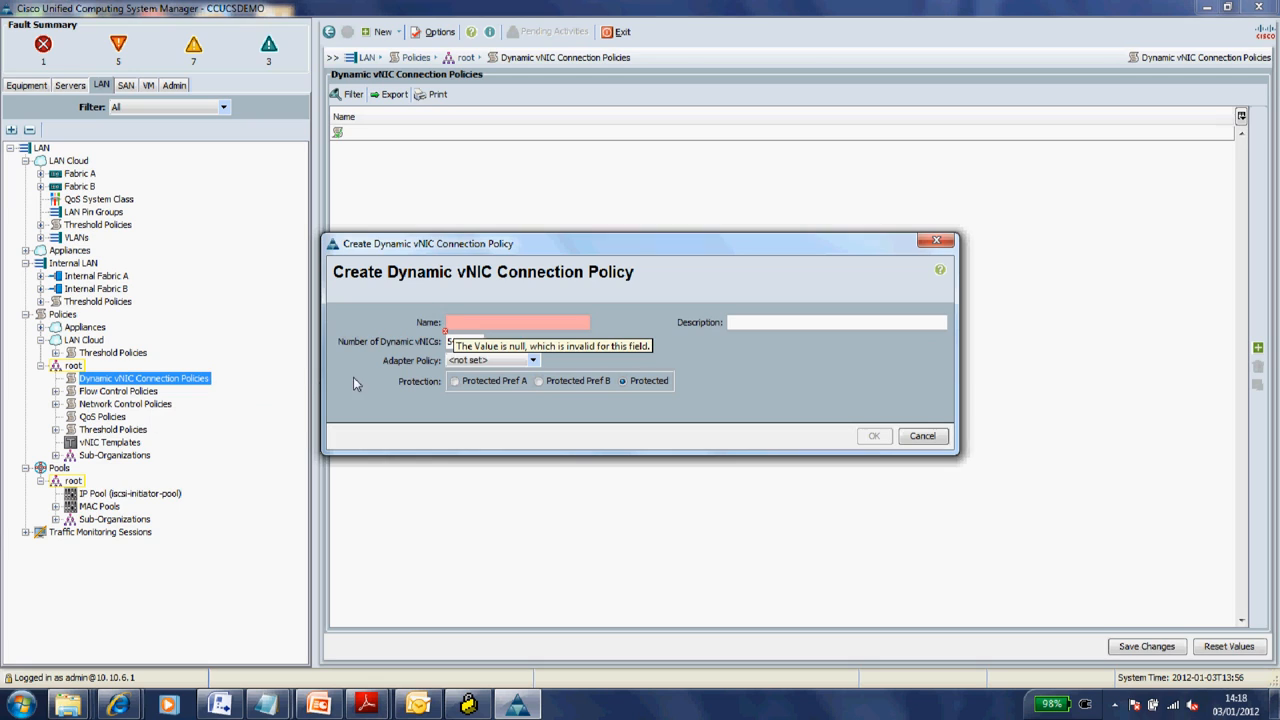
{"action": "type", "text": "VM-FEX"}
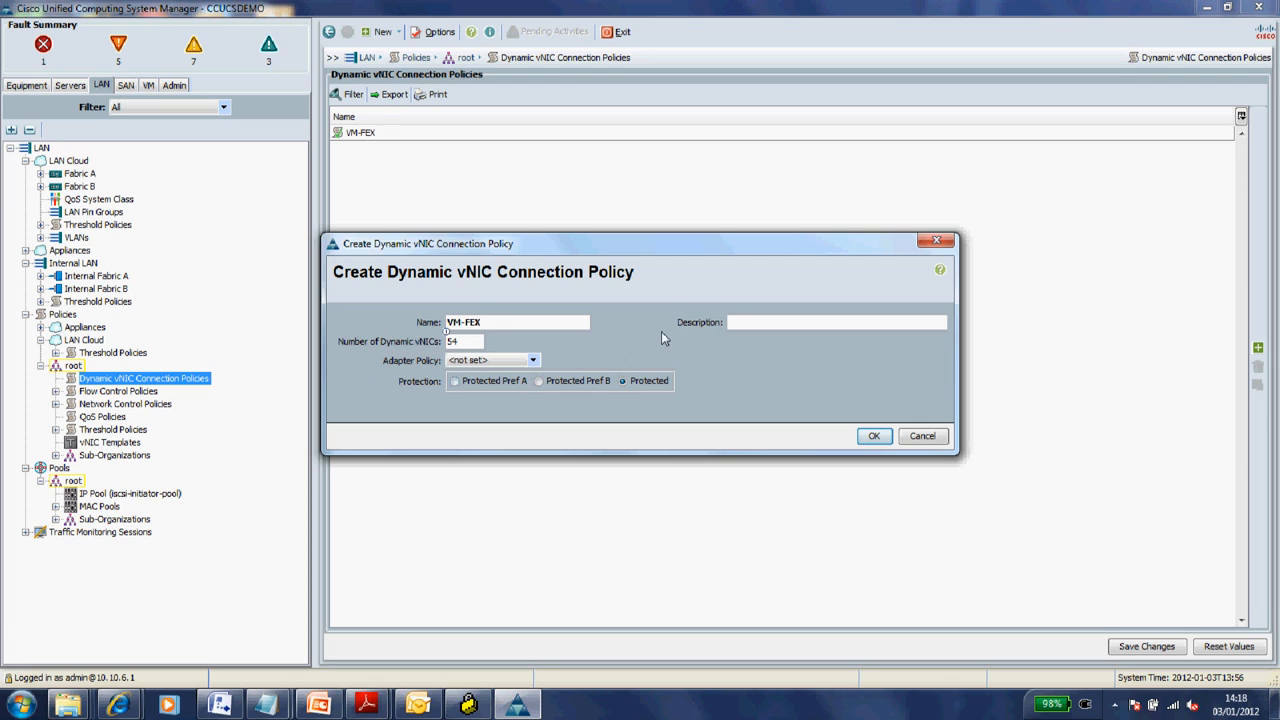
{"action": "triple_click", "coordinate": [464, 340]}
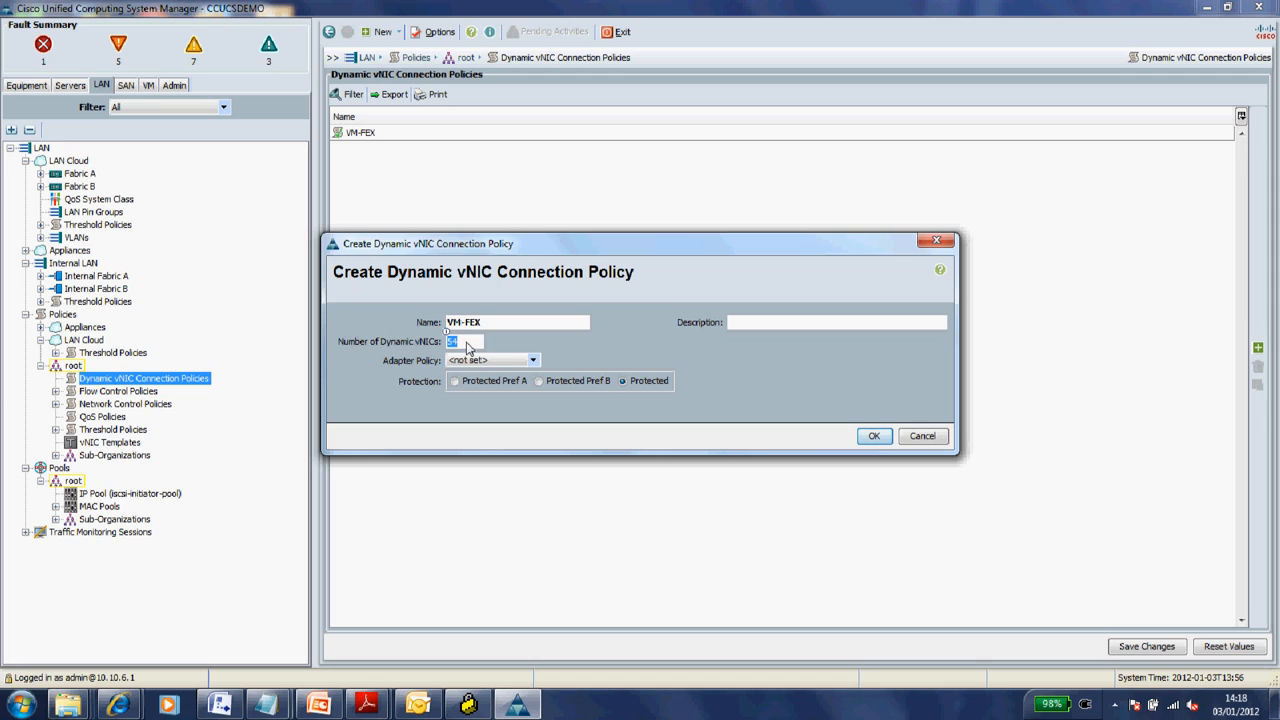
{"action": "type", "text": "53"}
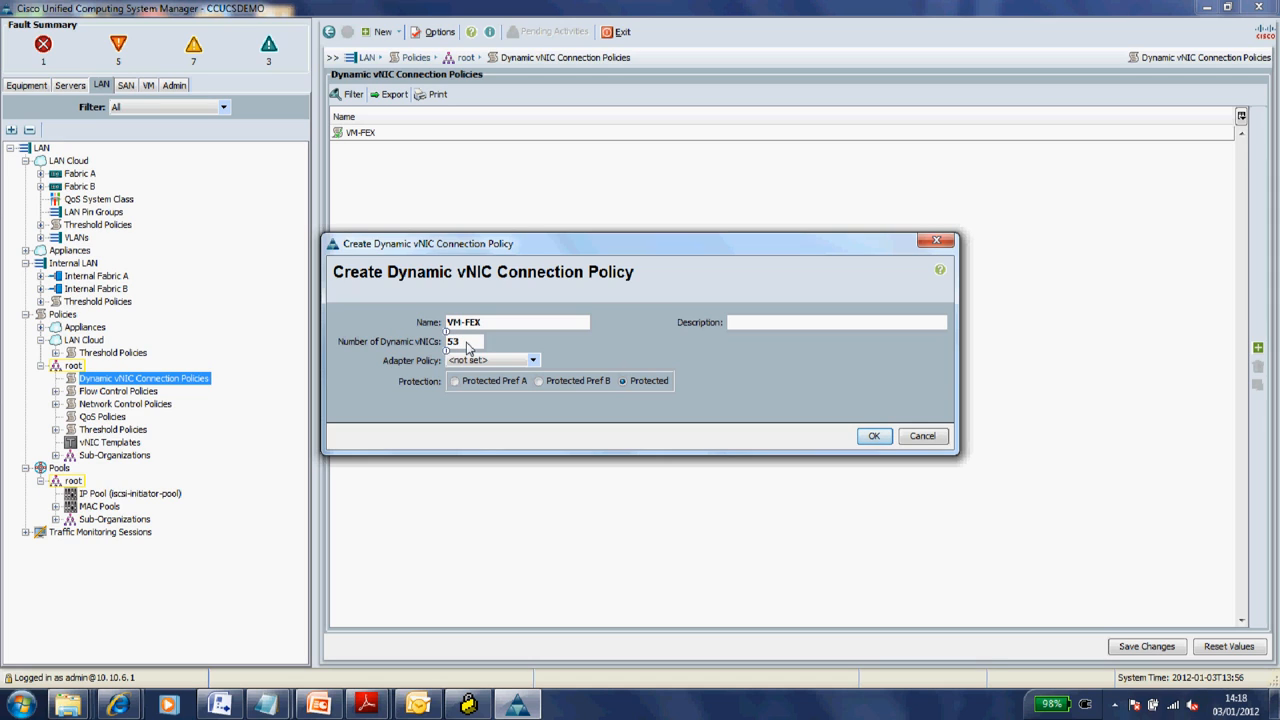
{"action": "mouse_move", "coordinate": [490, 352]}
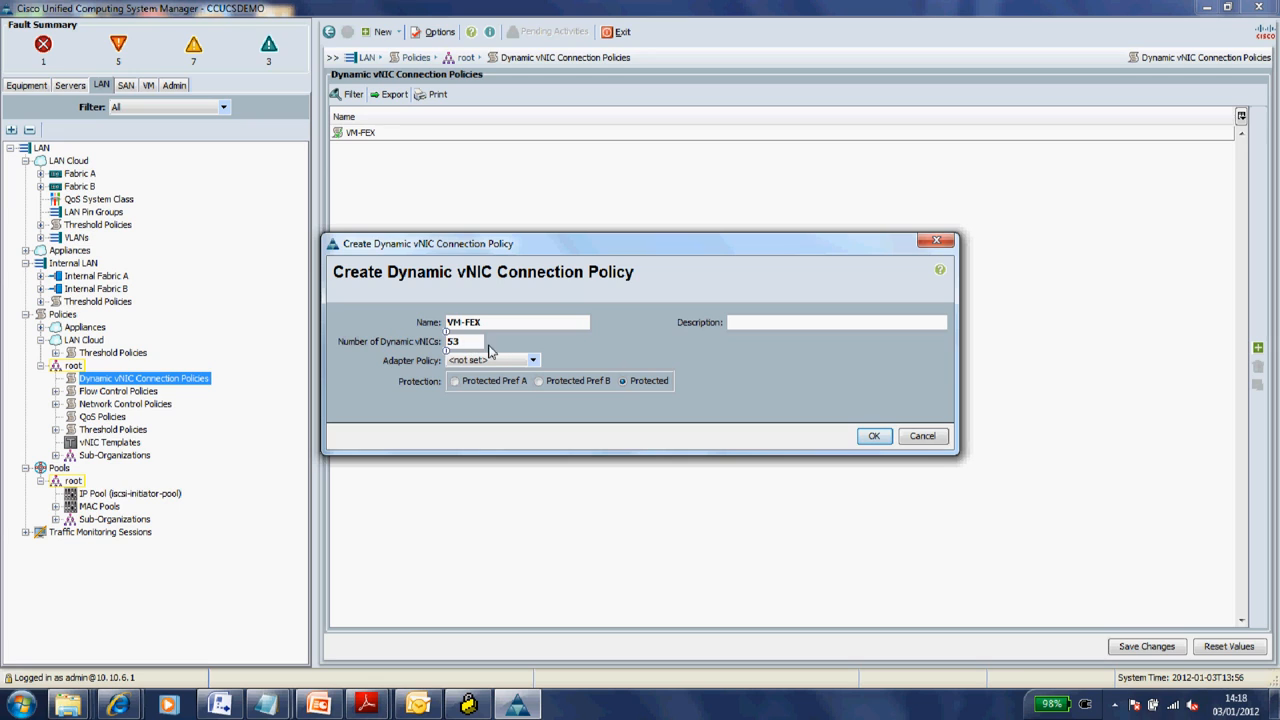
{"action": "left_click", "coordinate": [532, 360]}
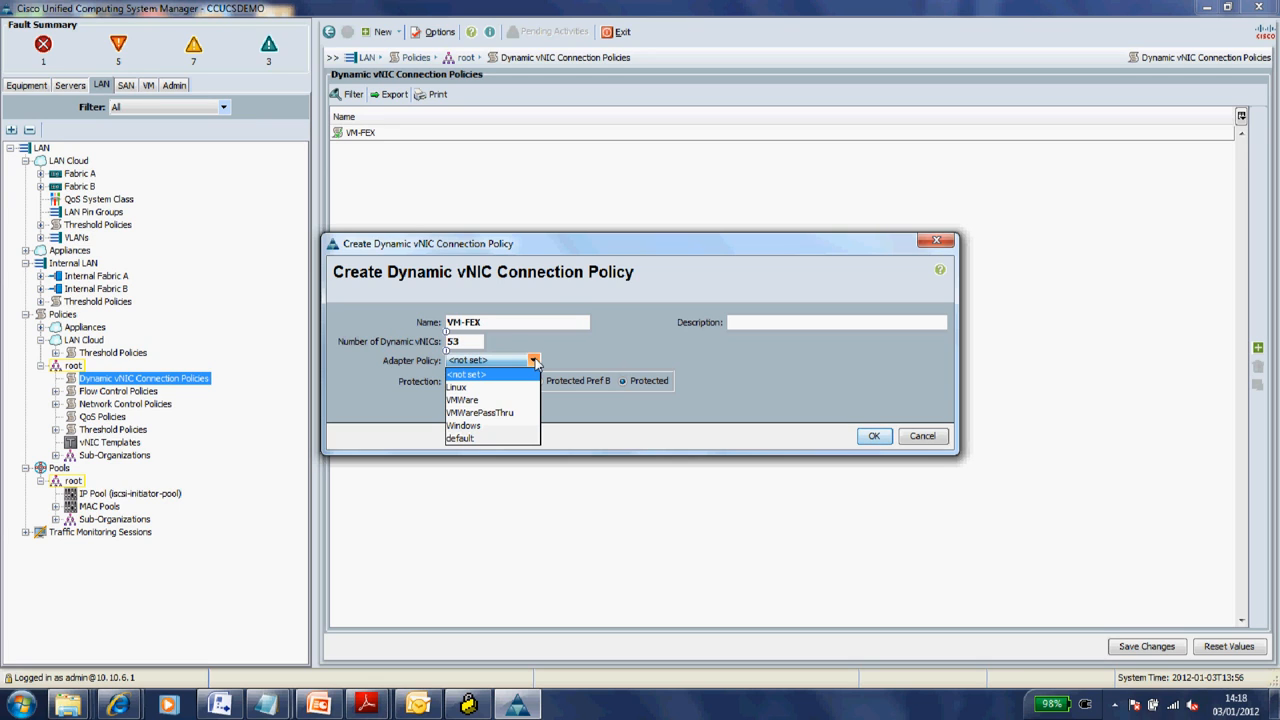
{"action": "left_click", "coordinate": [480, 412]}
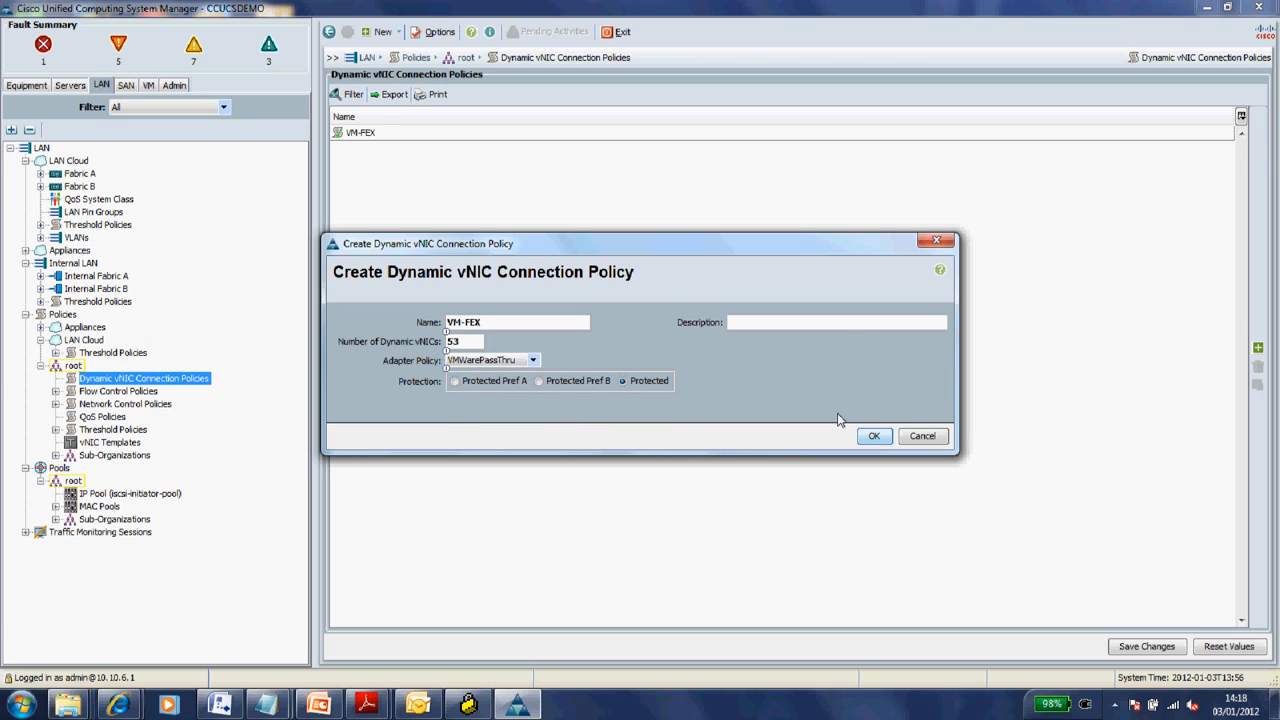
{"action": "mouse_move", "coordinate": [844, 332]}
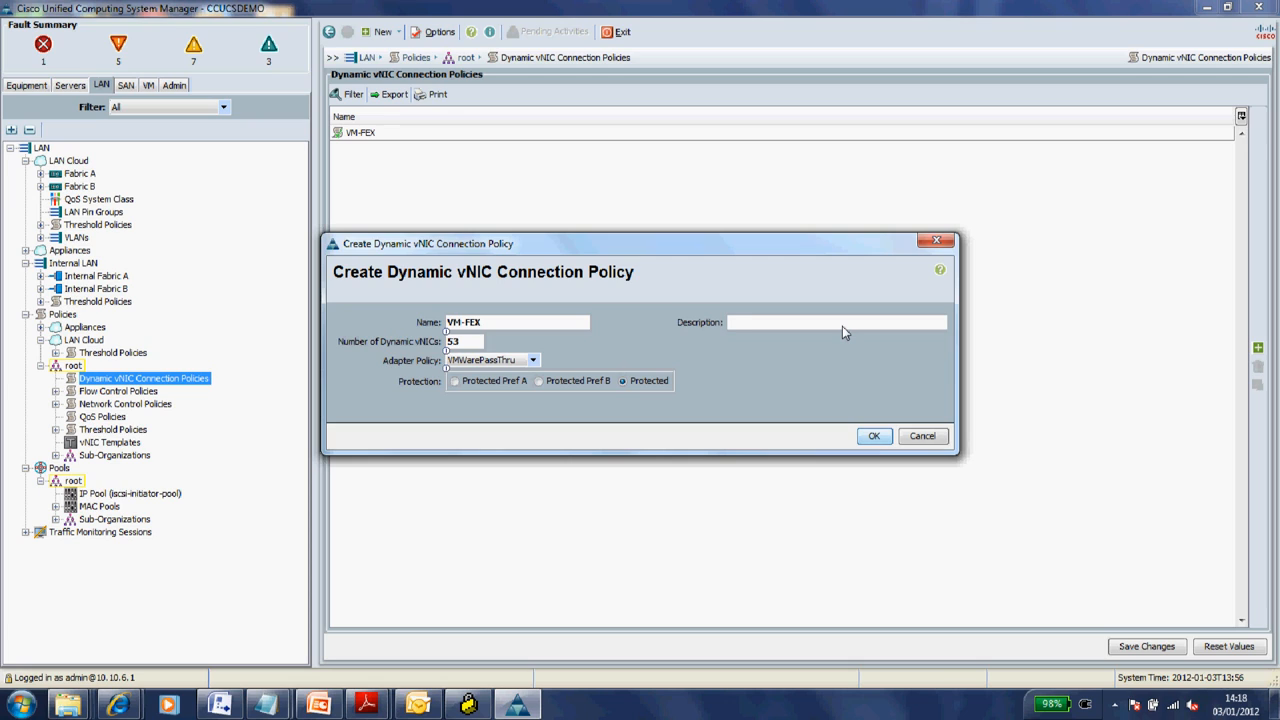
{"action": "type", "text": "VM-"}
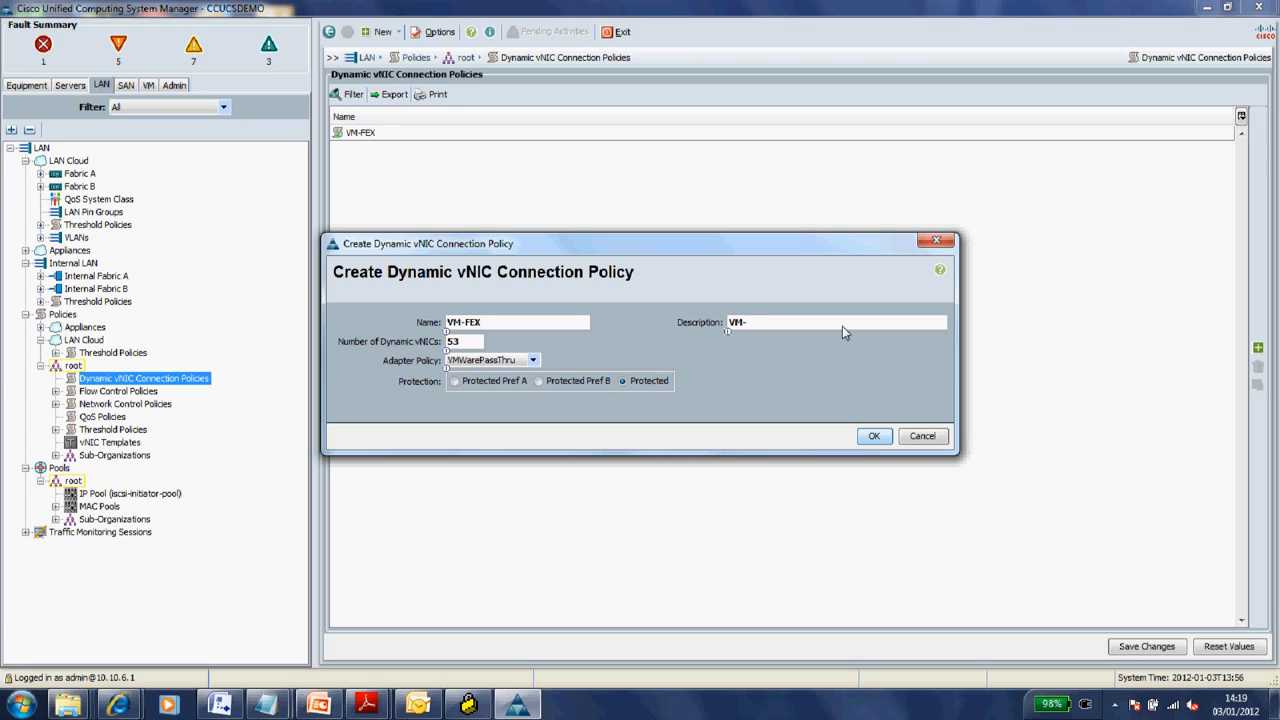
{"action": "type", "text": "FEX"}
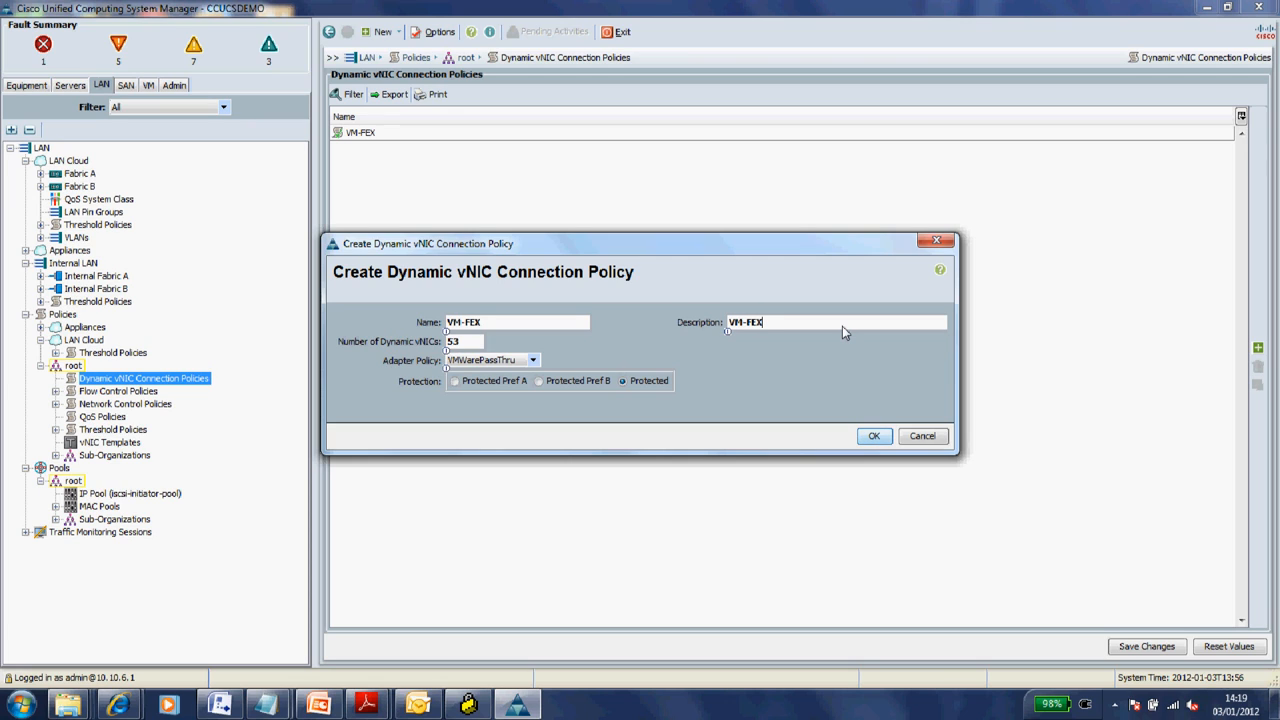
{"action": "type", "text": "Policy"}
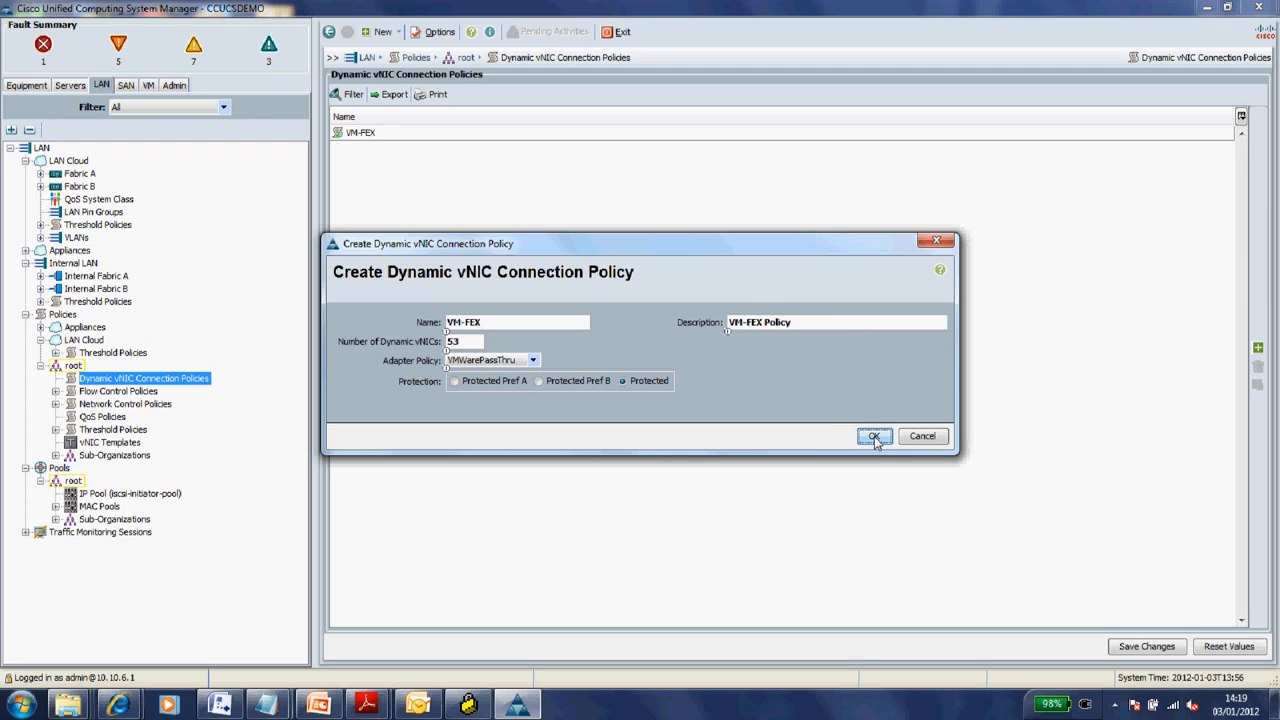
{"action": "left_click", "coordinate": [874, 436]}
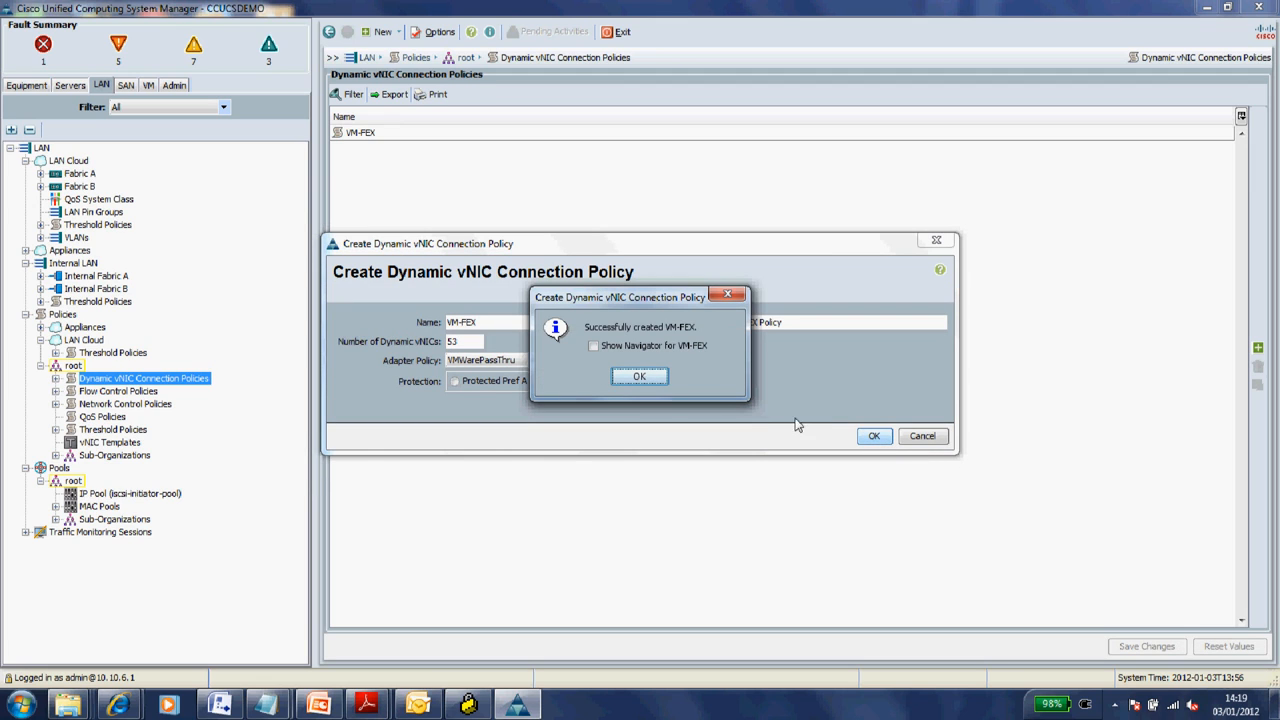
{"action": "left_click", "coordinate": [640, 376]}
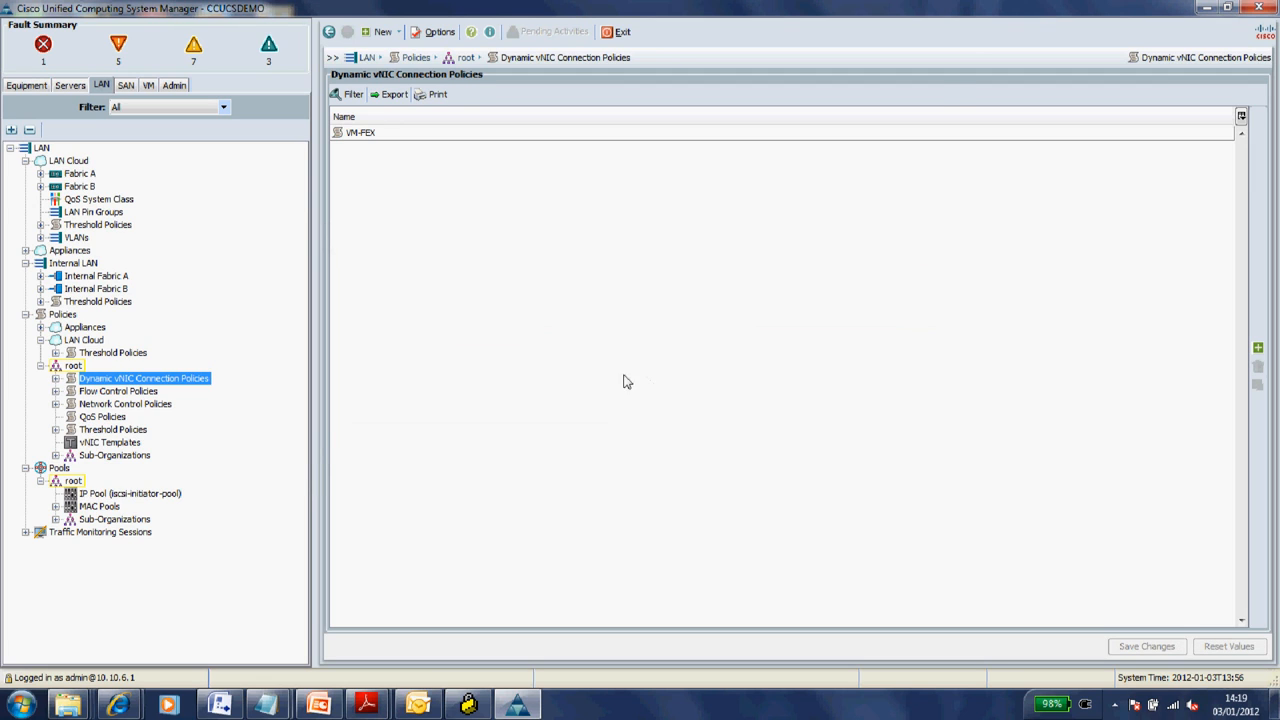
{"action": "mouse_move", "coordinate": [82, 100]}
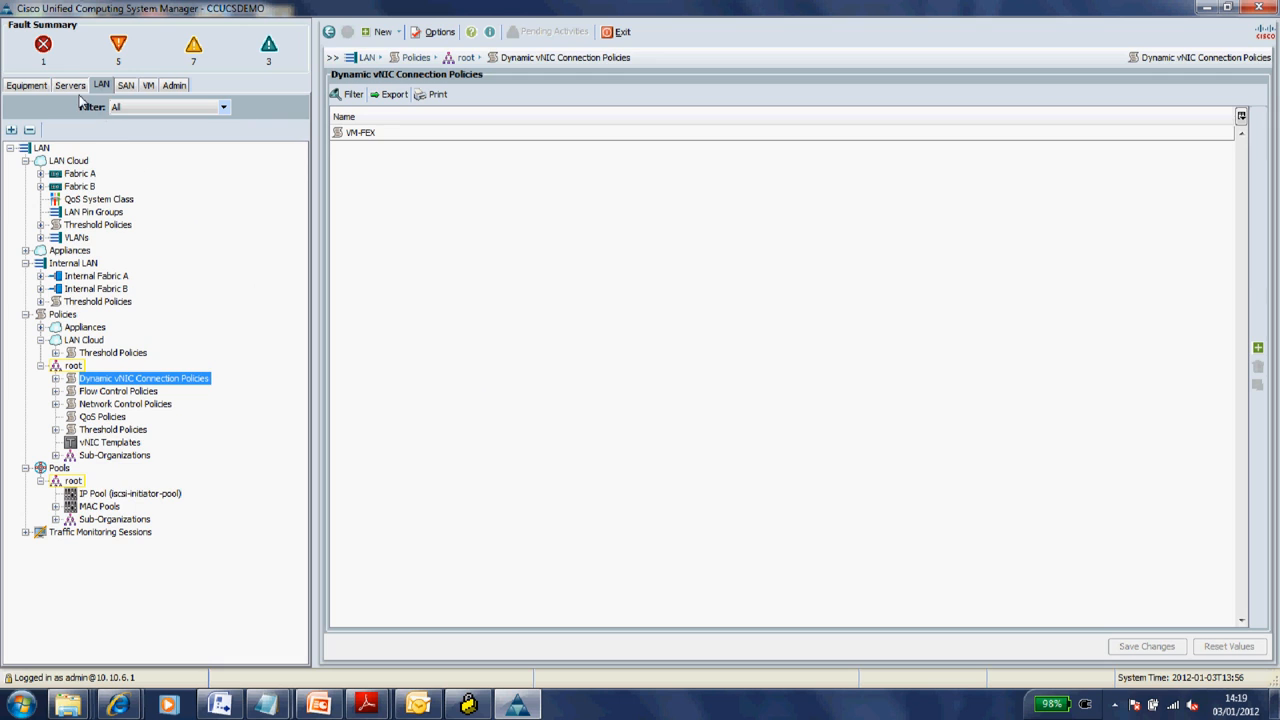
- In the Servers tree, expand ESXi1's vNICs and select the ESXi_UP_Template service template
{"action": "left_click", "coordinate": [70, 84]}
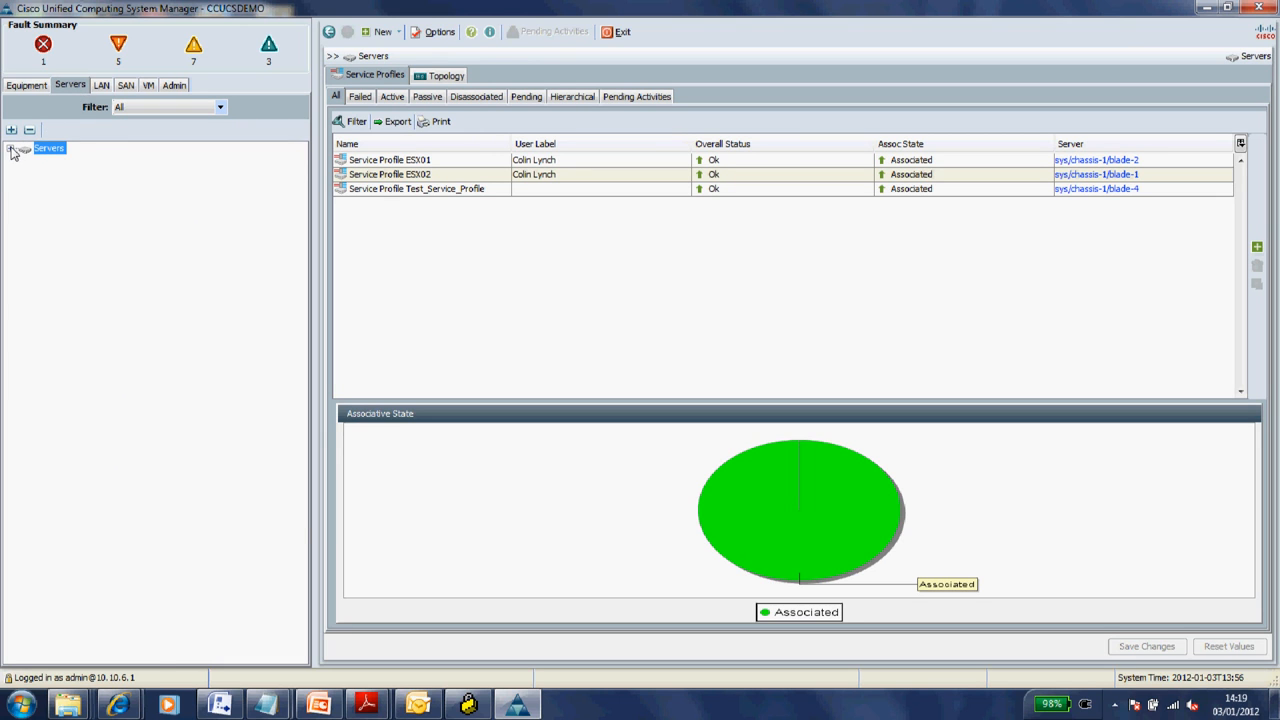
{"action": "left_click", "coordinate": [12, 148]}
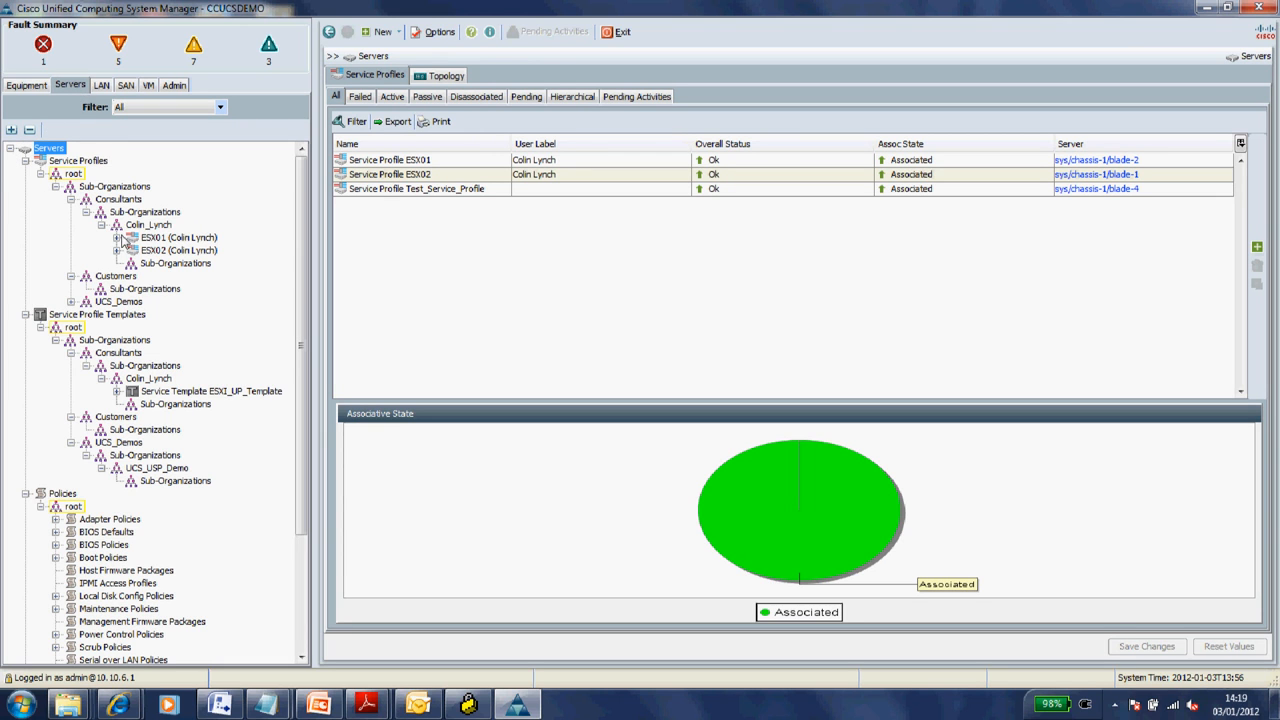
{"action": "left_click", "coordinate": [116, 236]}
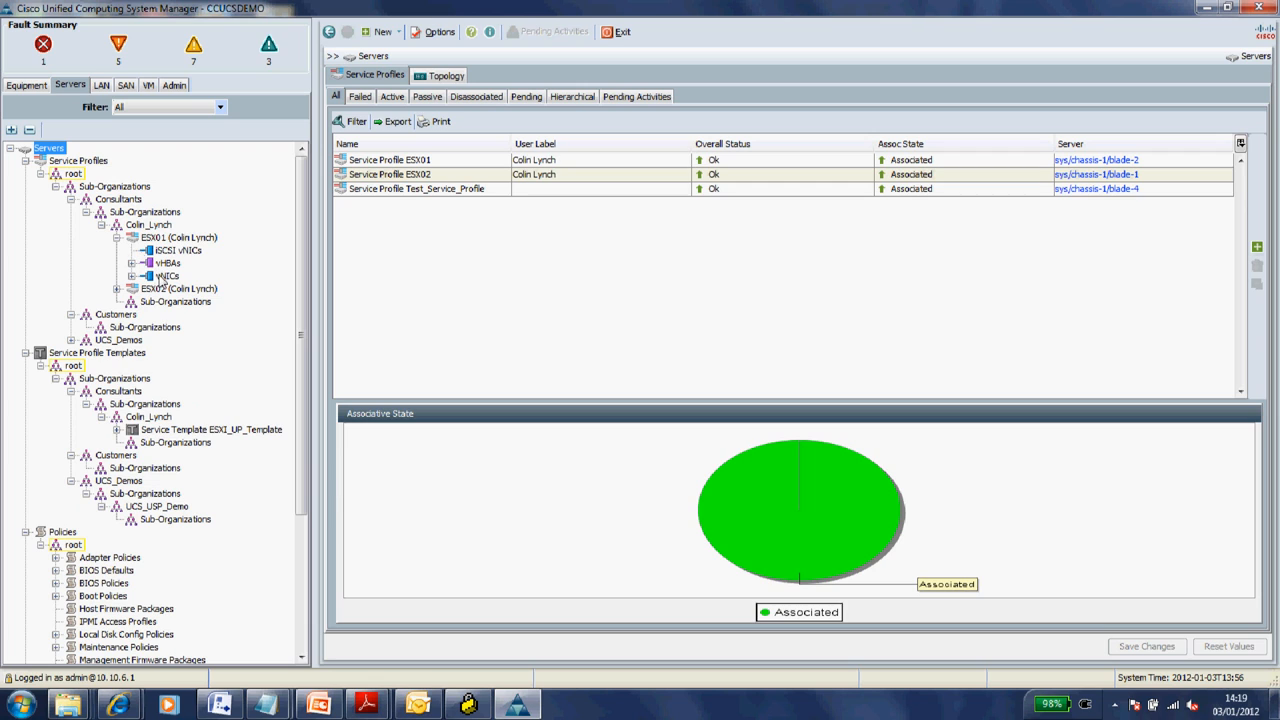
{"action": "left_click", "coordinate": [146, 276]}
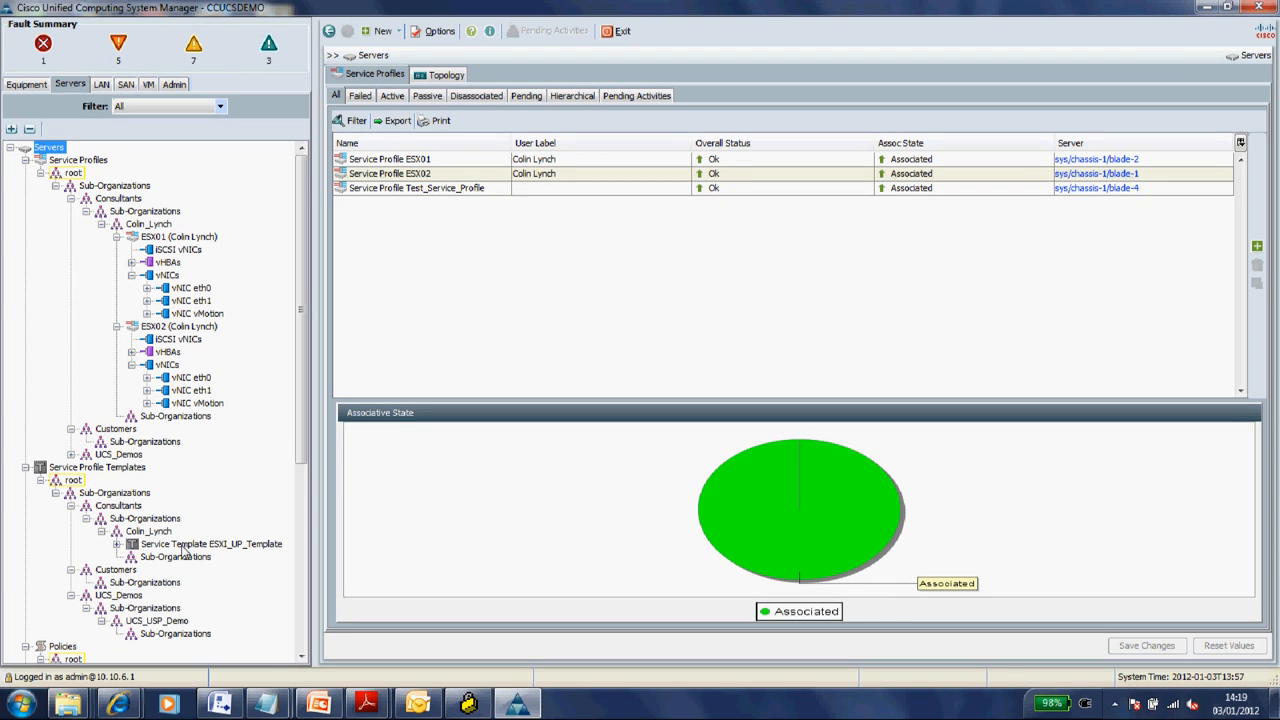
{"action": "left_click", "coordinate": [210, 544]}
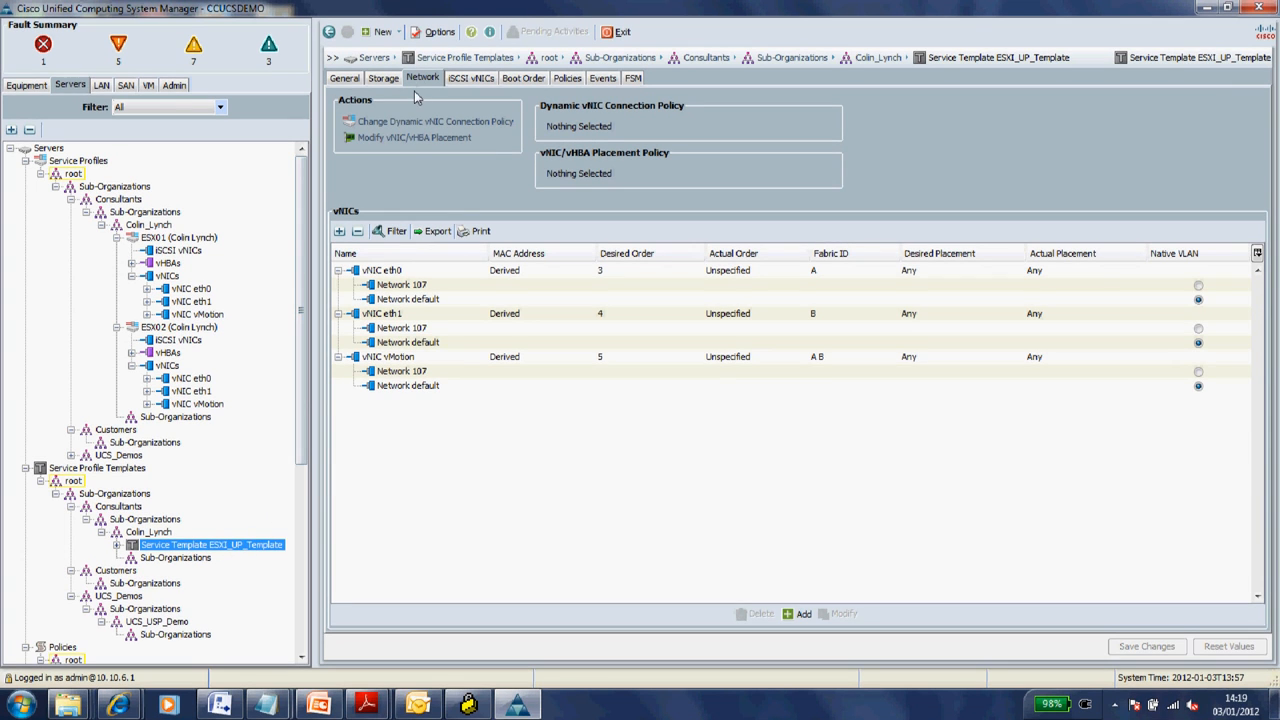
- Change the template's dynamic vNIC connection policy to the existing VM-FEX policy and accept the reboot
{"action": "left_click", "coordinate": [436, 122]}
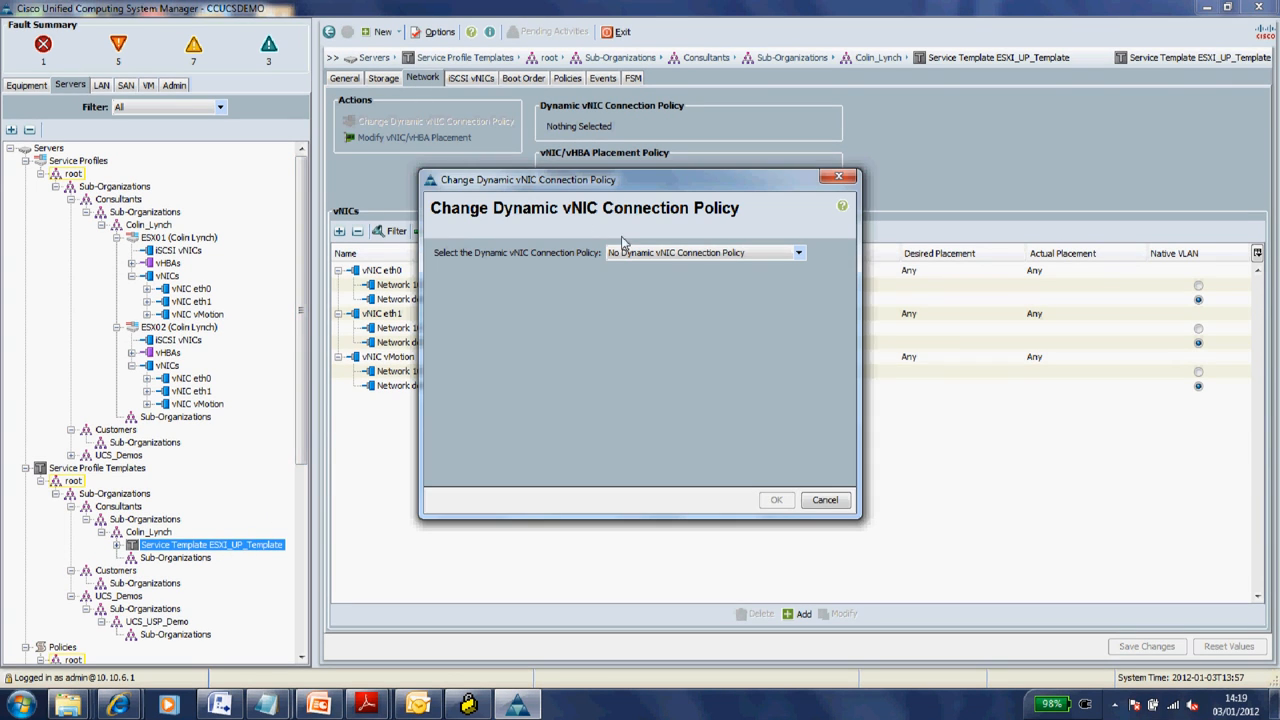
{"action": "left_click", "coordinate": [798, 252]}
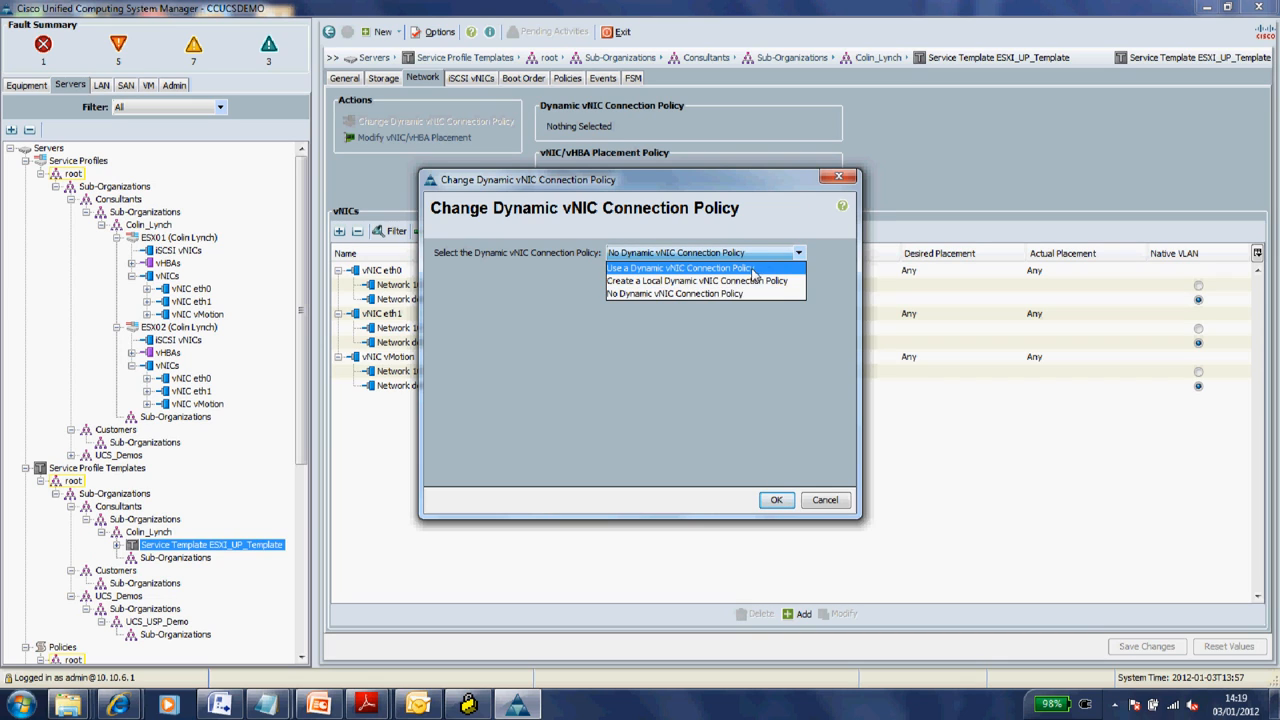
{"action": "left_click", "coordinate": [680, 268]}
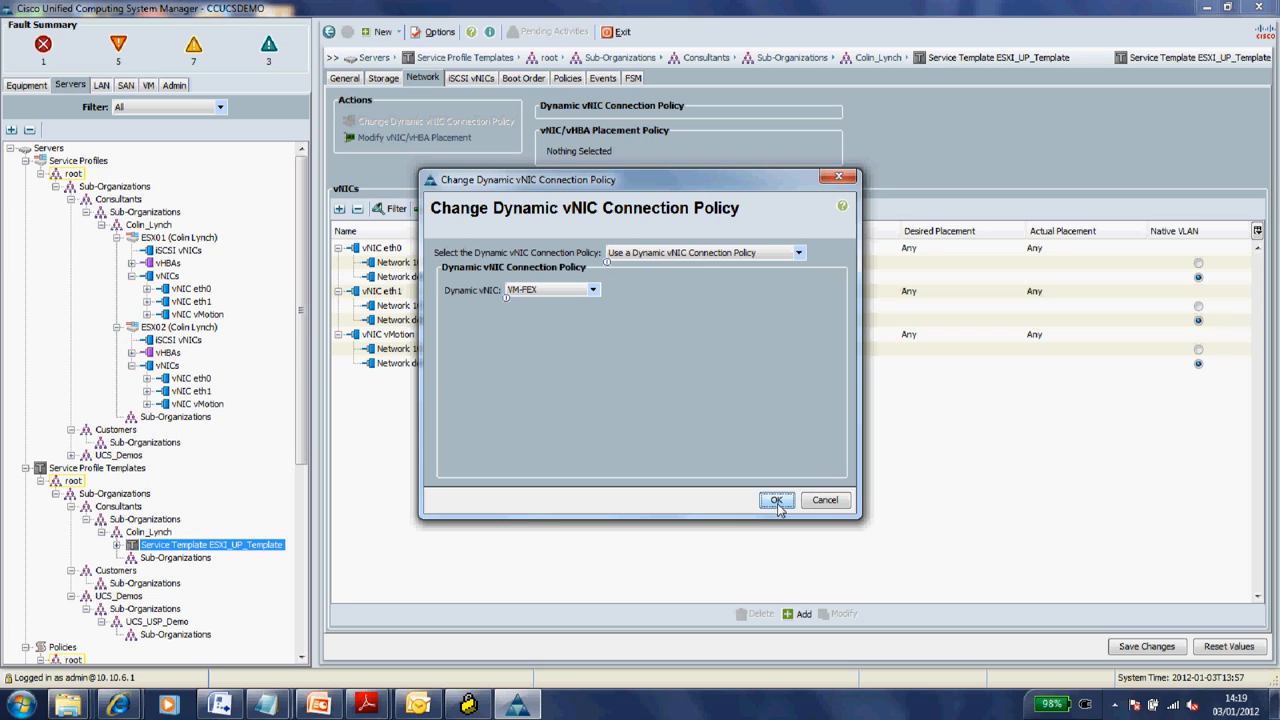
{"action": "left_click", "coordinate": [776, 500]}
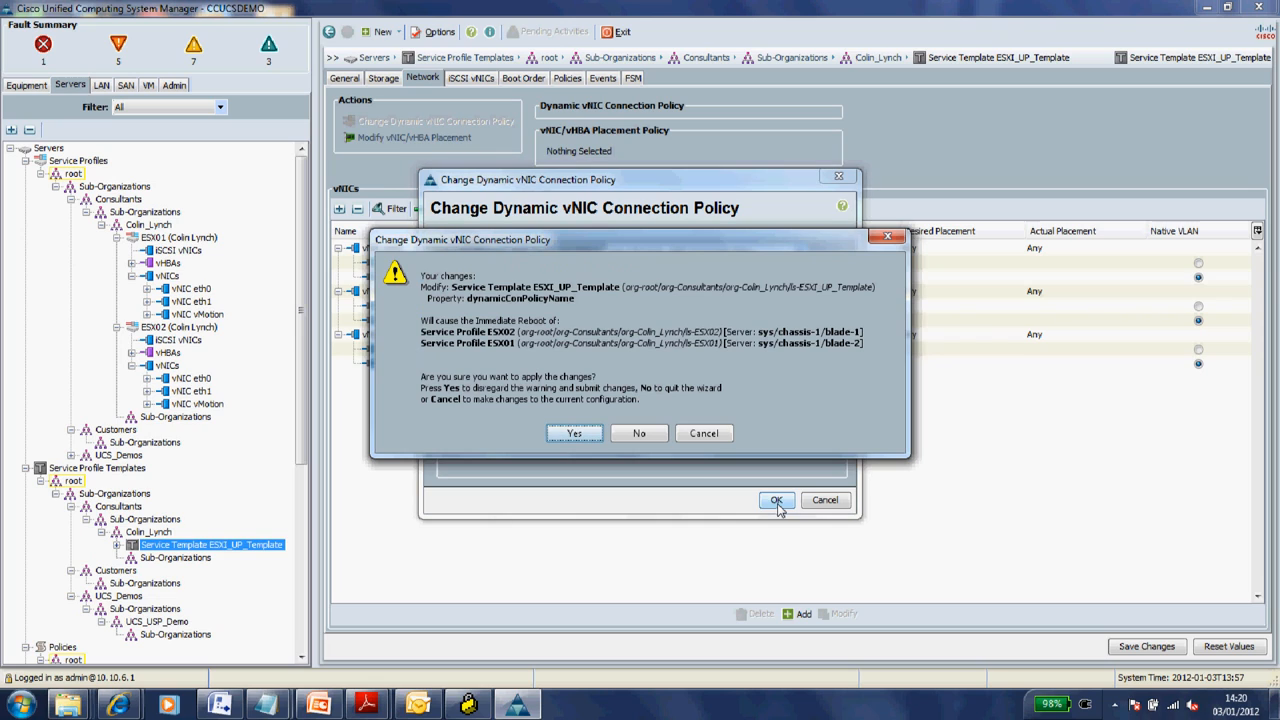
{"action": "mouse_move", "coordinate": [490, 352]}
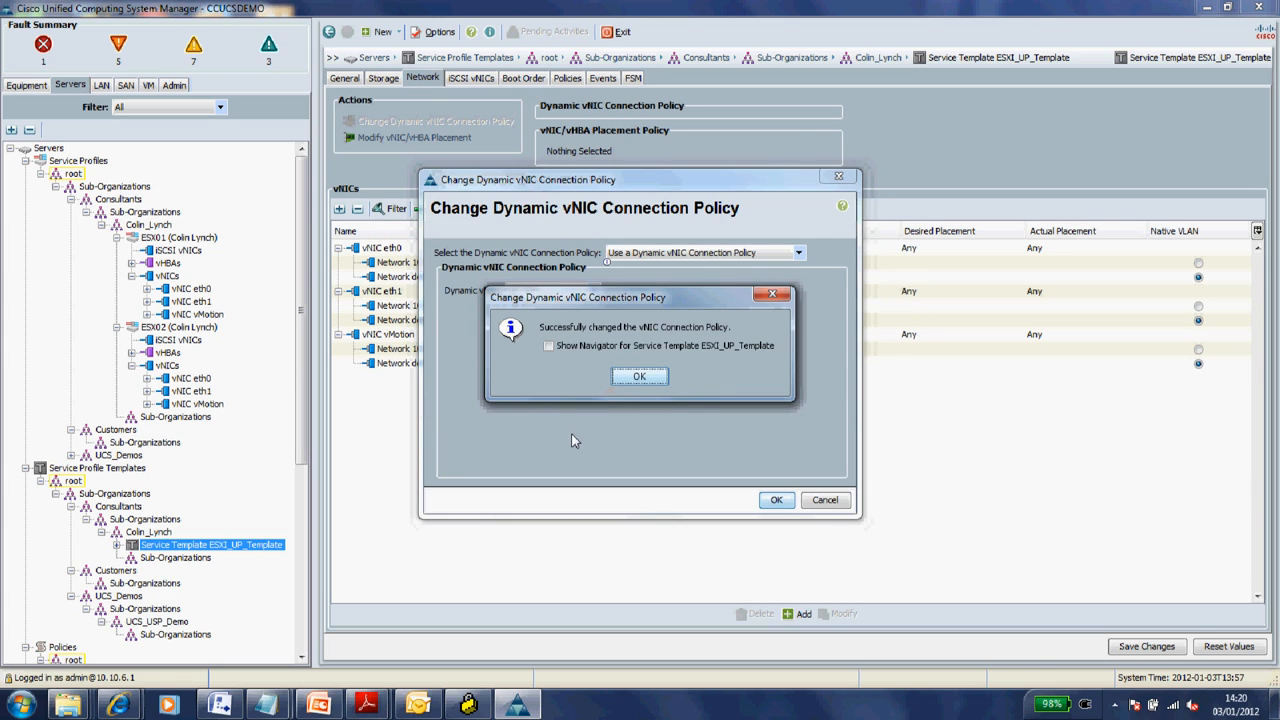
{"action": "left_click", "coordinate": [638, 376]}
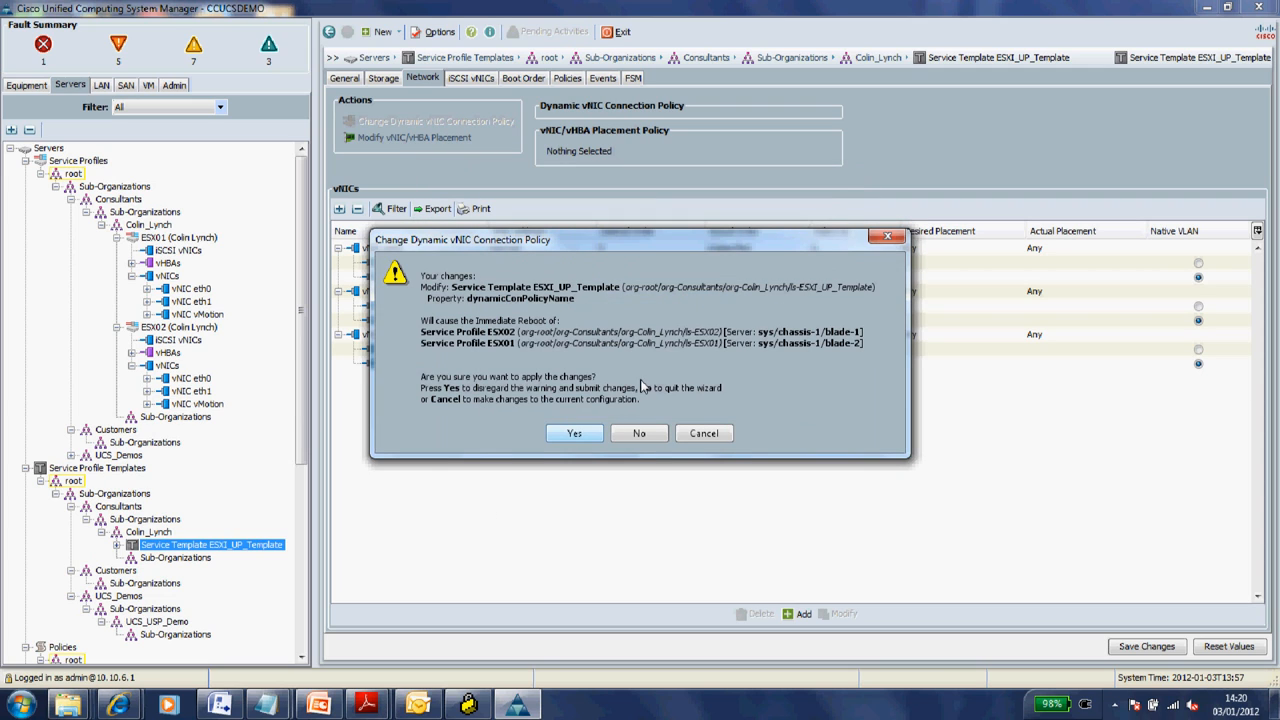
{"action": "left_click", "coordinate": [572, 432]}
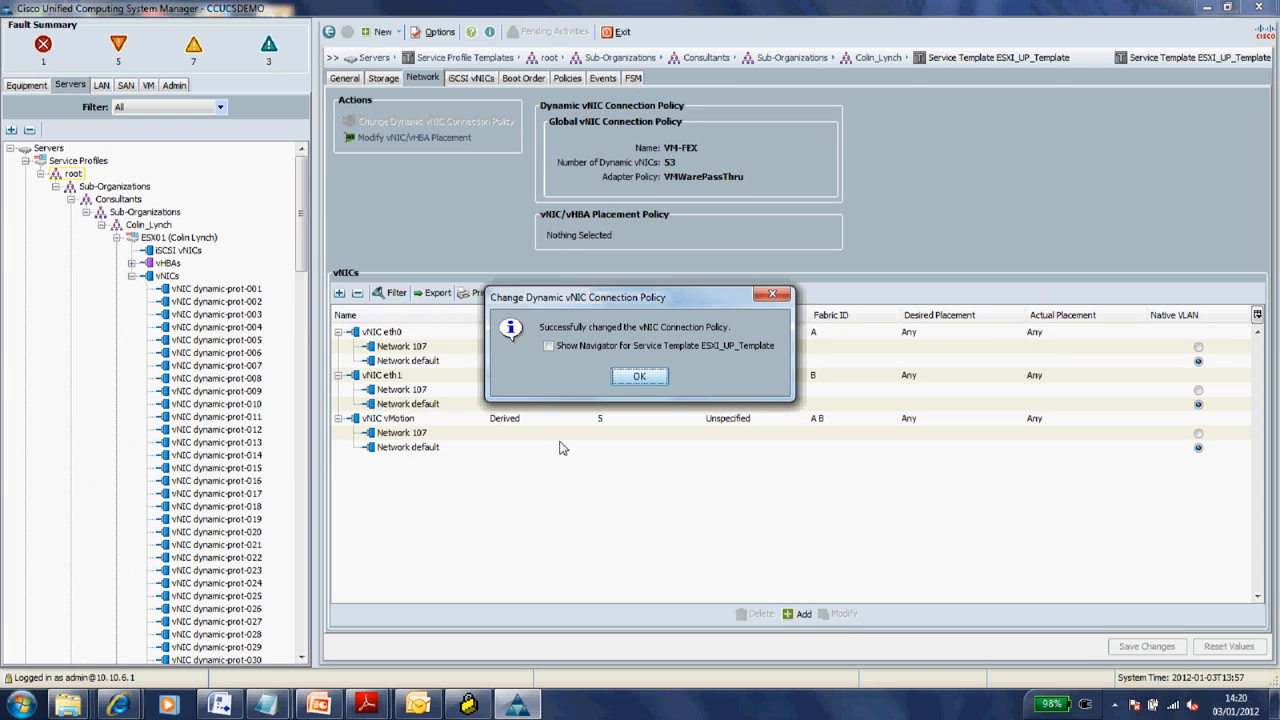
{"action": "left_click", "coordinate": [640, 376]}
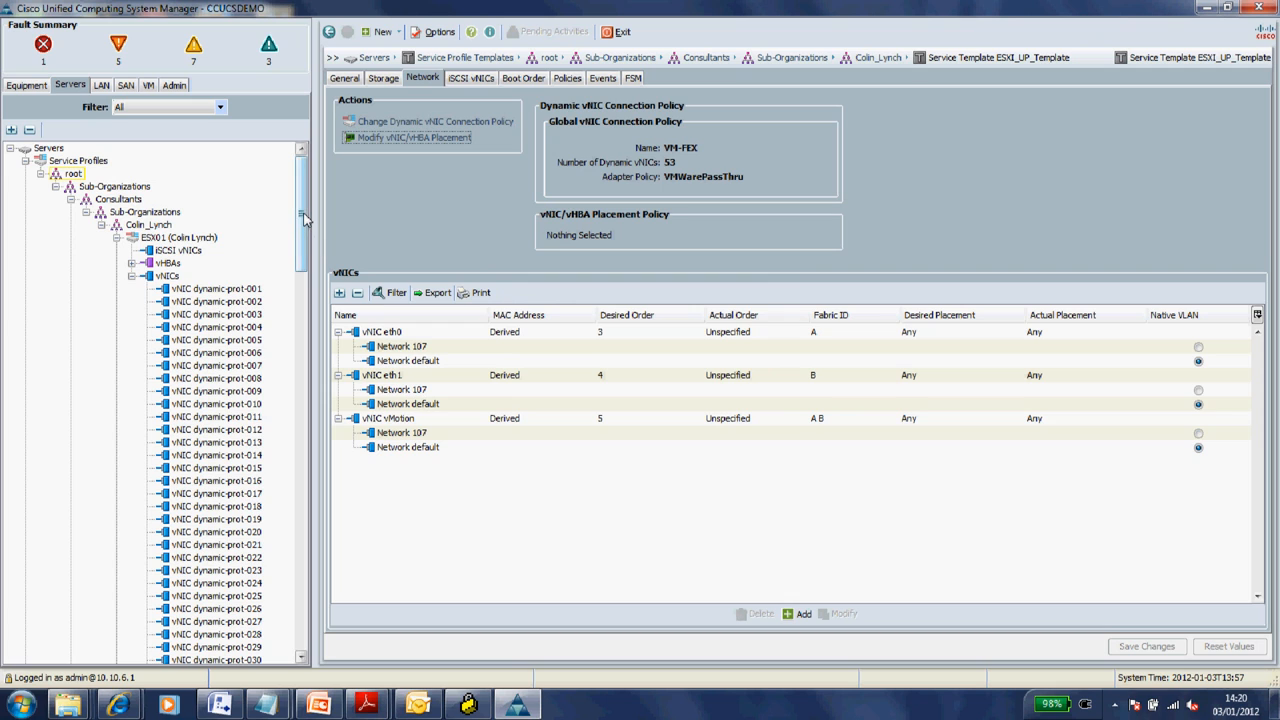
- Check both ESXi service profiles are associated, then return to the LAN dynamic vNIC policies list
{"action": "scroll", "scroll_direction": "down", "scroll_amount": 3}
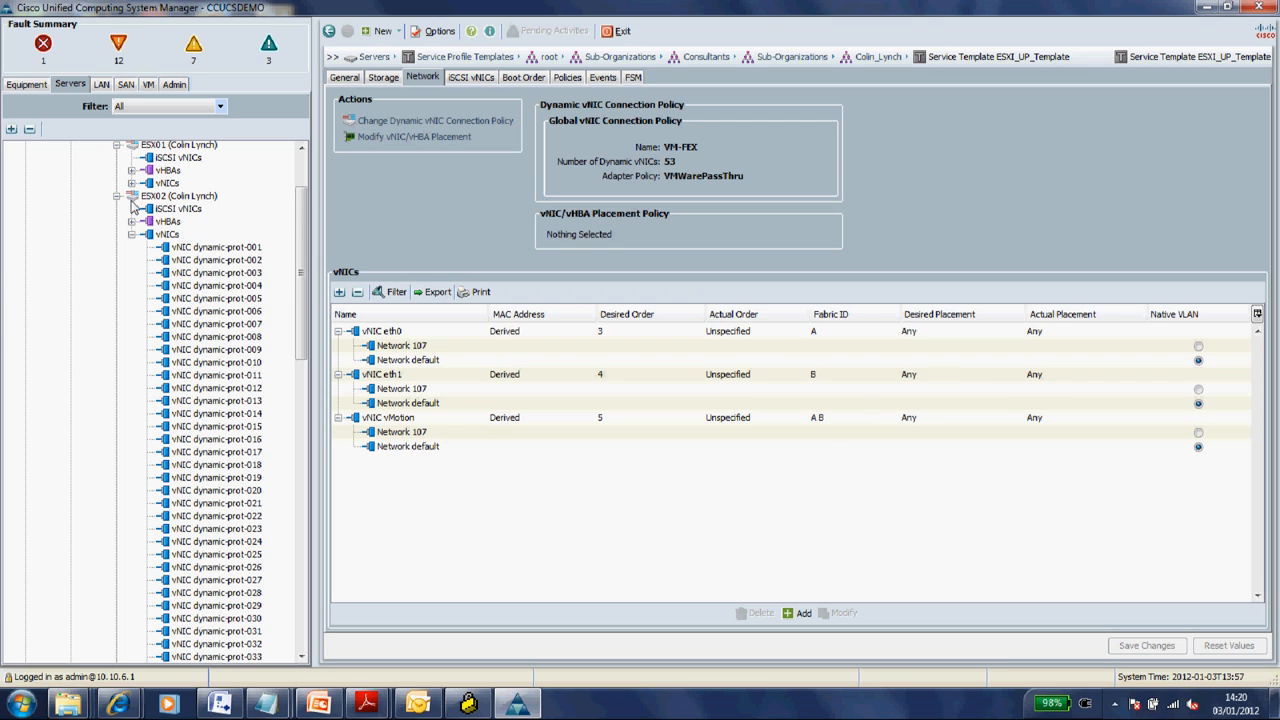
{"action": "mouse_move", "coordinate": [186, 388]}
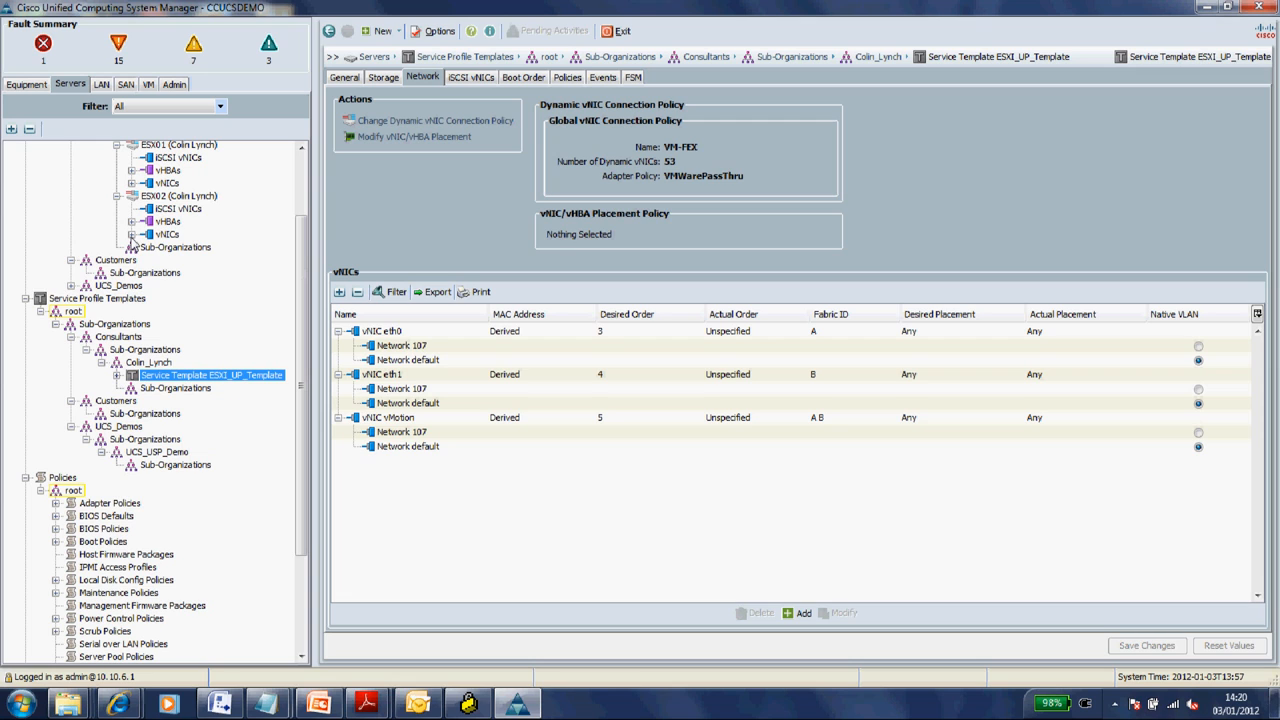
{"action": "scroll", "scroll_direction": "down", "scroll_amount": 3}
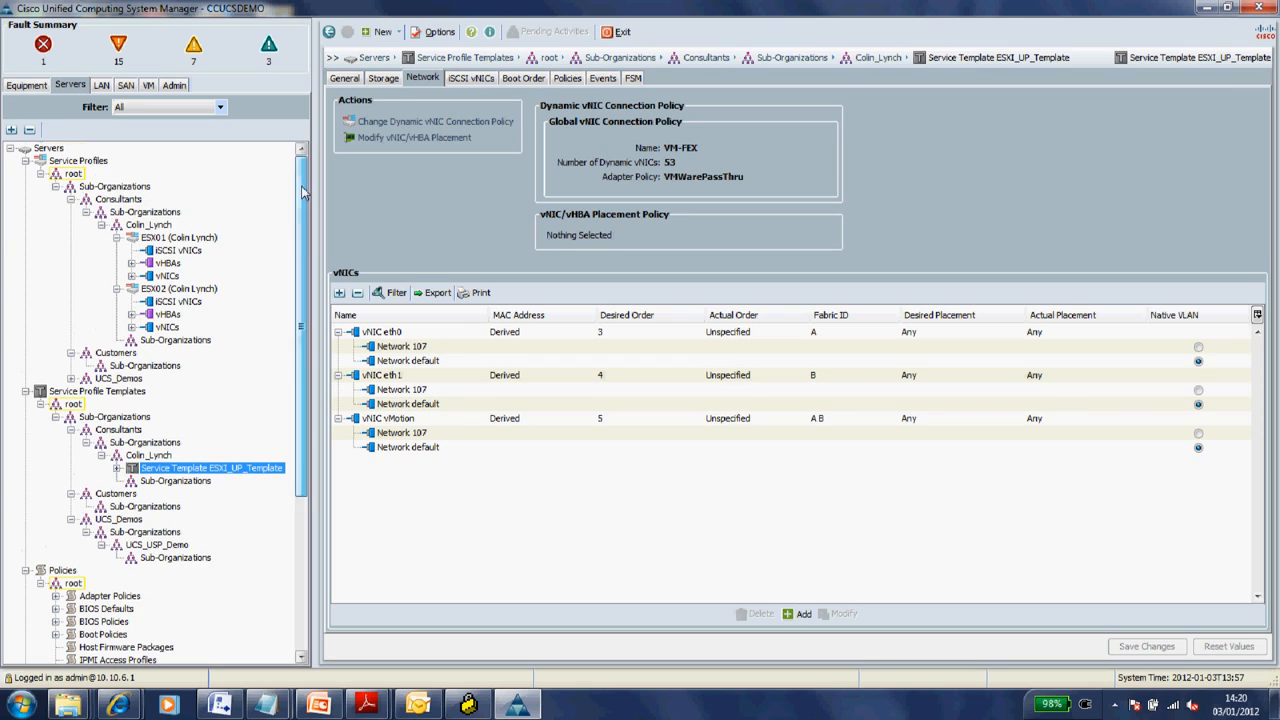
{"action": "left_click", "coordinate": [78, 160]}
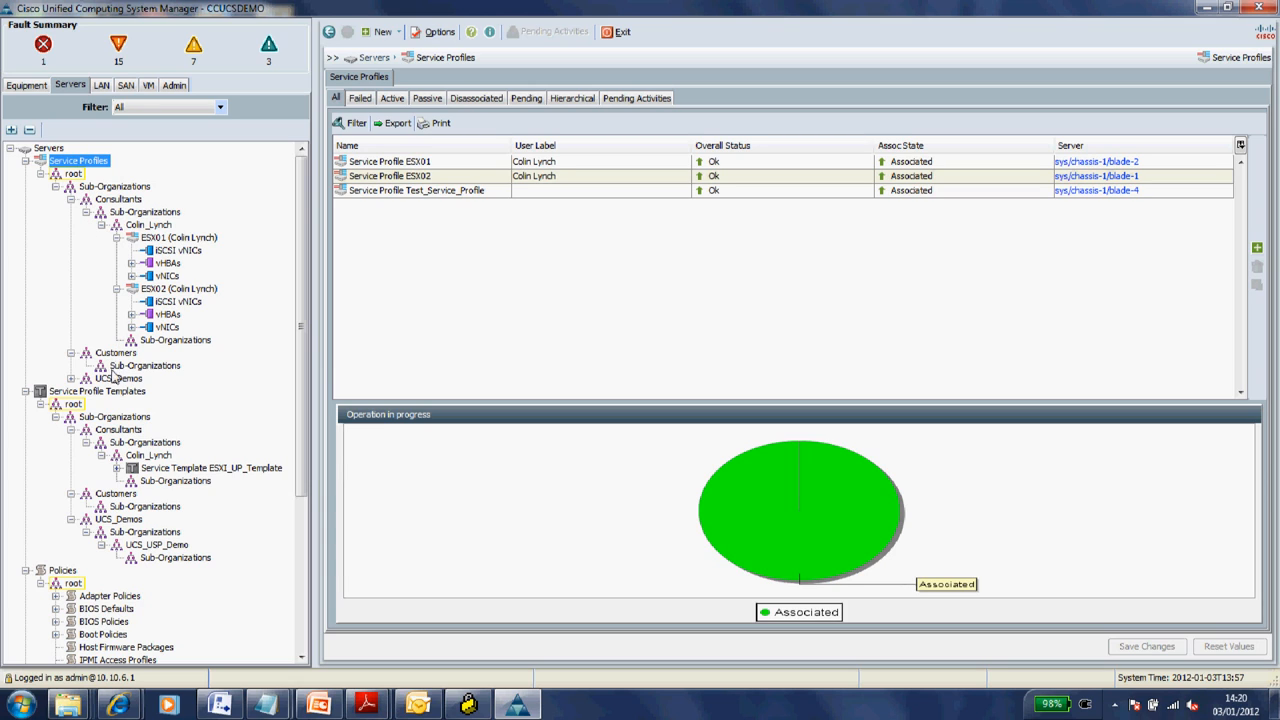
{"action": "mouse_move", "coordinate": [84, 272]}
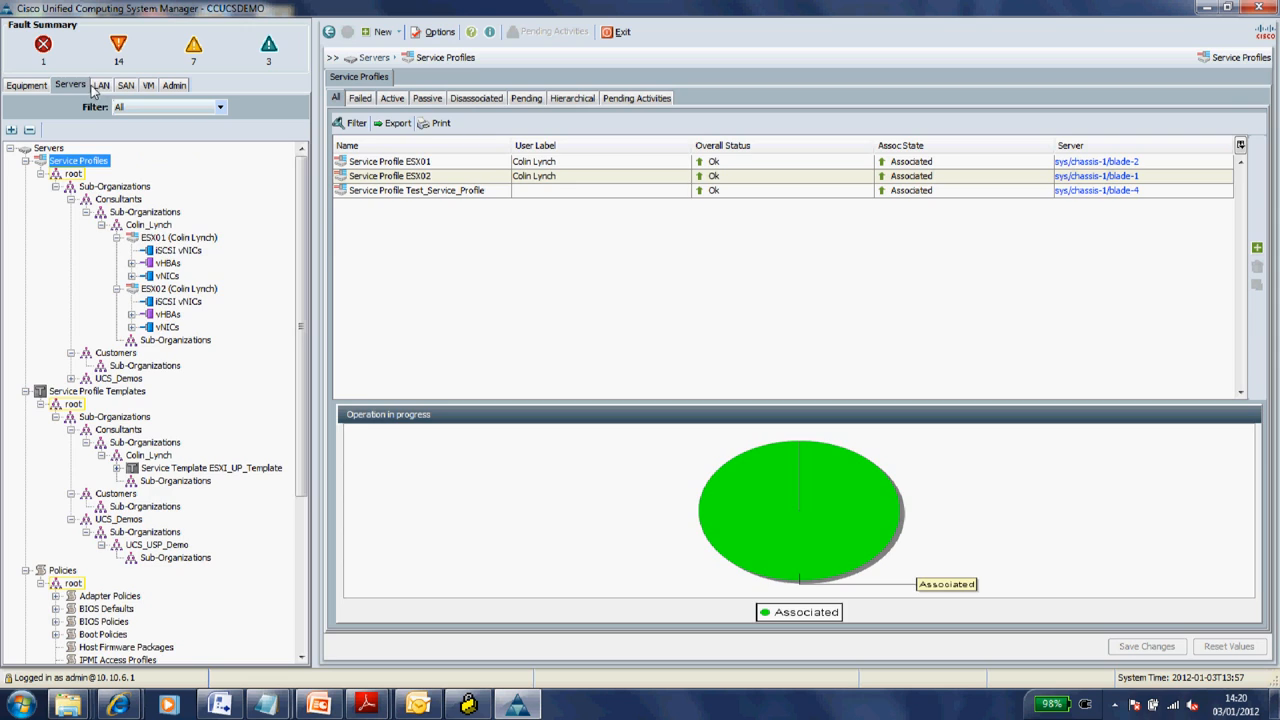
{"action": "left_click", "coordinate": [100, 84]}
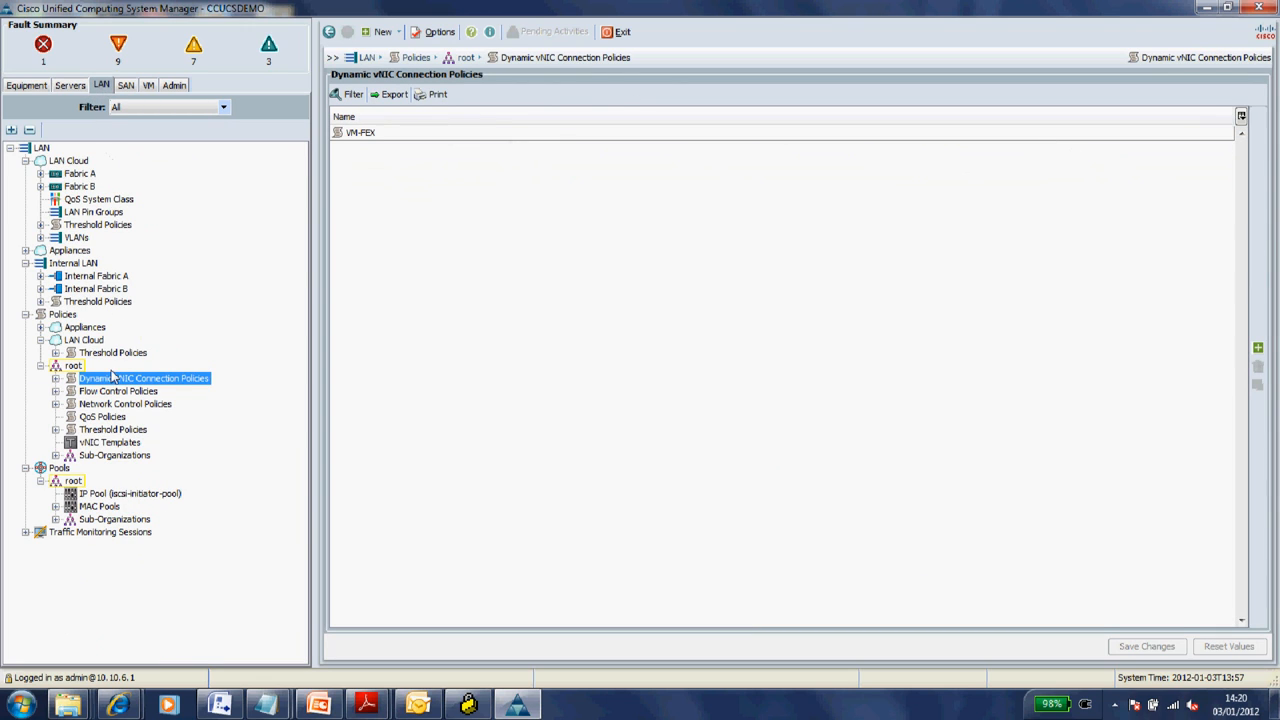
- Create QoS policy vm-network with Gold priority under LAN Policies root
{"action": "left_click", "coordinate": [104, 416]}
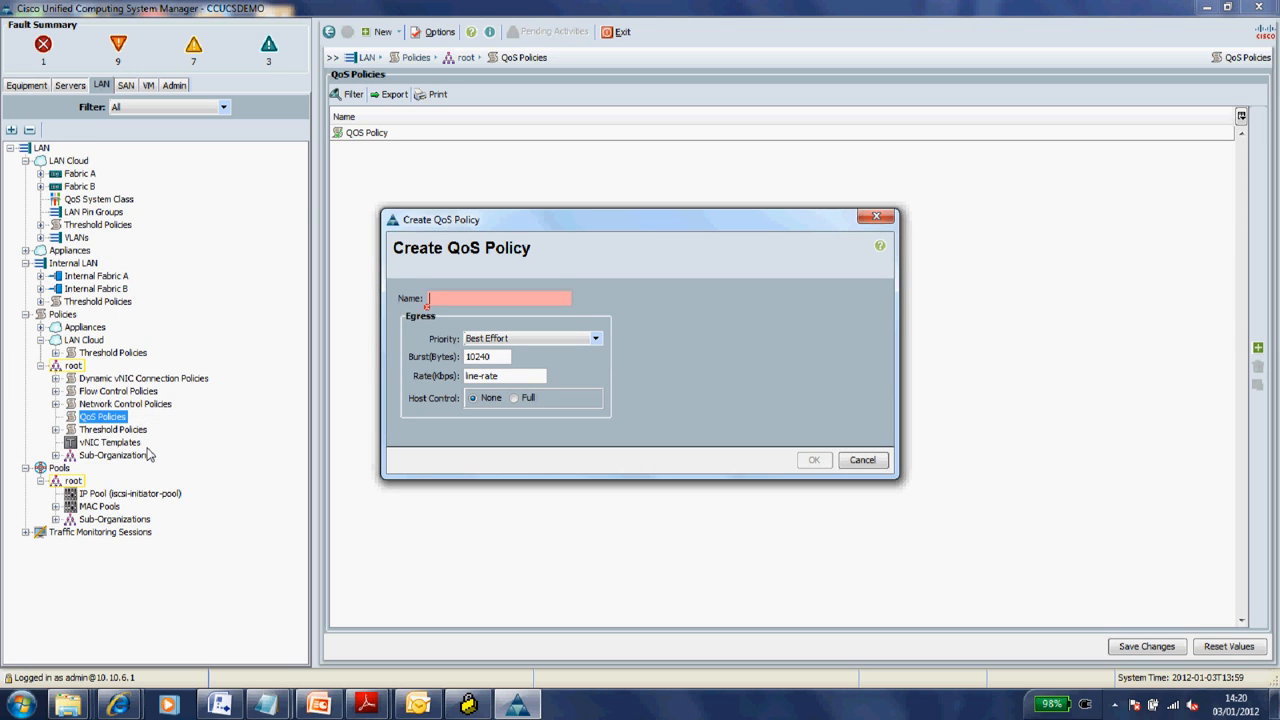
{"action": "type", "text": "v"}
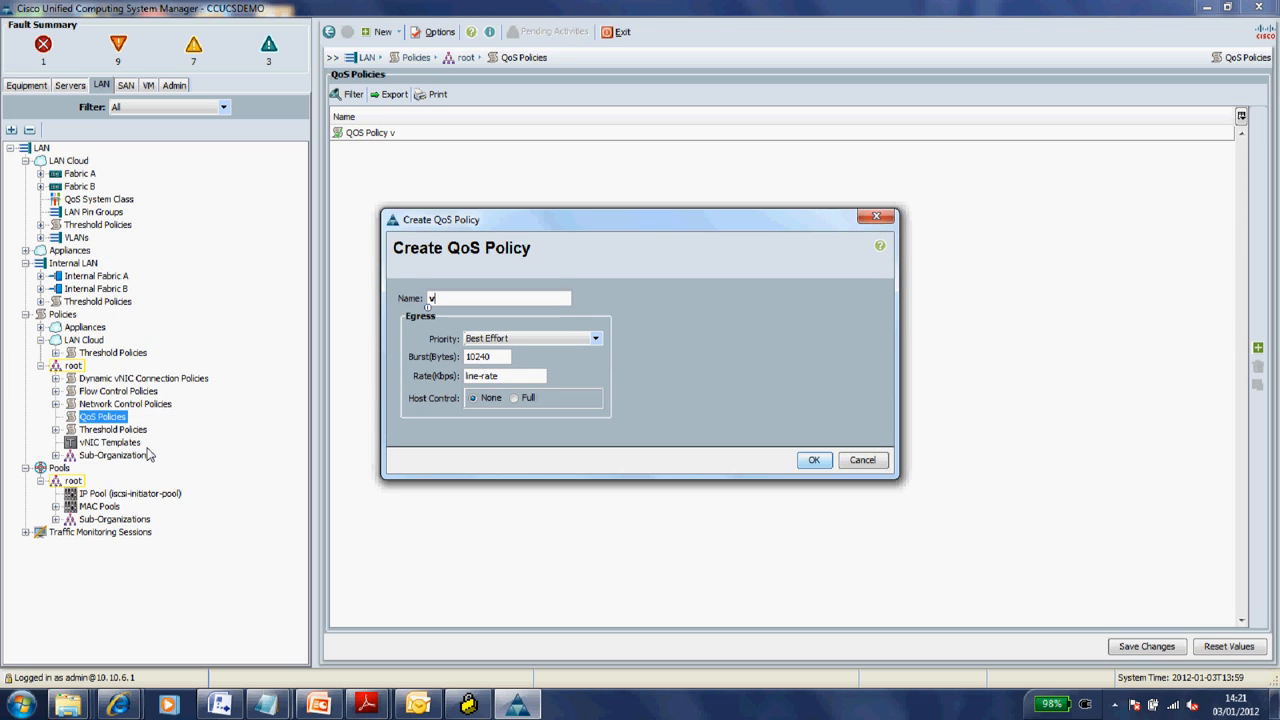
{"action": "type", "text": "m-network"}
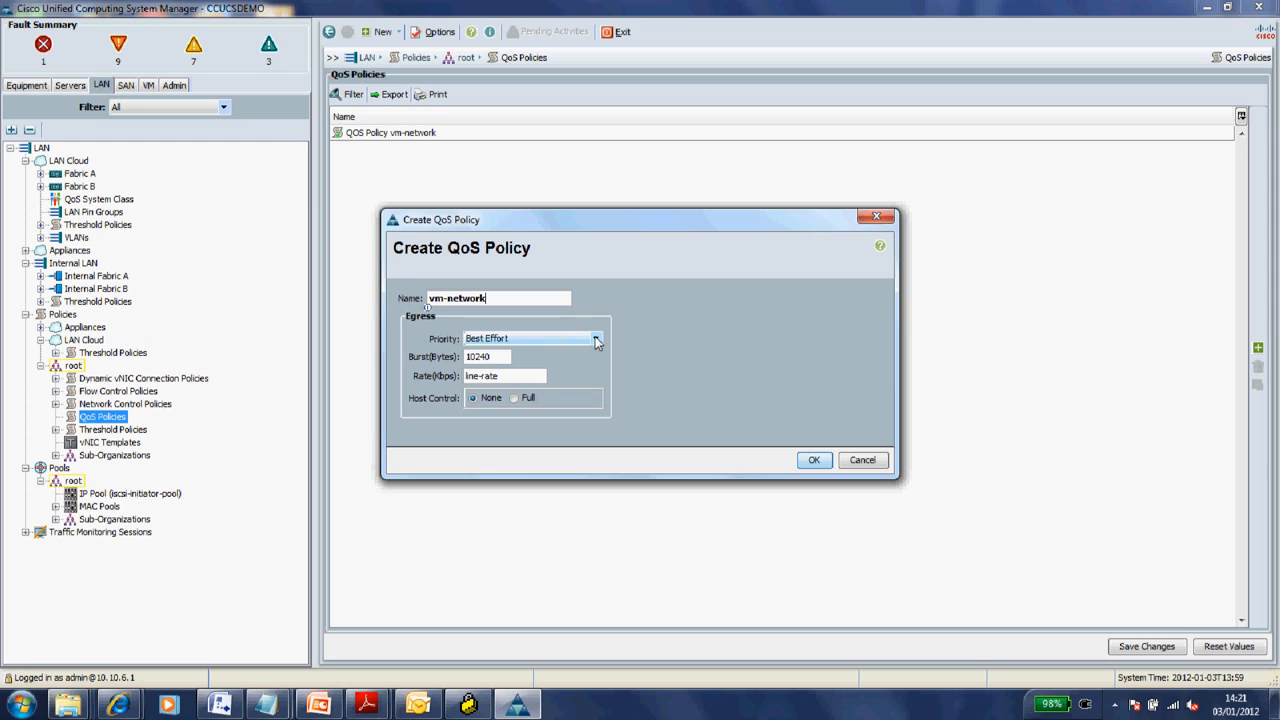
{"action": "left_click", "coordinate": [596, 338]}
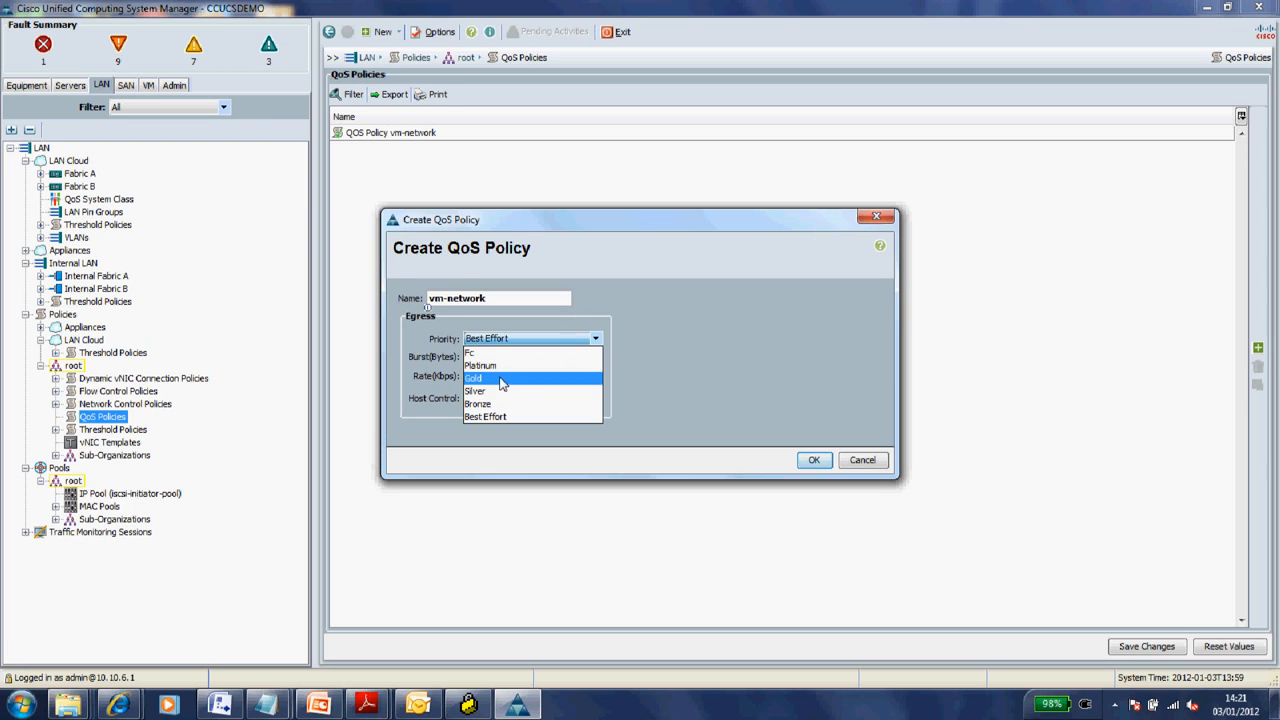
{"action": "left_click", "coordinate": [474, 376]}
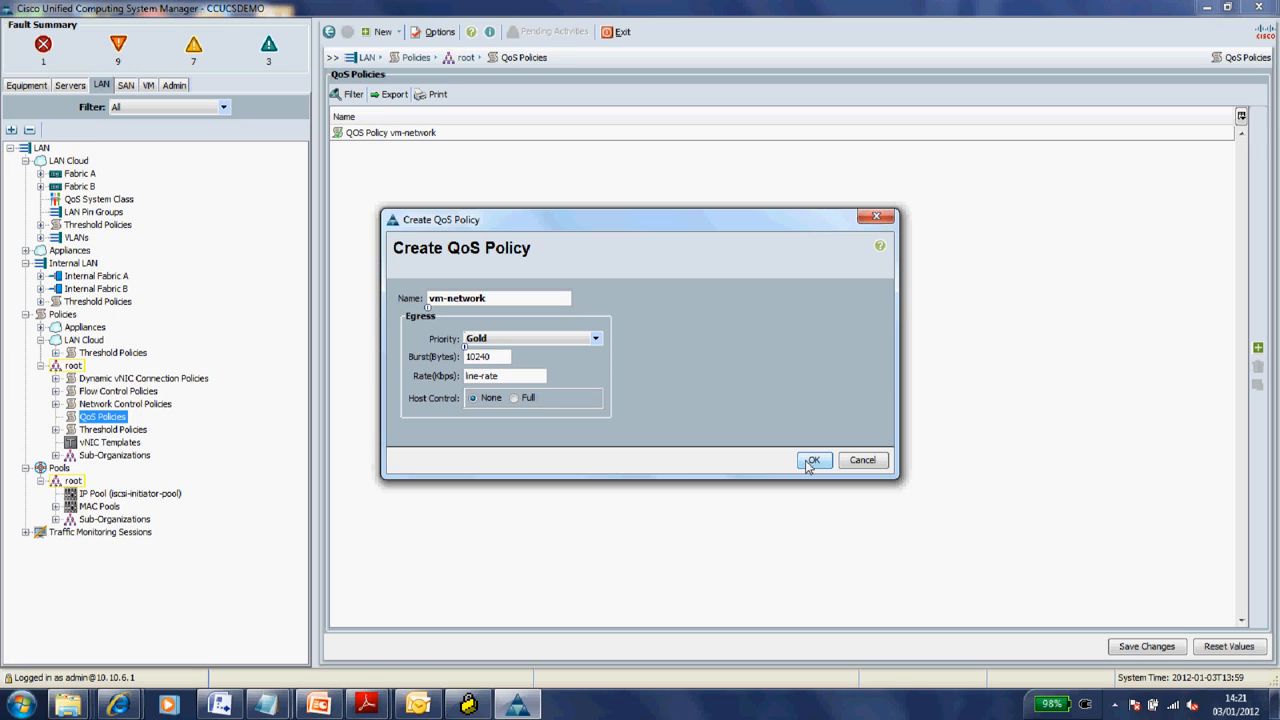
{"action": "left_click", "coordinate": [812, 460]}
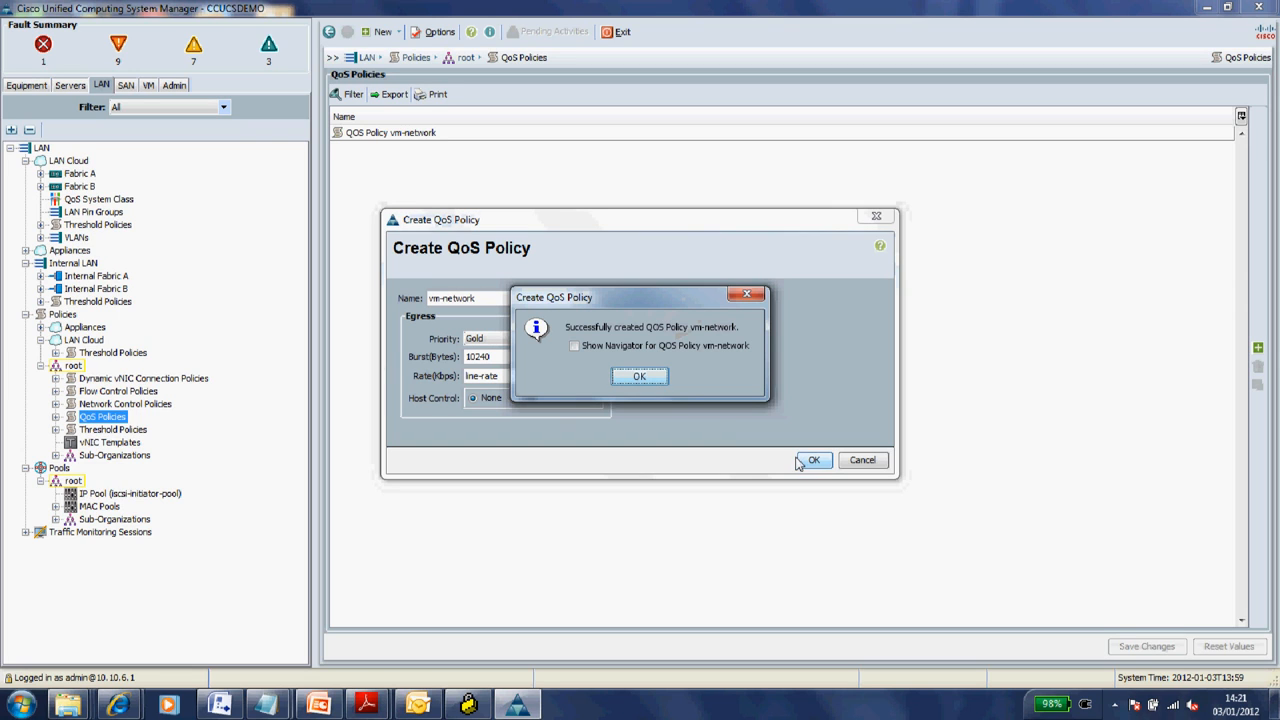
{"action": "left_click", "coordinate": [640, 376]}
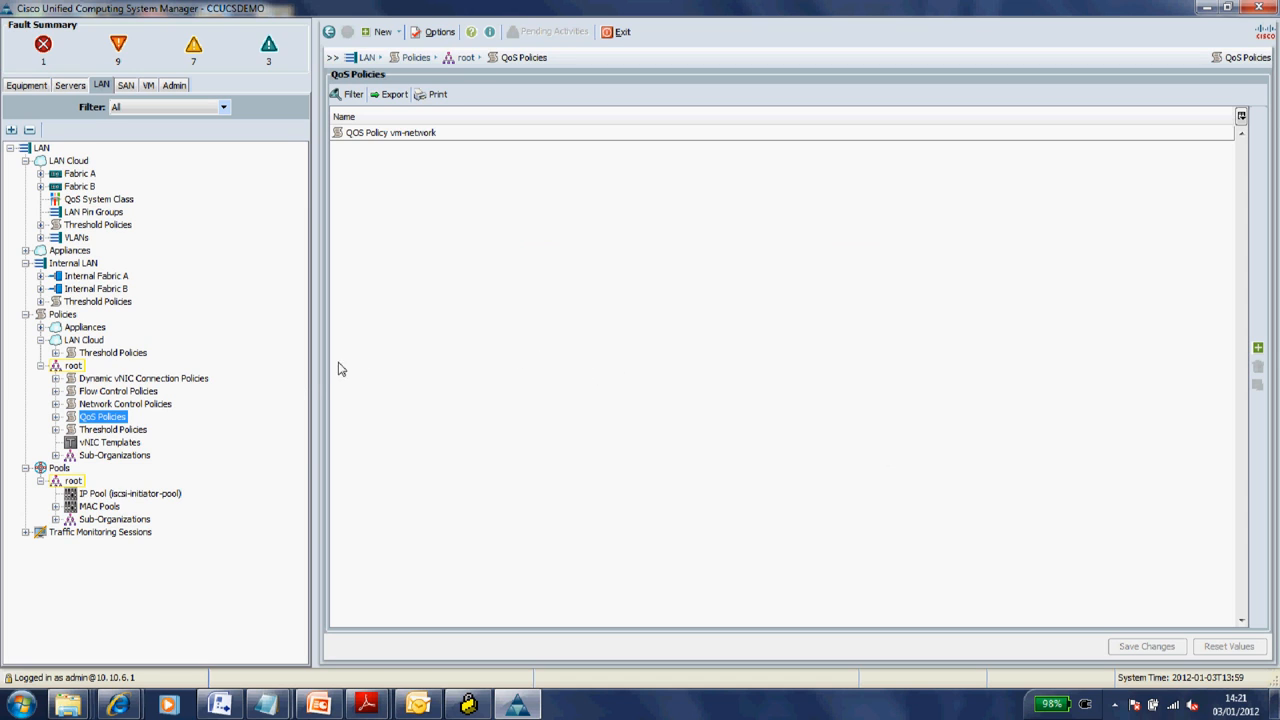
{"action": "mouse_move", "coordinate": [124, 428]}
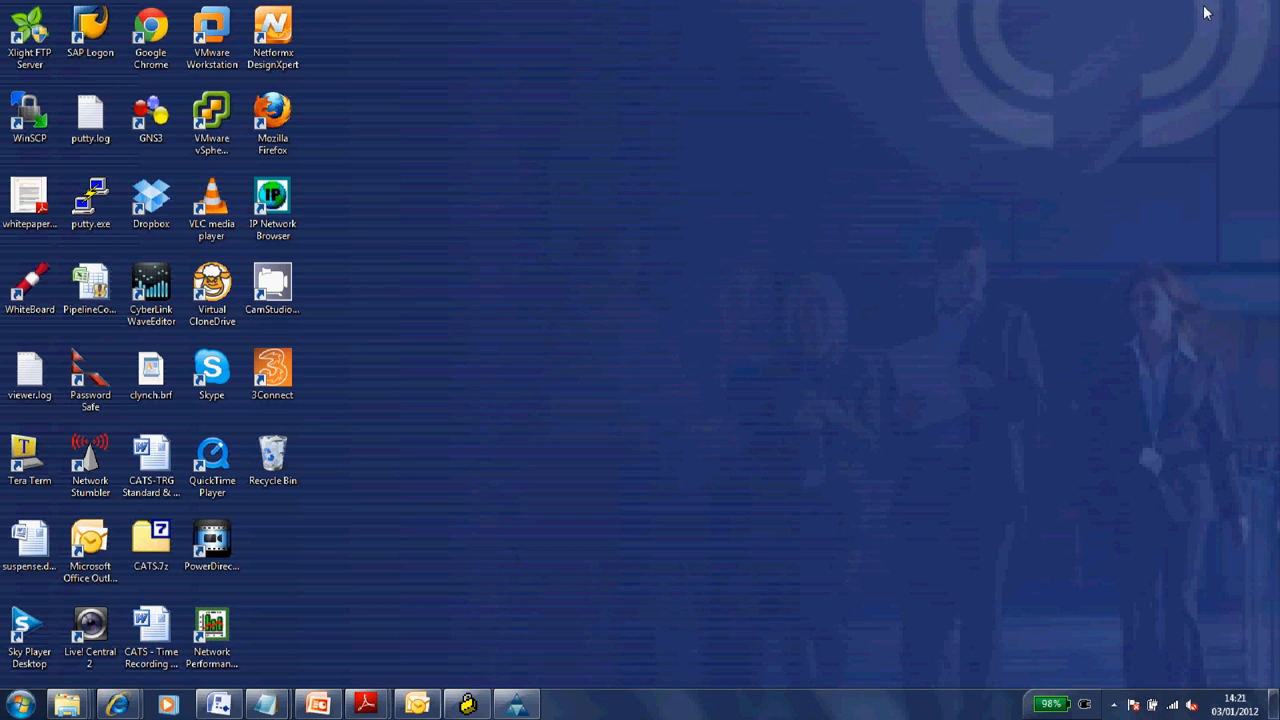
{"action": "mouse_move", "coordinate": [864, 124]}
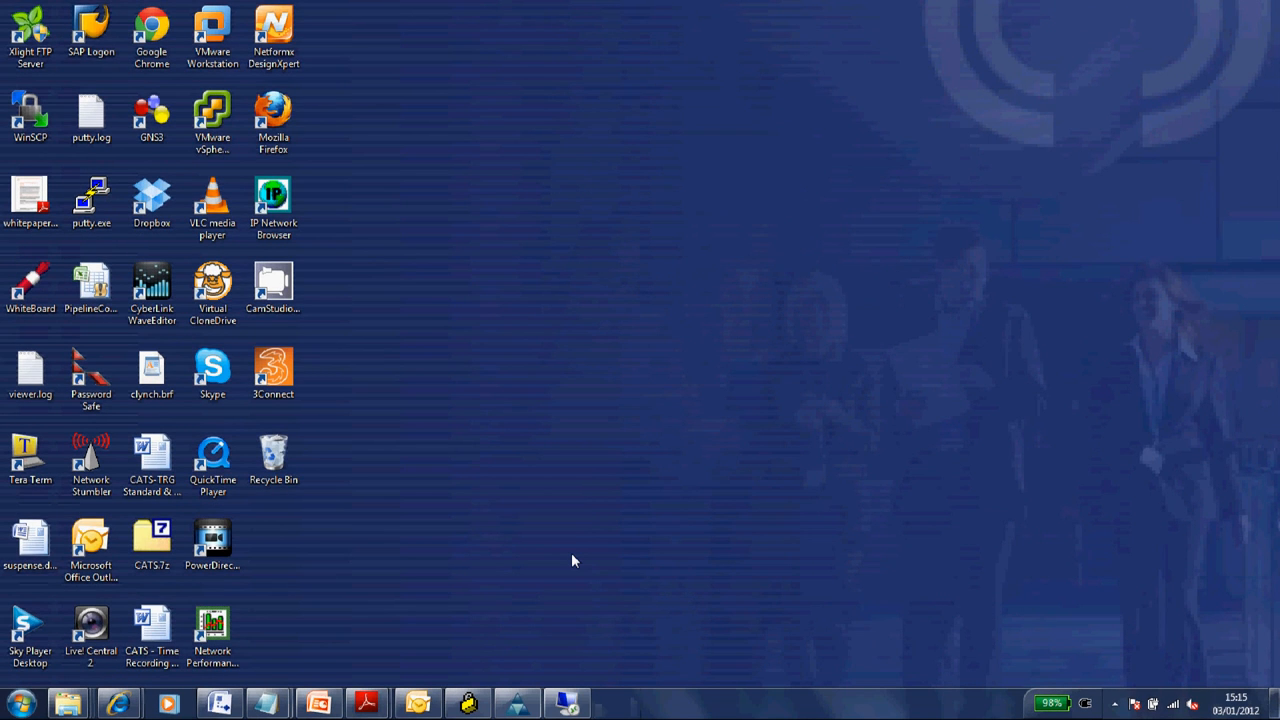
{"action": "mouse_move", "coordinate": [546, 590]}
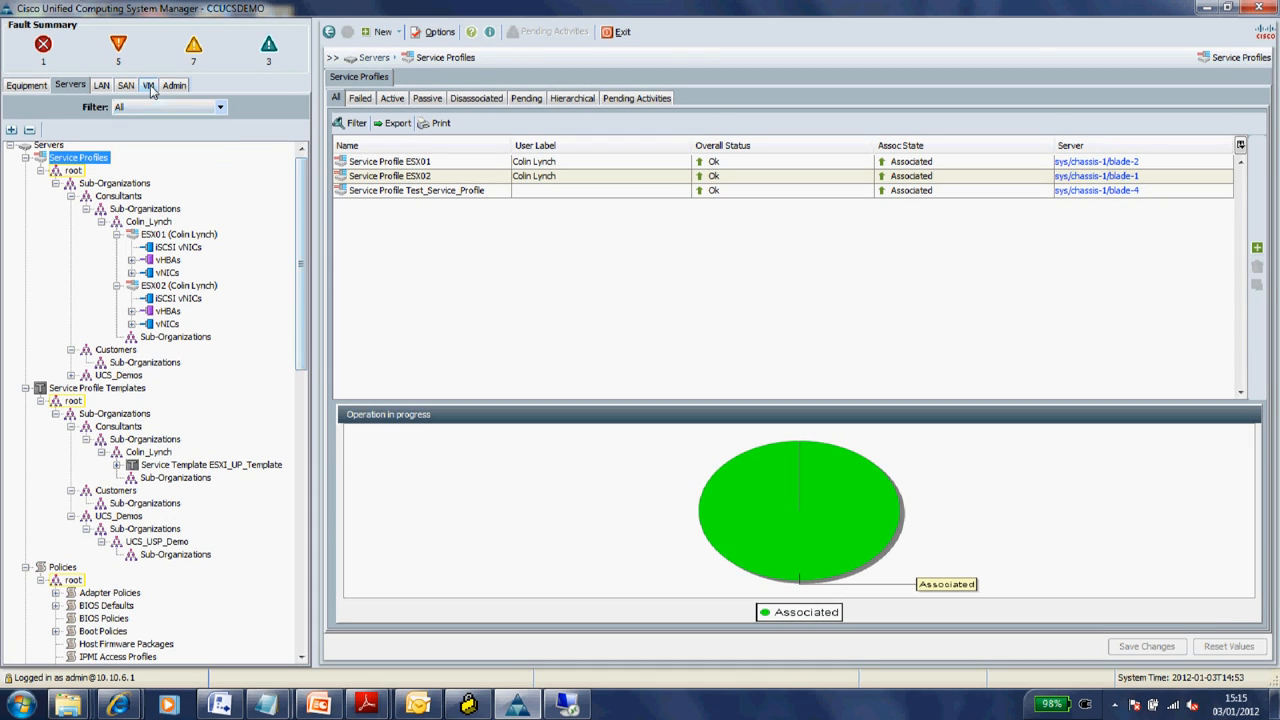
- Go to the VM section and select the VMware node to show its integration overview
{"action": "left_click", "coordinate": [148, 84]}
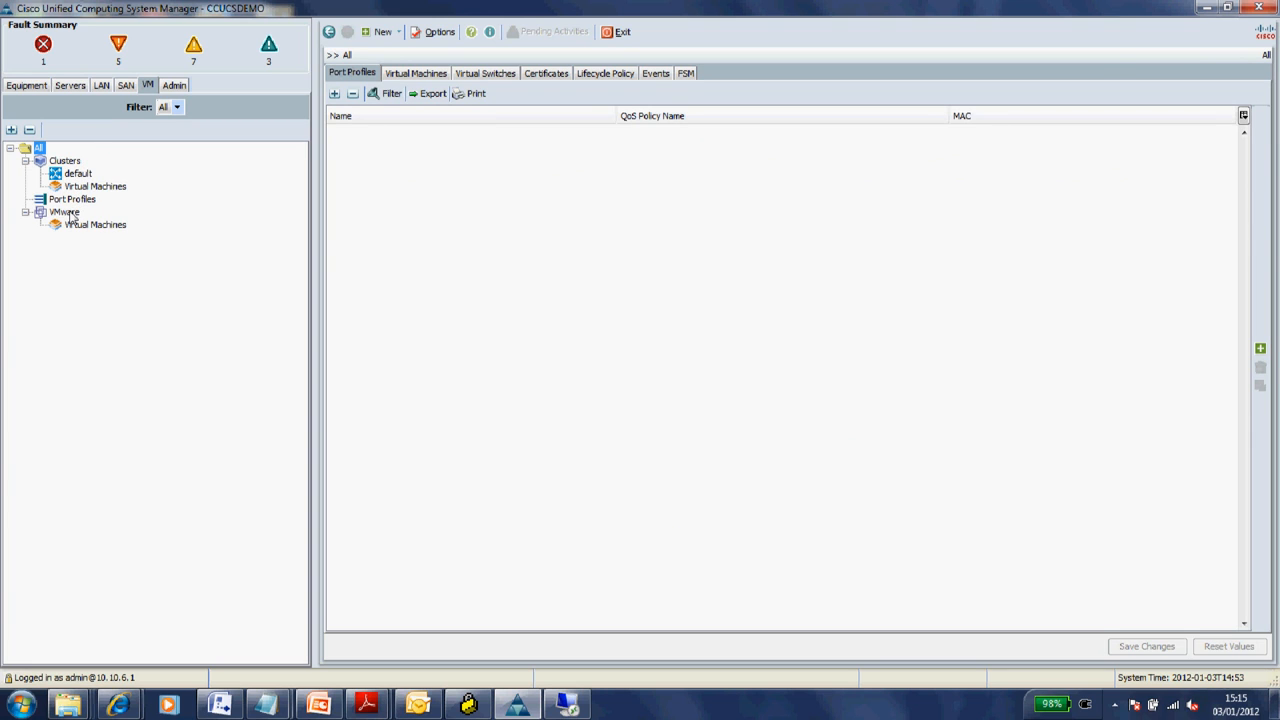
{"action": "left_click", "coordinate": [64, 212]}
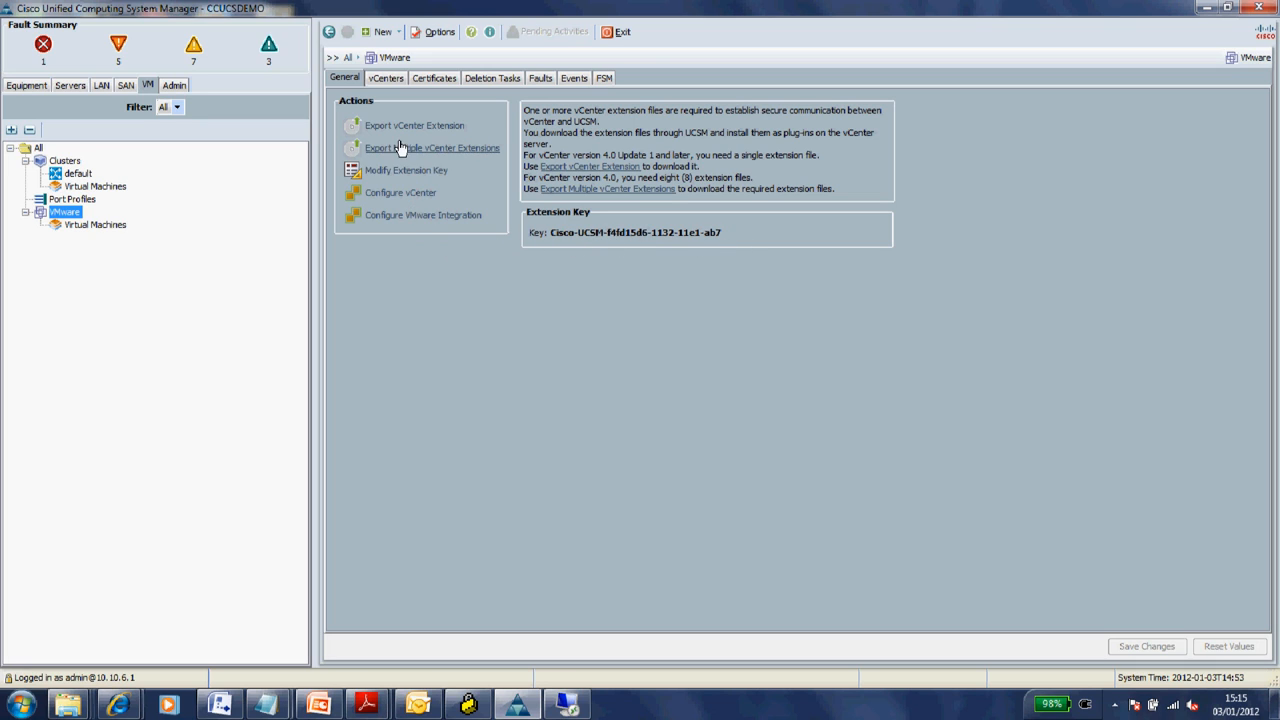
{"action": "mouse_move", "coordinate": [504, 170]}
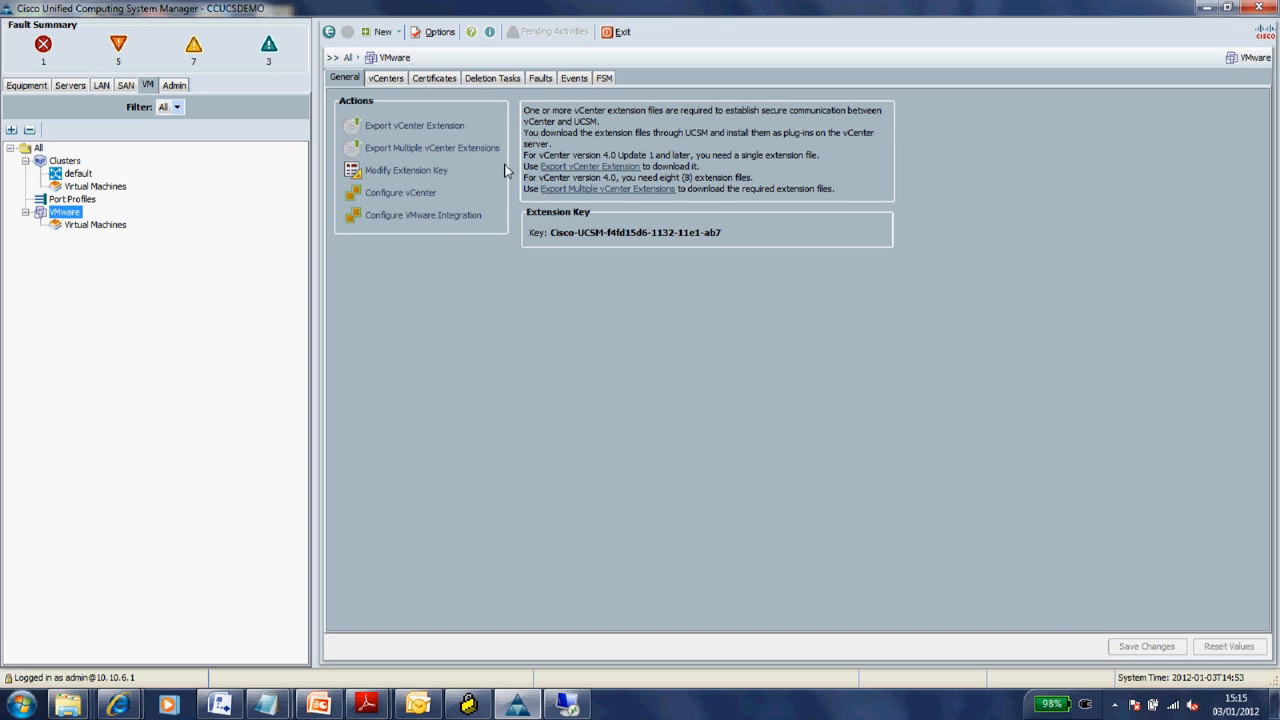
{"action": "mouse_move", "coordinate": [422, 216]}
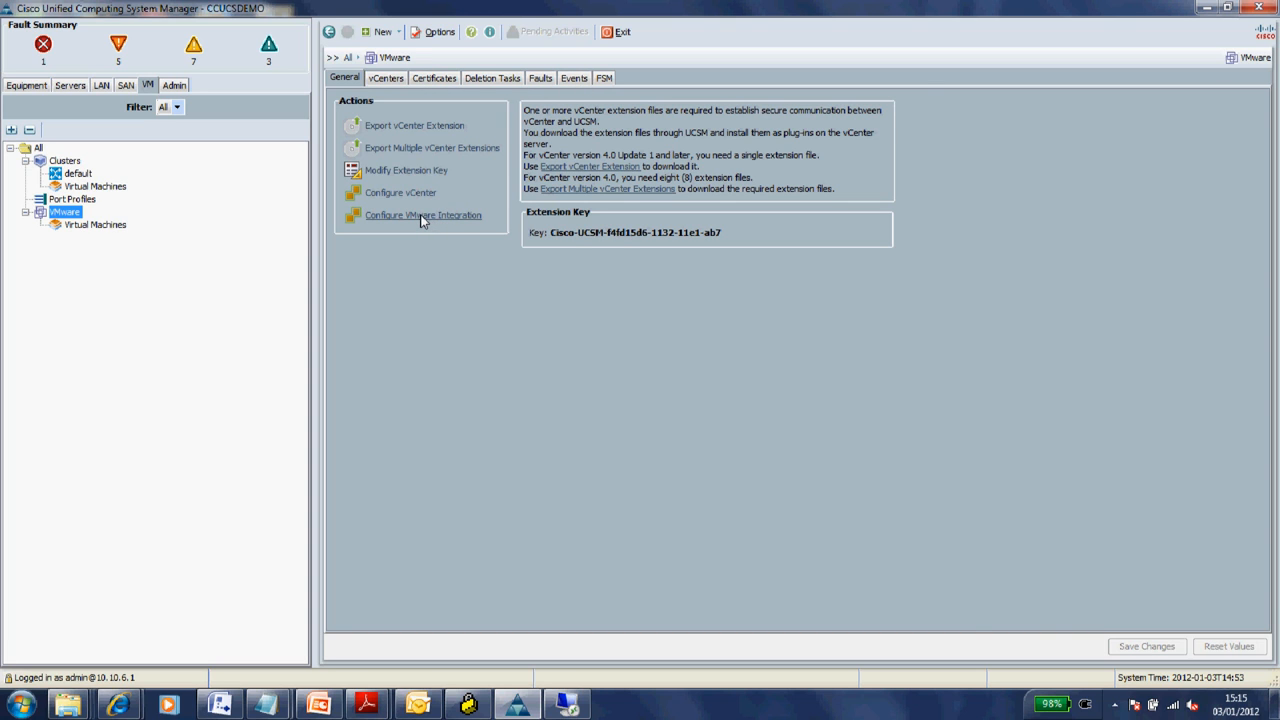
- In the VMware integration wizard, export the vCenter extension file to C:\Temp
{"action": "left_click", "coordinate": [422, 216]}
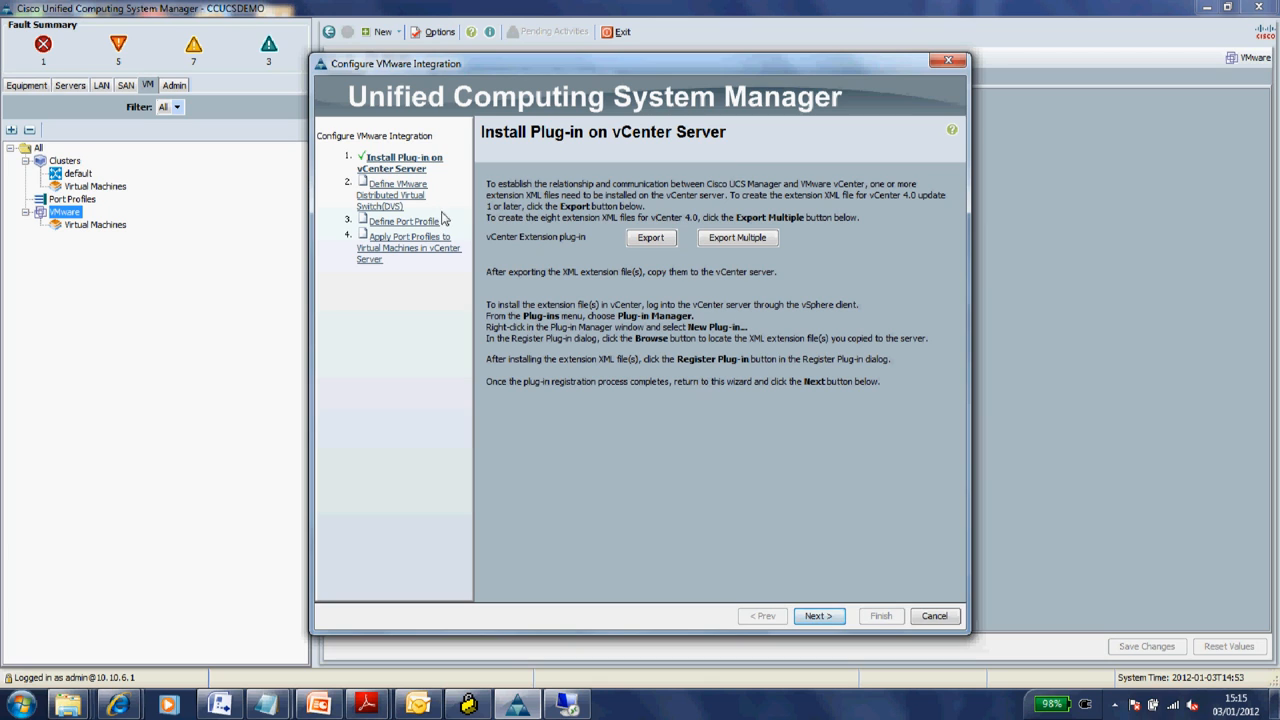
{"action": "left_click", "coordinate": [650, 236]}
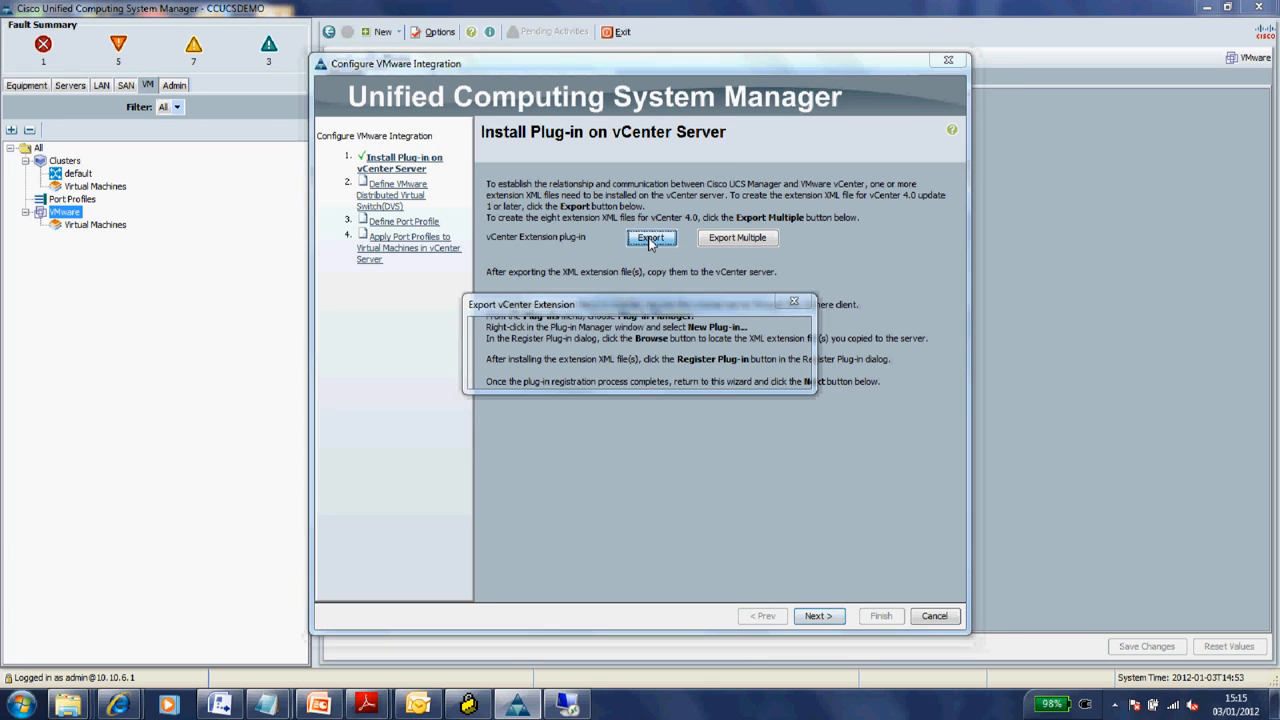
{"action": "left_click", "coordinate": [650, 236]}
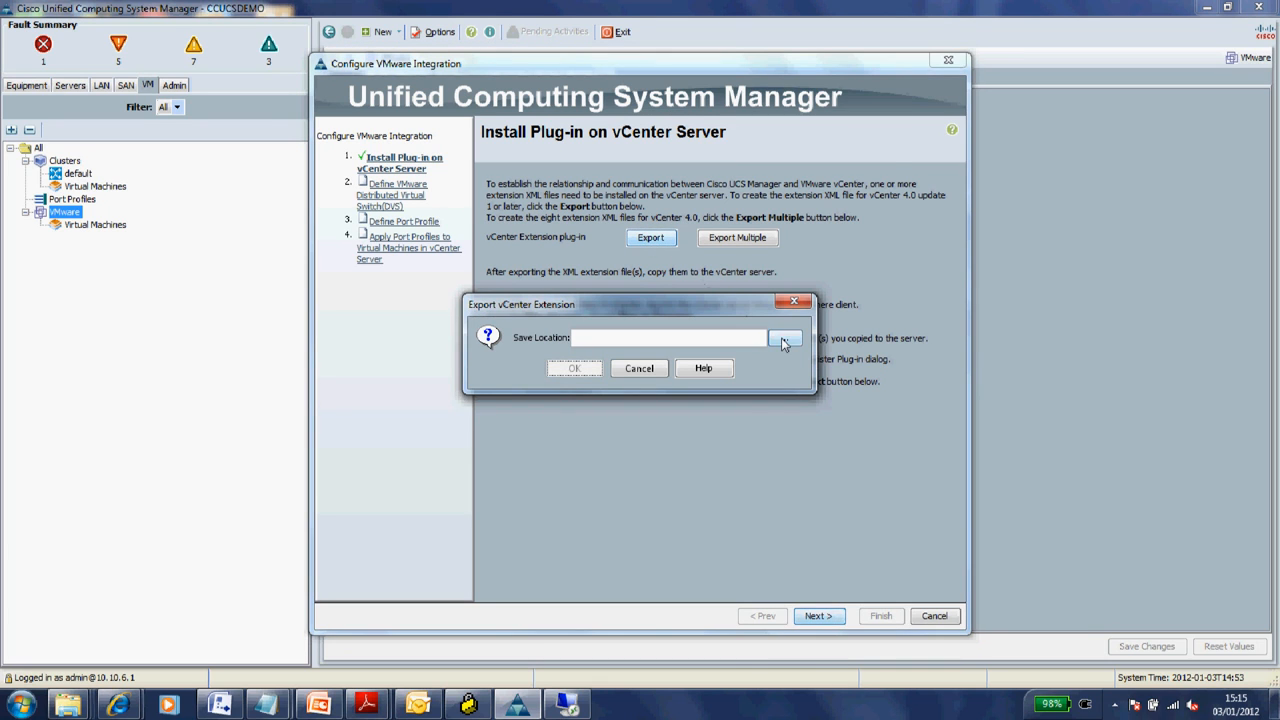
{"action": "left_click", "coordinate": [786, 336]}
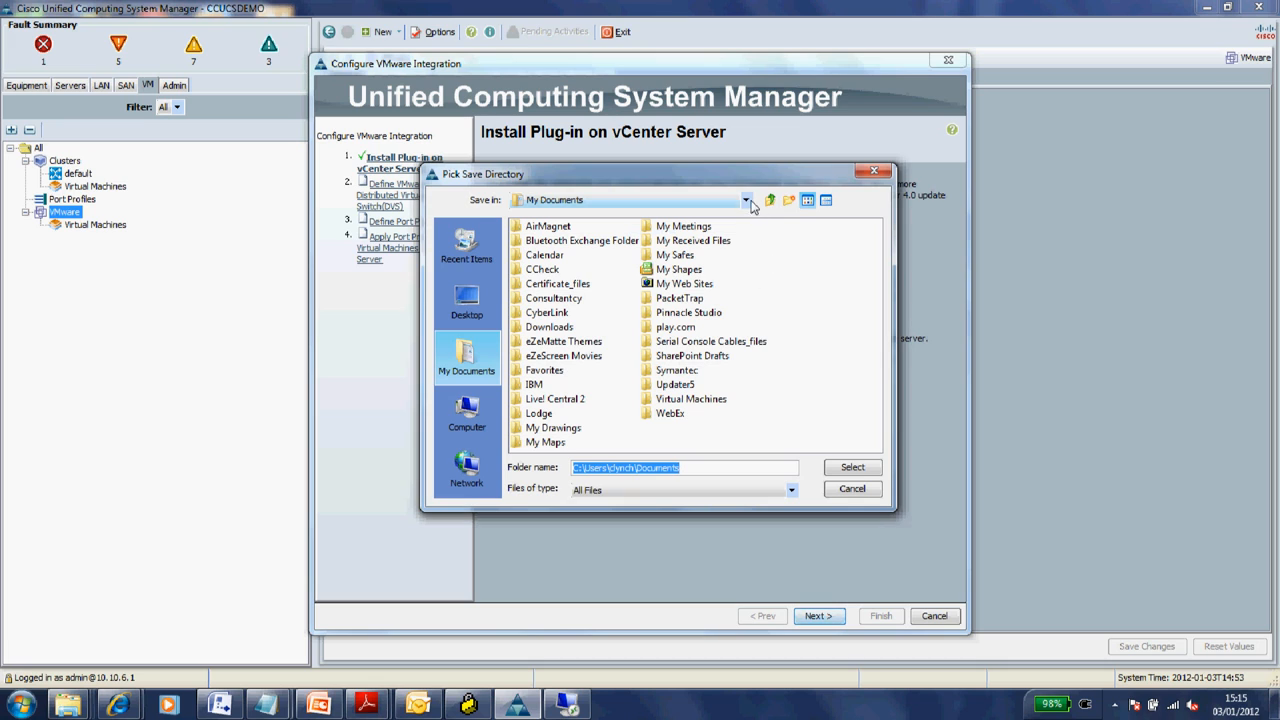
{"action": "left_click", "coordinate": [466, 410]}
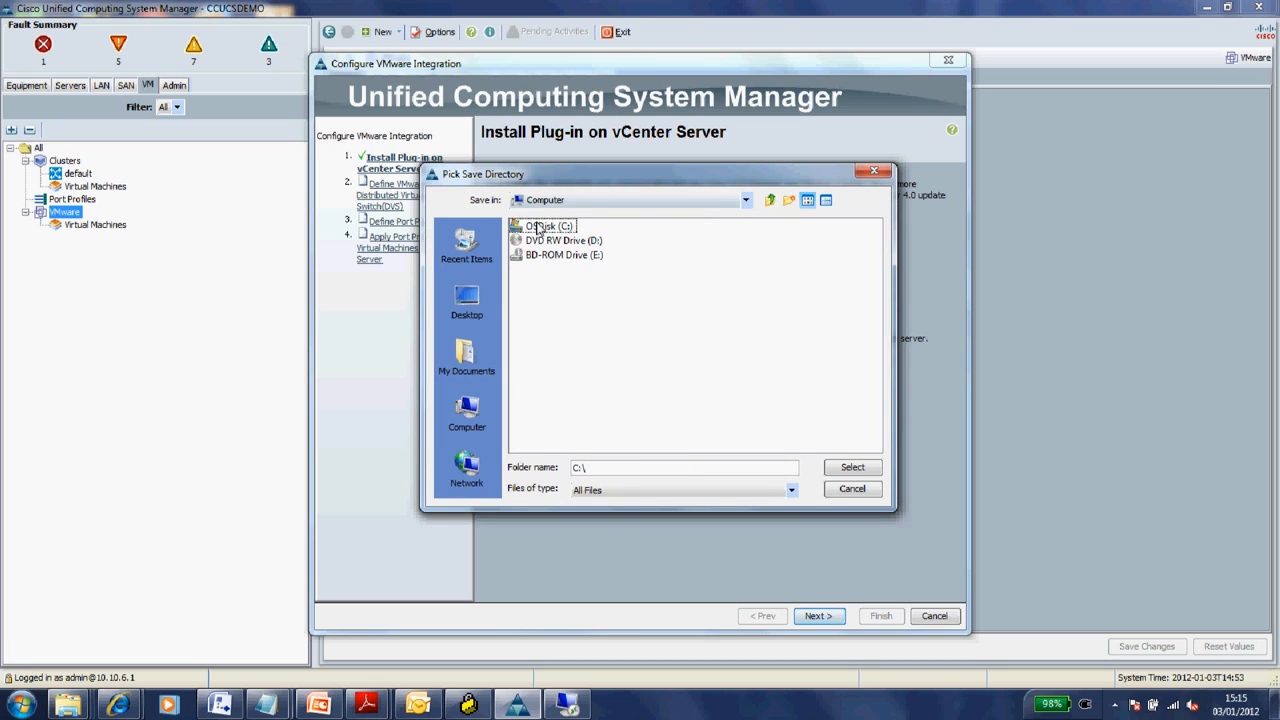
{"action": "double_click", "coordinate": [548, 226]}
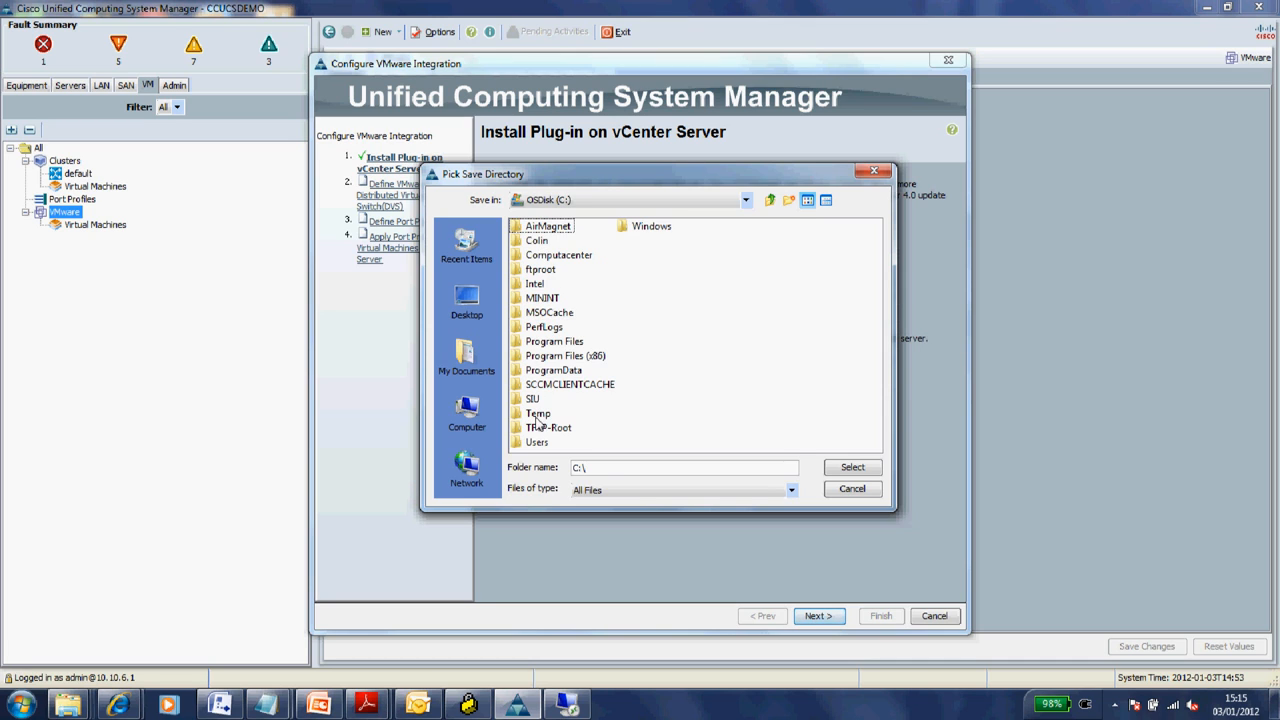
{"action": "double_click", "coordinate": [536, 412]}
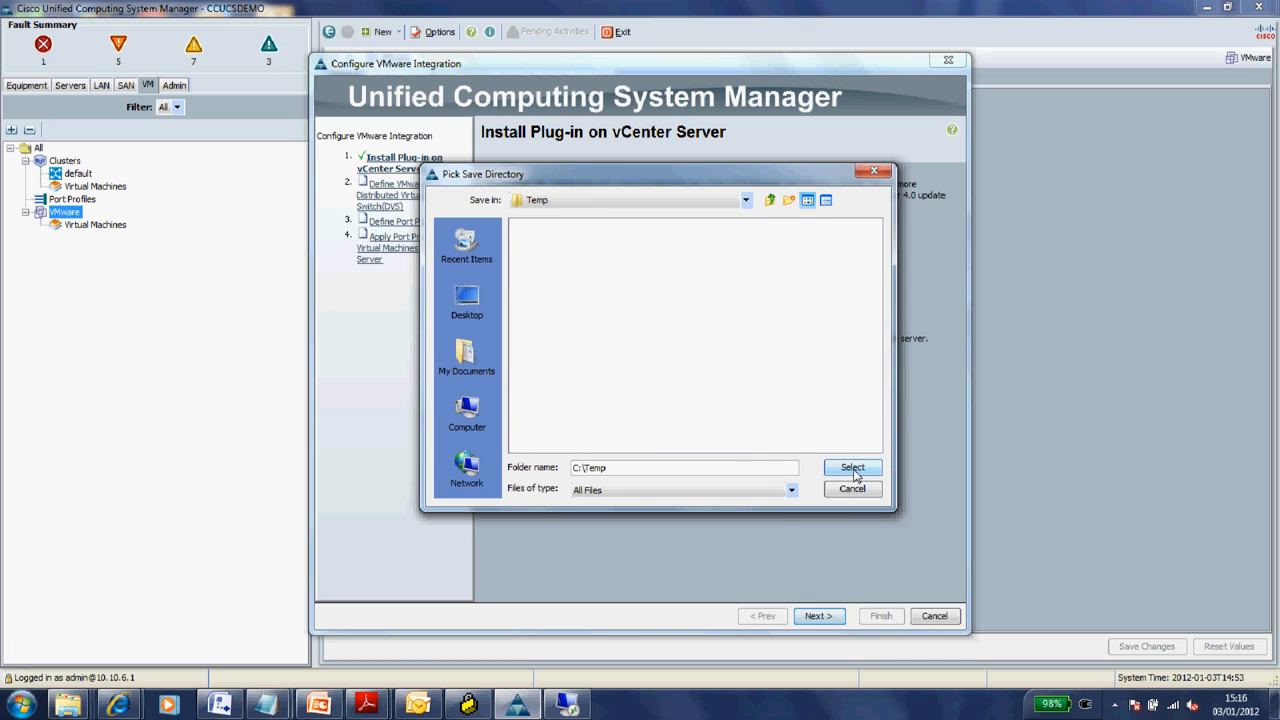
{"action": "left_click", "coordinate": [852, 468]}
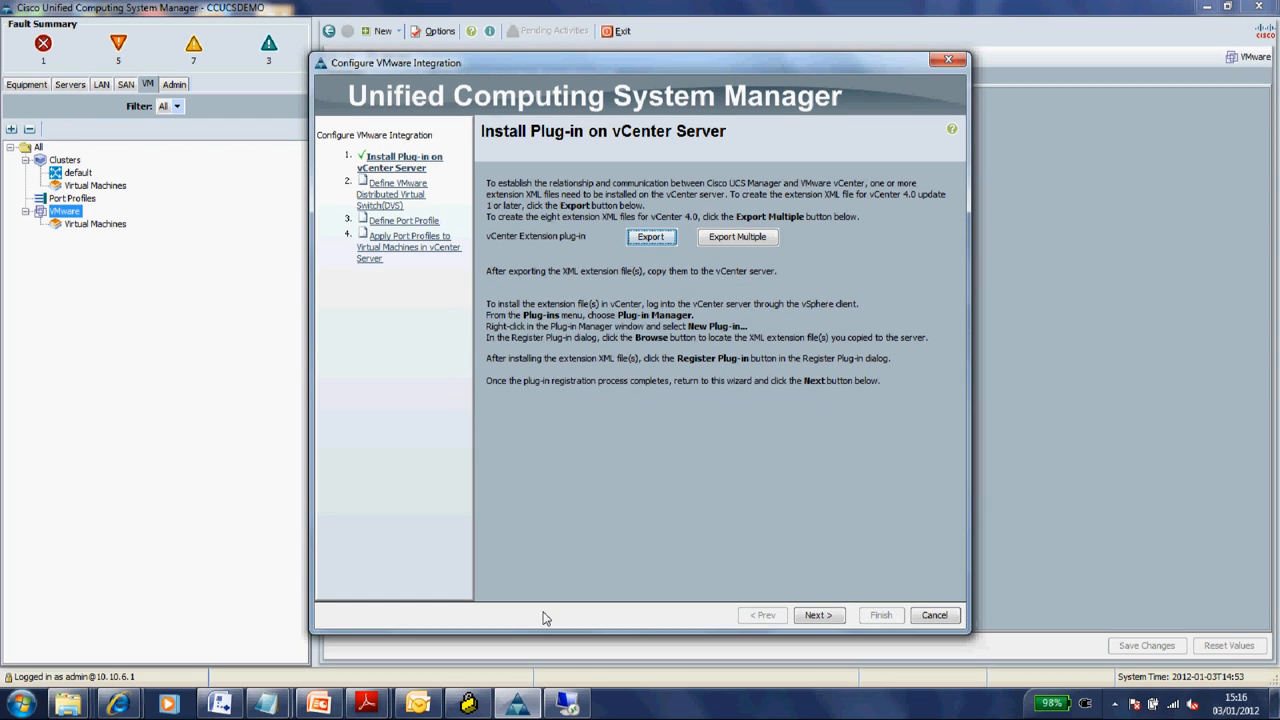
{"action": "mouse_move", "coordinate": [68, 704]}
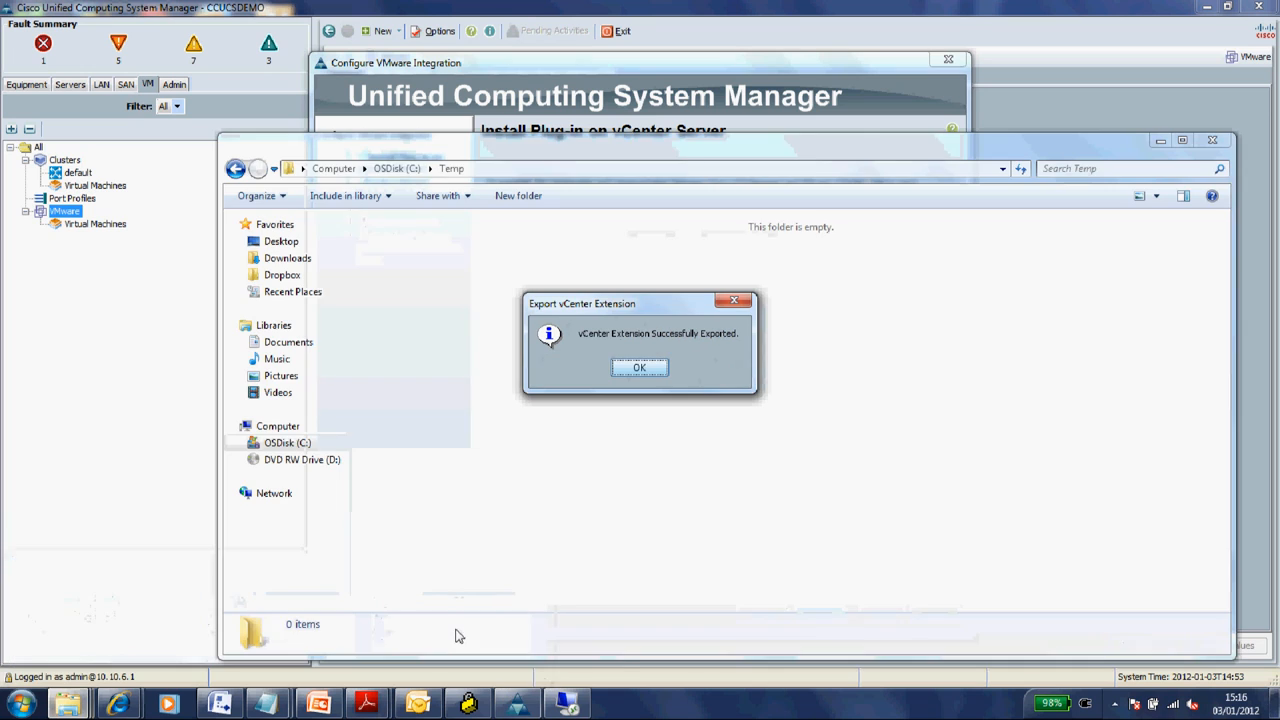
- Acknowledge the export and view cisco_nexus_1000v_extension.xml from C:\Temp in Internet Explorer
{"action": "left_click", "coordinate": [640, 368]}
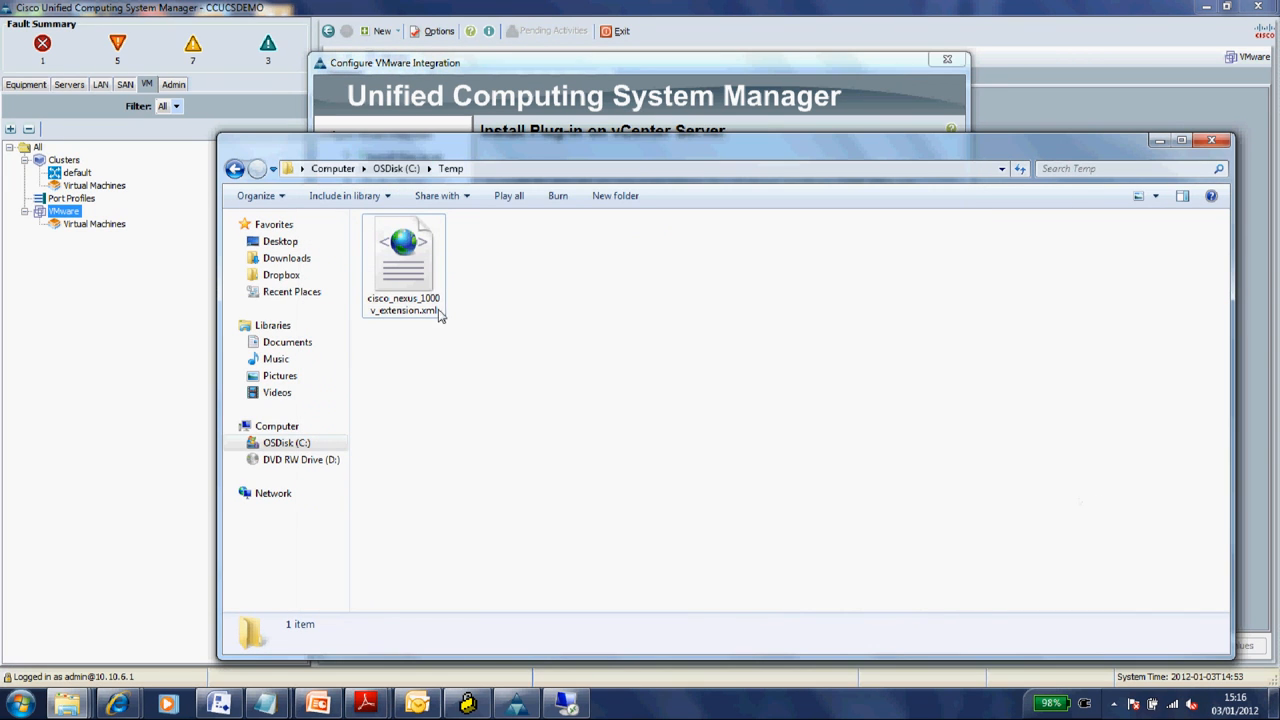
{"action": "double_click", "coordinate": [404, 250]}
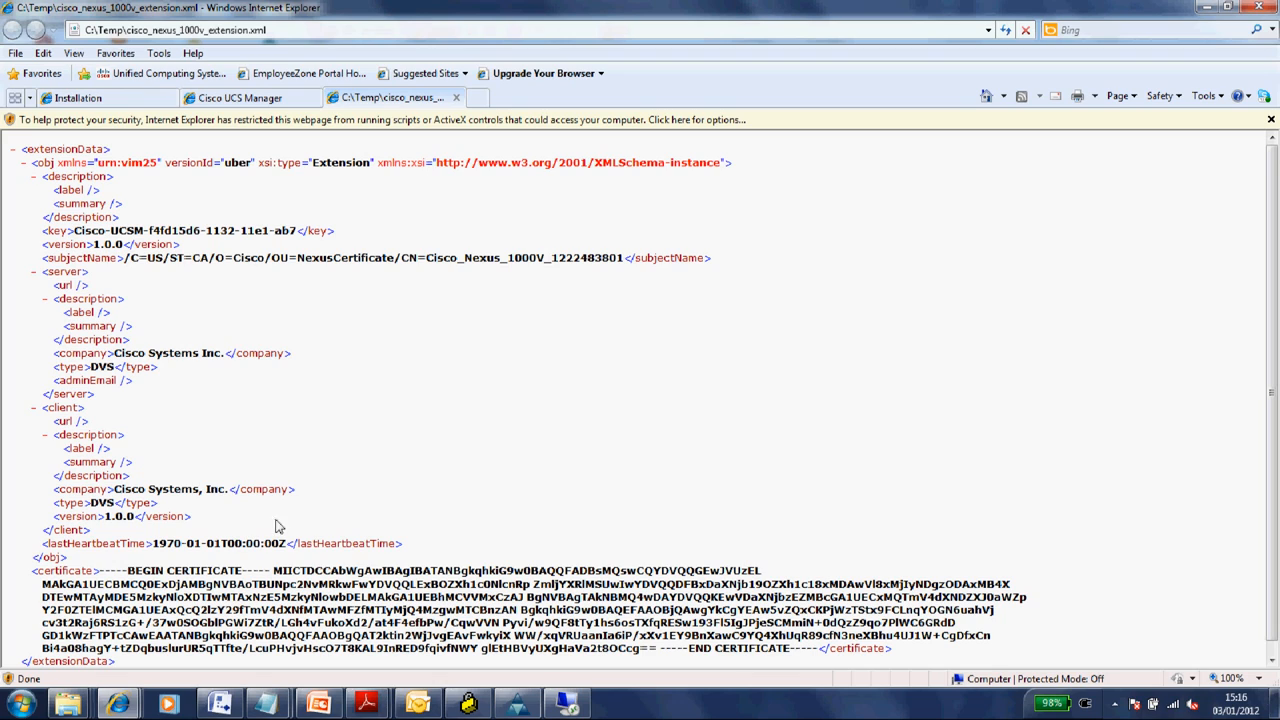
{"action": "mouse_move", "coordinate": [470, 272]}
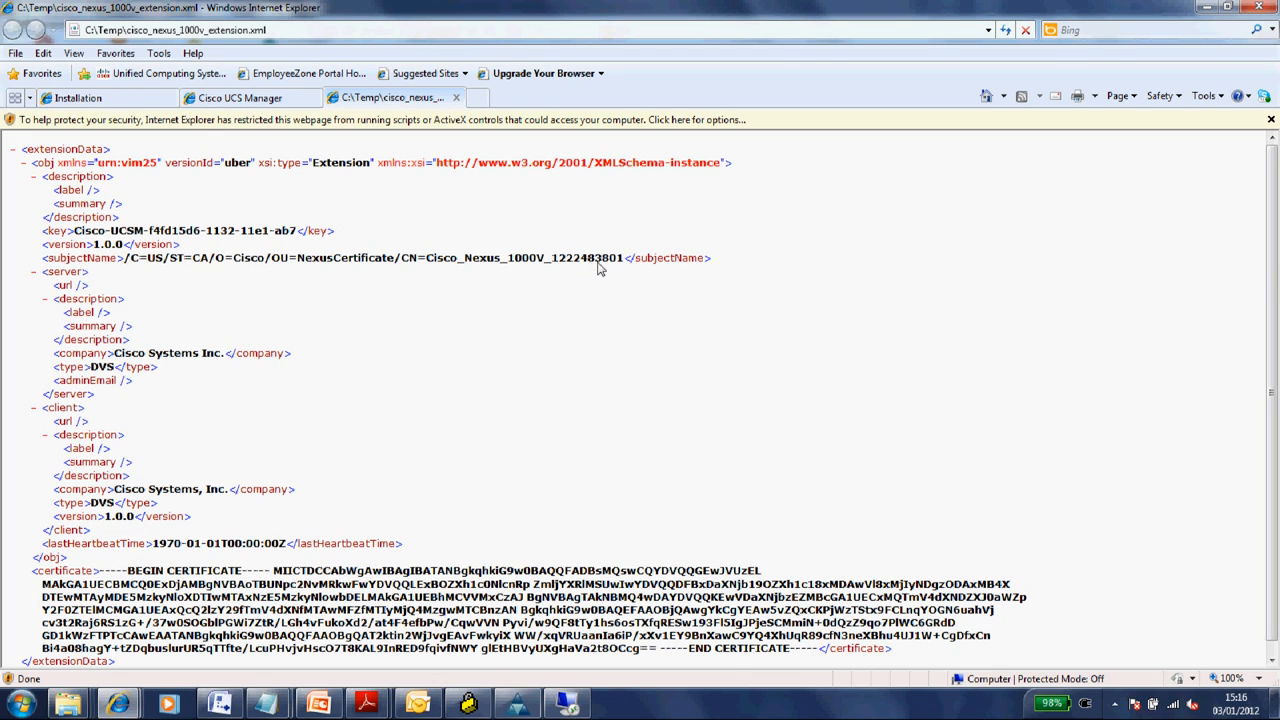
{"action": "mouse_move", "coordinate": [636, 268]}
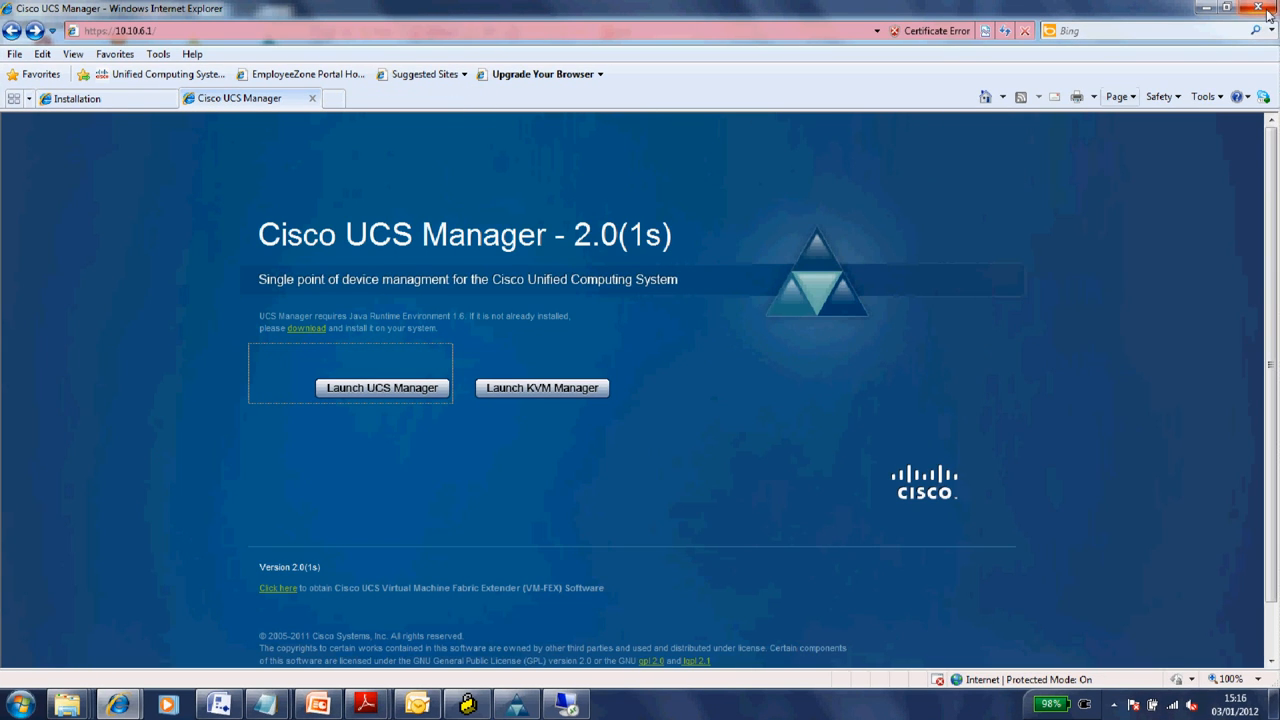
{"action": "mouse_move", "coordinate": [1100, 52]}
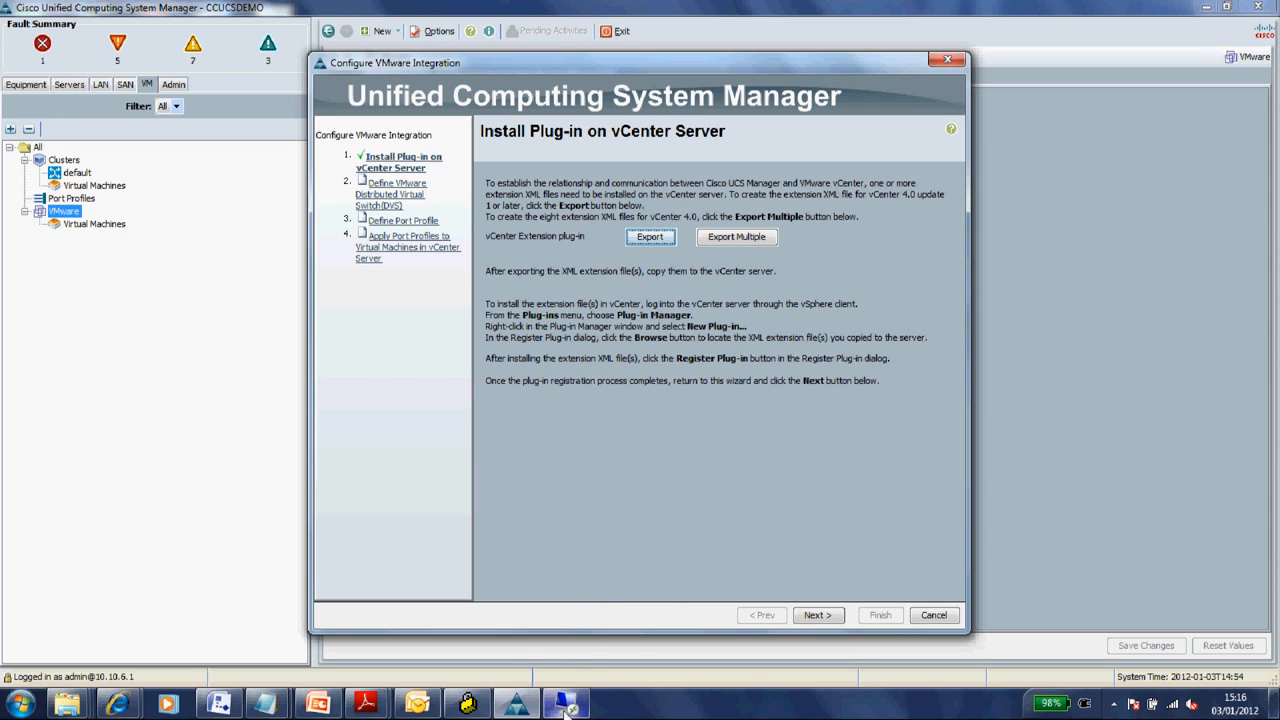
- Unlock the Remote Desktop session on the vCenter server with the Administrator password
{"action": "left_click", "coordinate": [564, 702]}
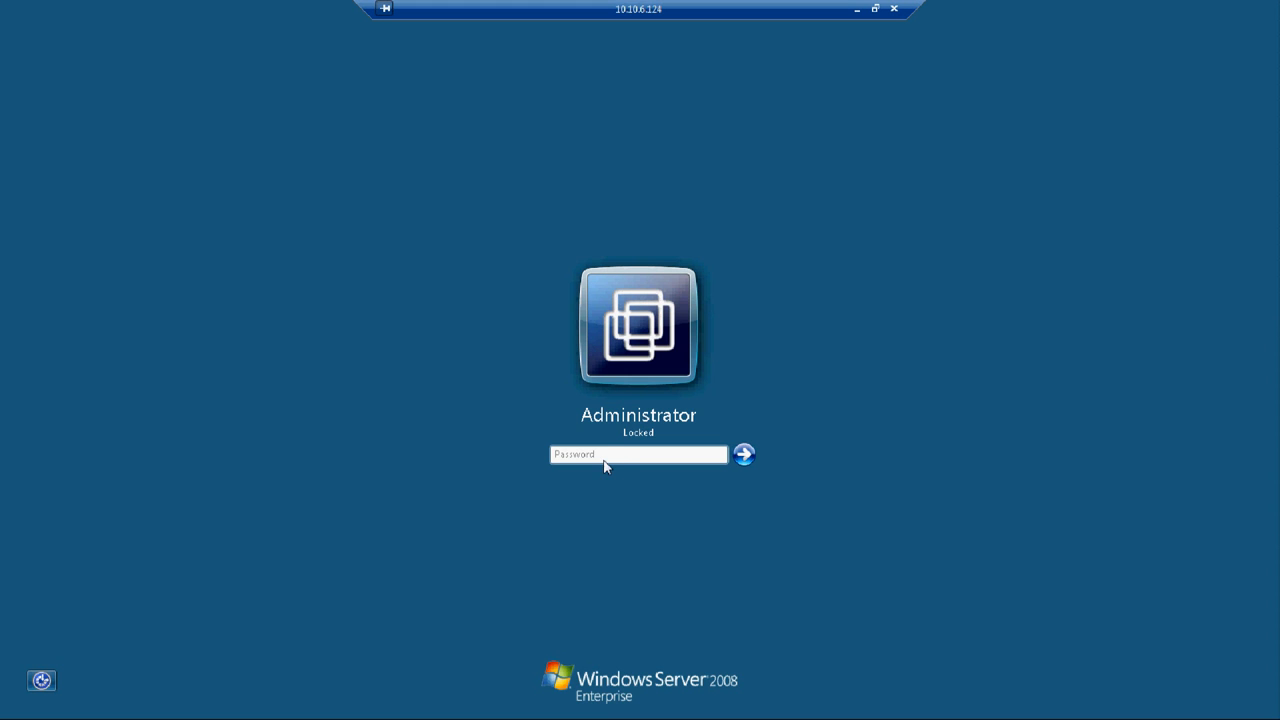
{"action": "left_click", "coordinate": [620, 454]}
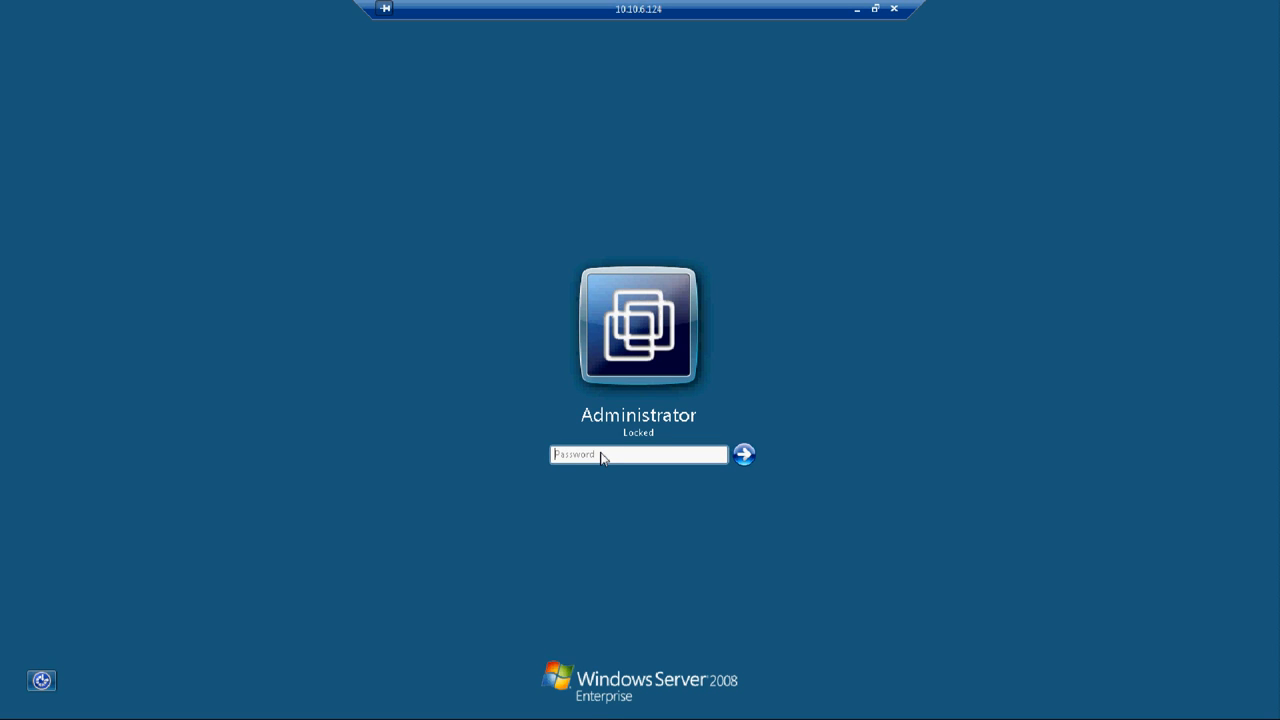
{"action": "type", "text": "password"}
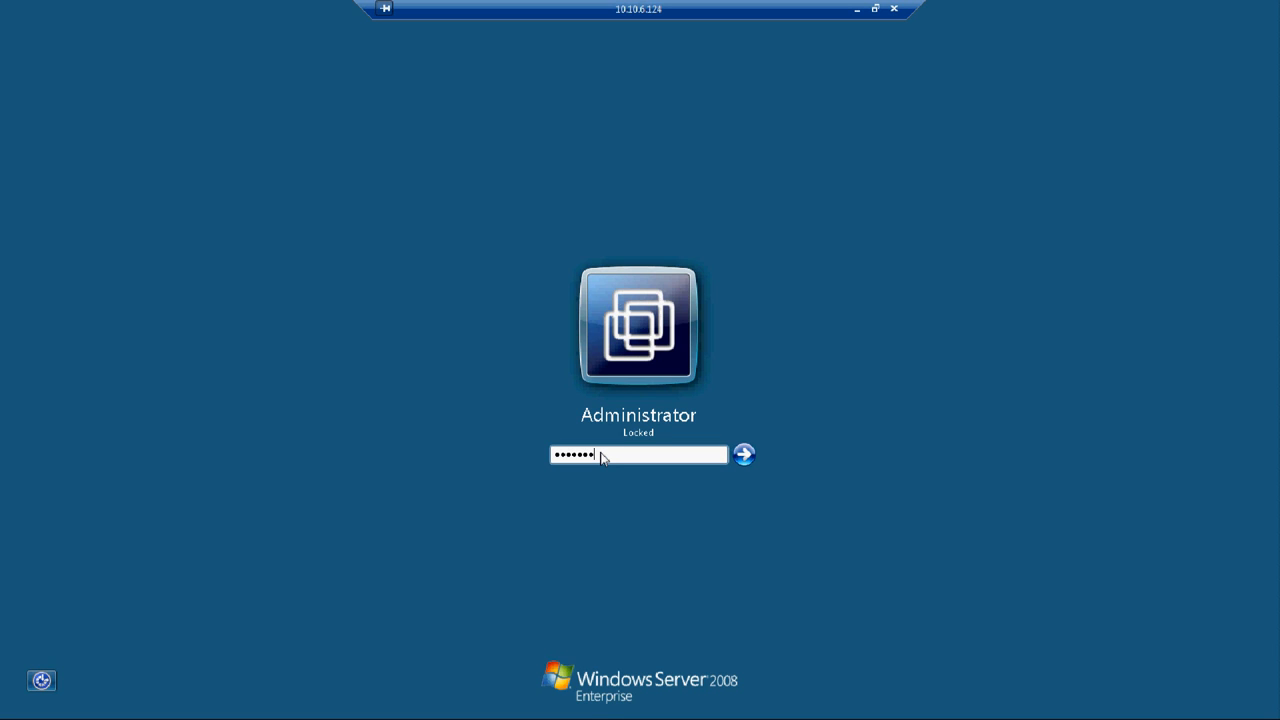
{"action": "left_click", "coordinate": [744, 456]}
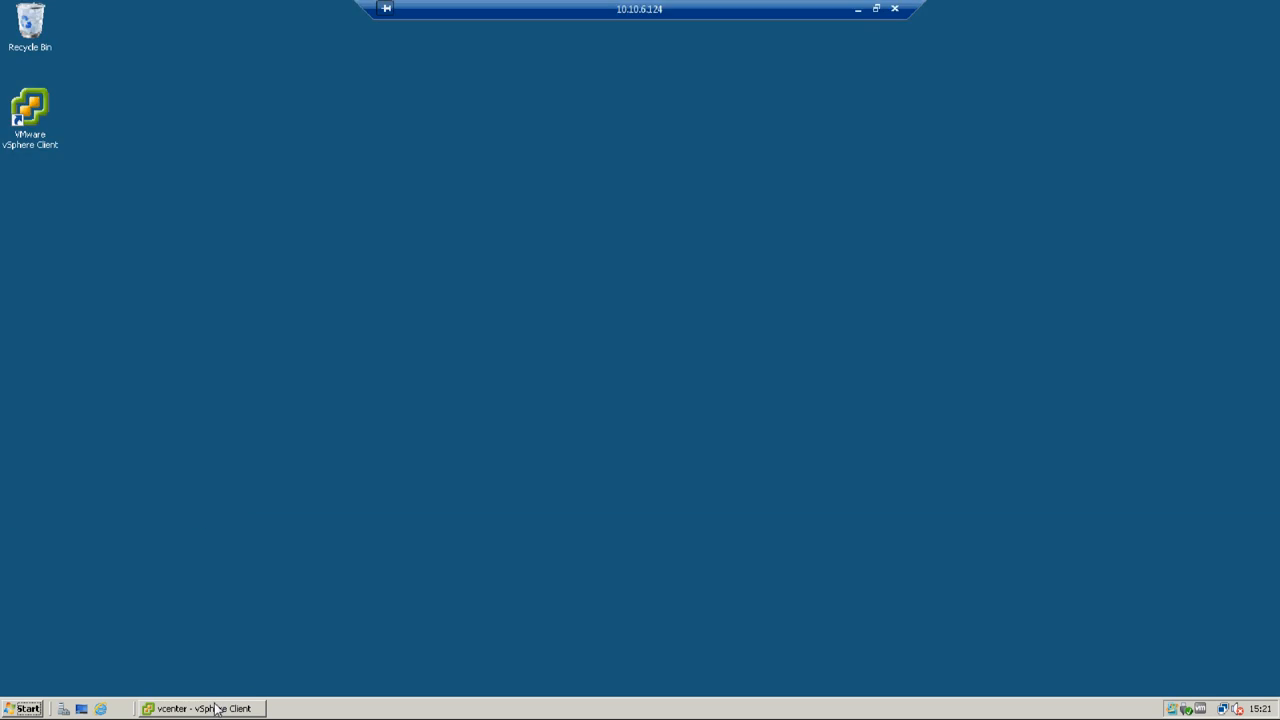
- Show vSphere Client's Plug-in Manager listing the installed vCenter plug-ins
{"action": "left_click", "coordinate": [204, 708]}
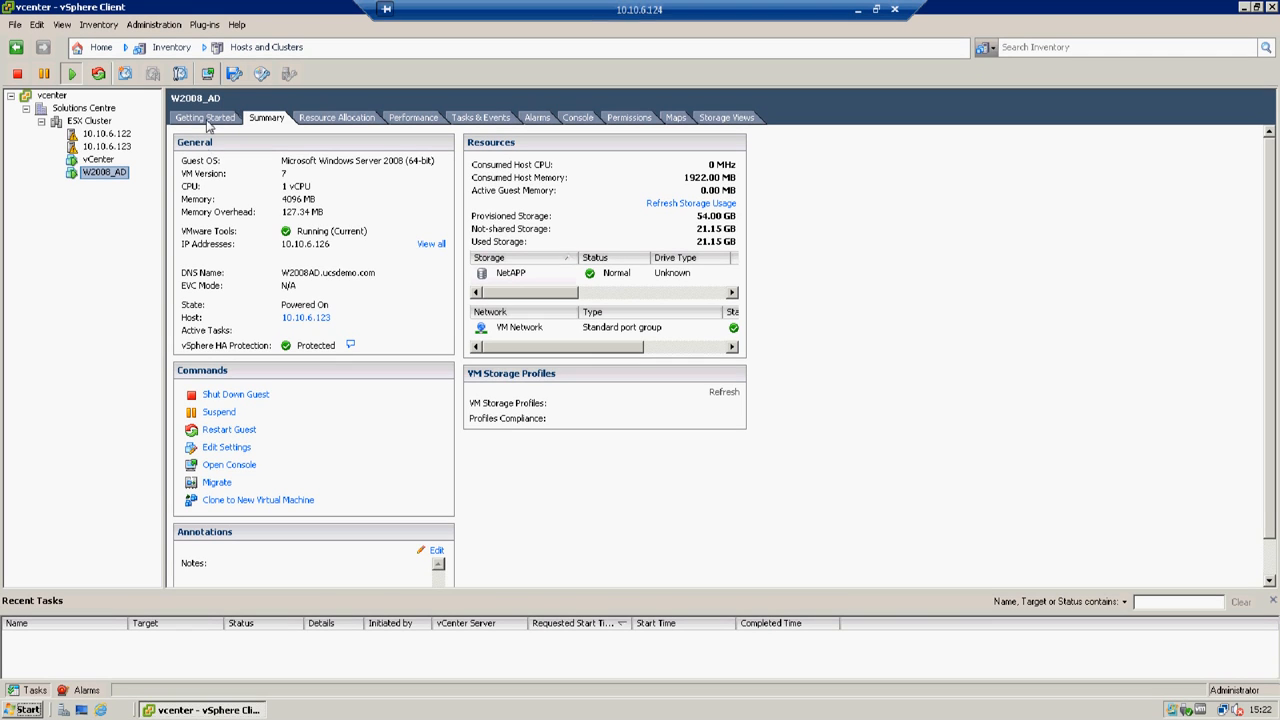
{"action": "left_click", "coordinate": [204, 24]}
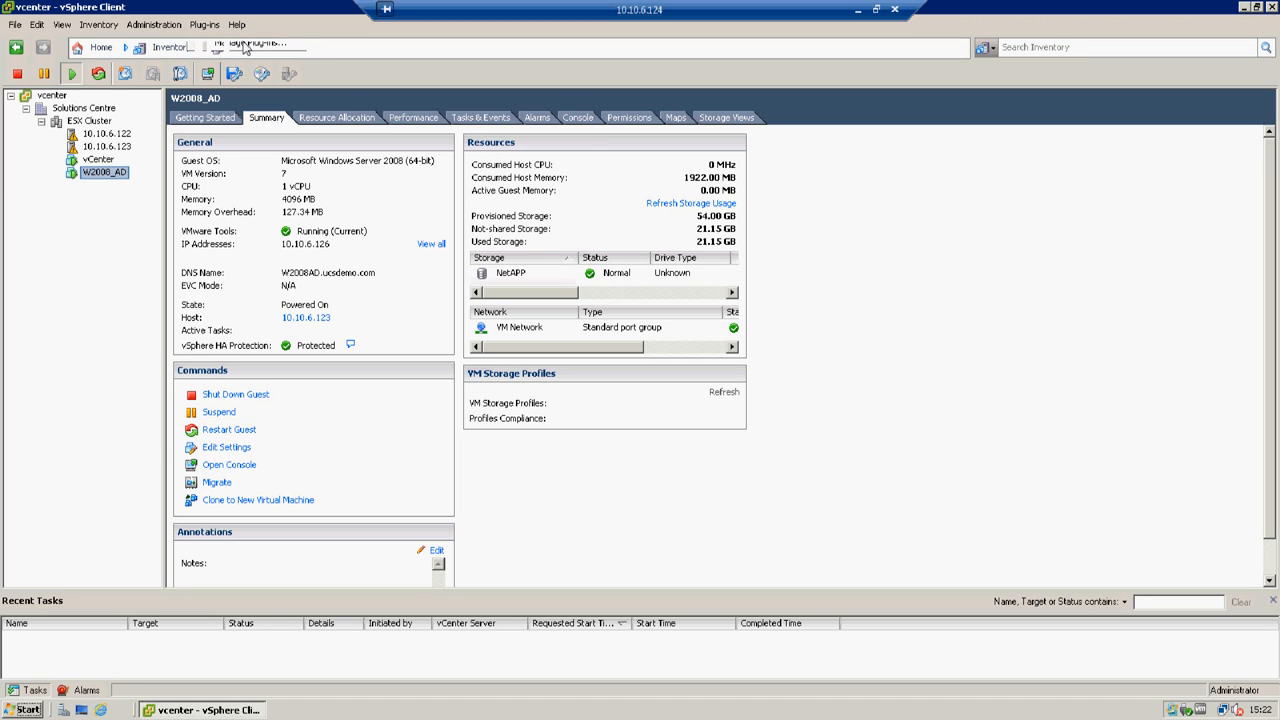
{"action": "left_click", "coordinate": [204, 24]}
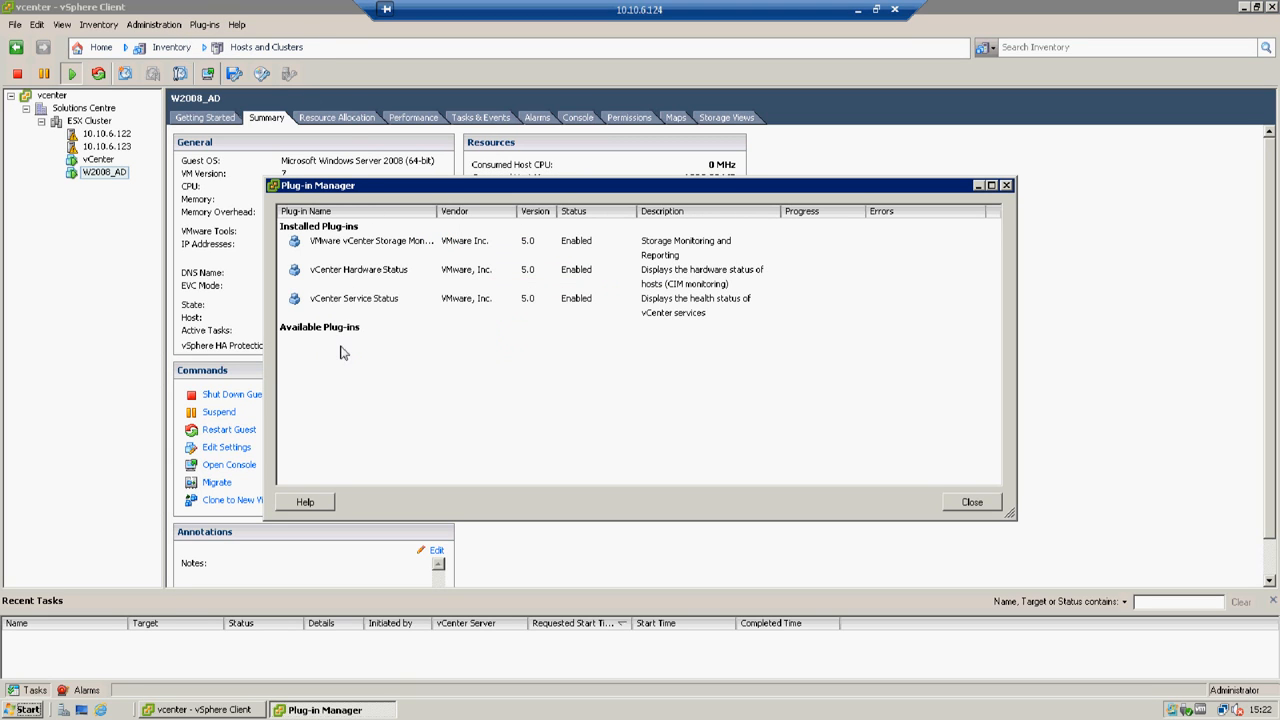
{"action": "mouse_move", "coordinate": [452, 402]}
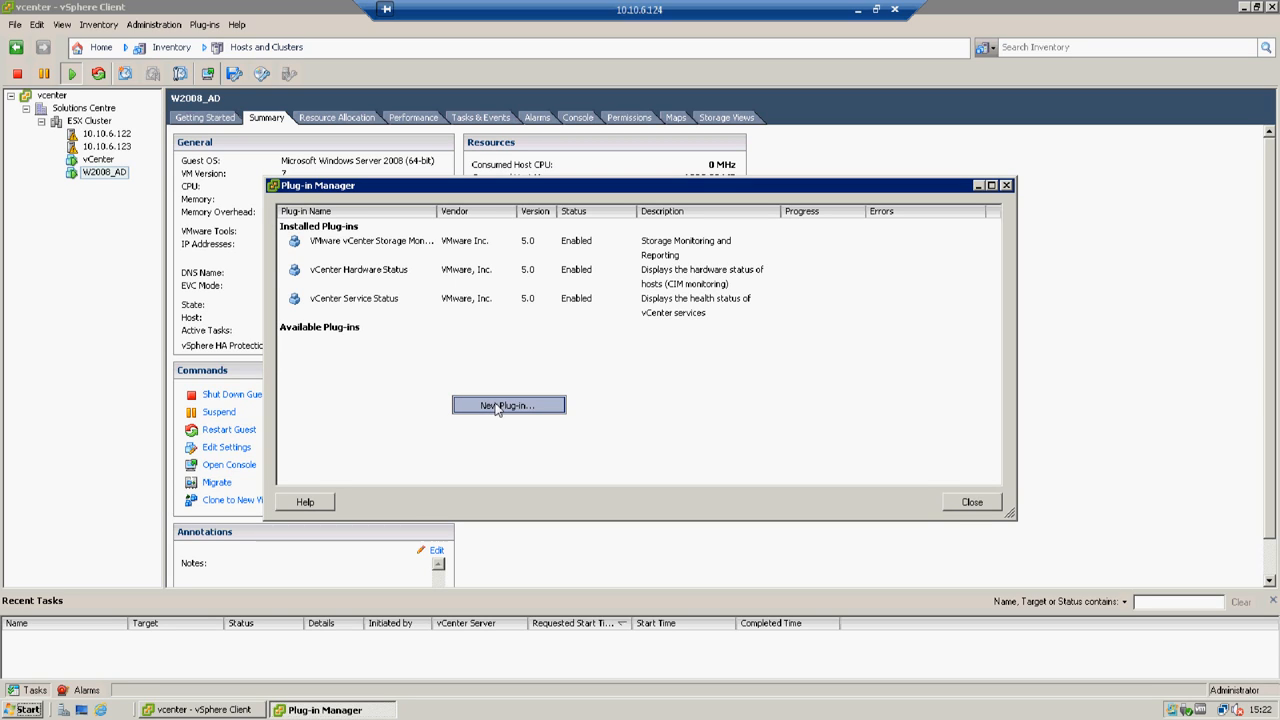
- Start registering a new plug-in and browse to the local PC's shared C drive
{"action": "left_click", "coordinate": [508, 404]}
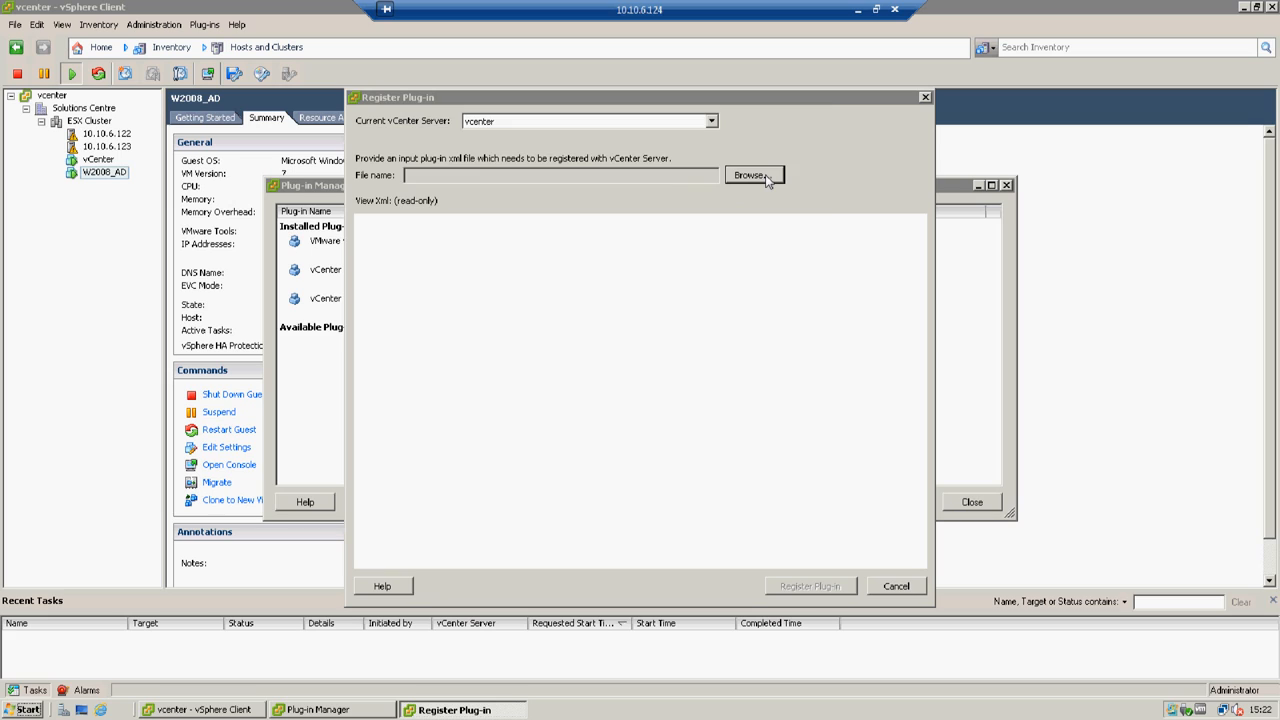
{"action": "left_click", "coordinate": [752, 176]}
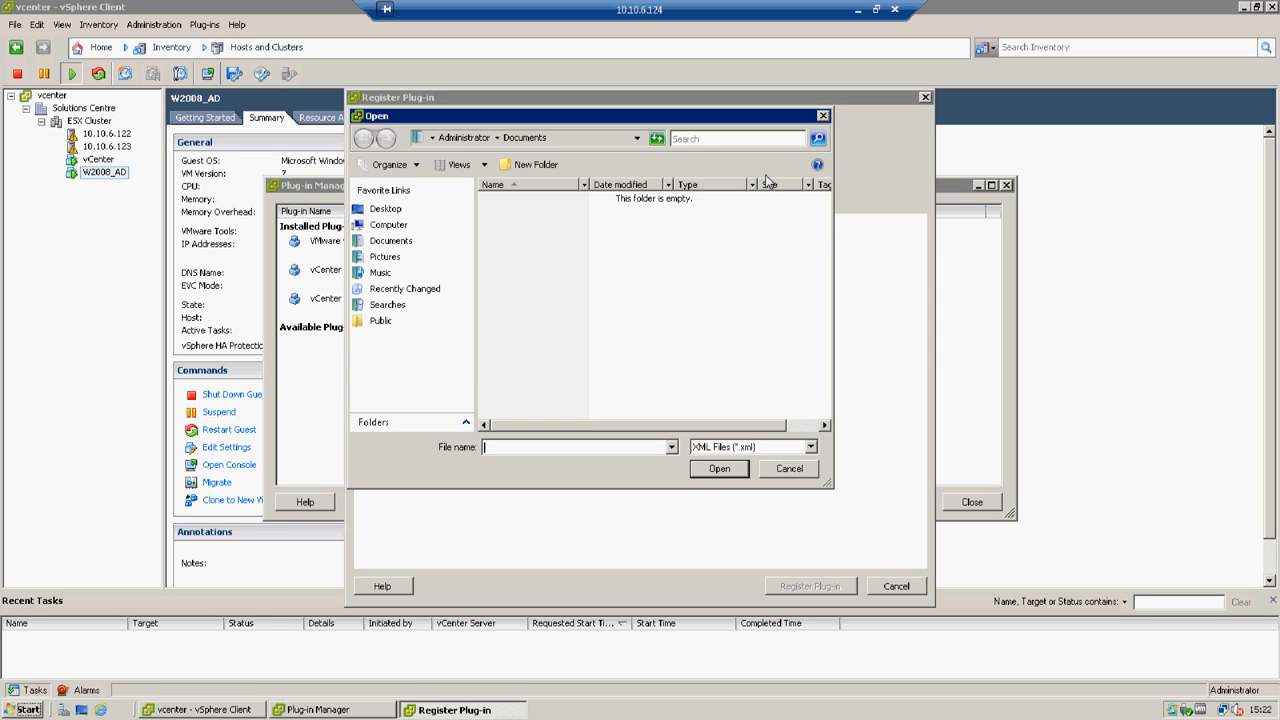
{"action": "mouse_move", "coordinate": [564, 216]}
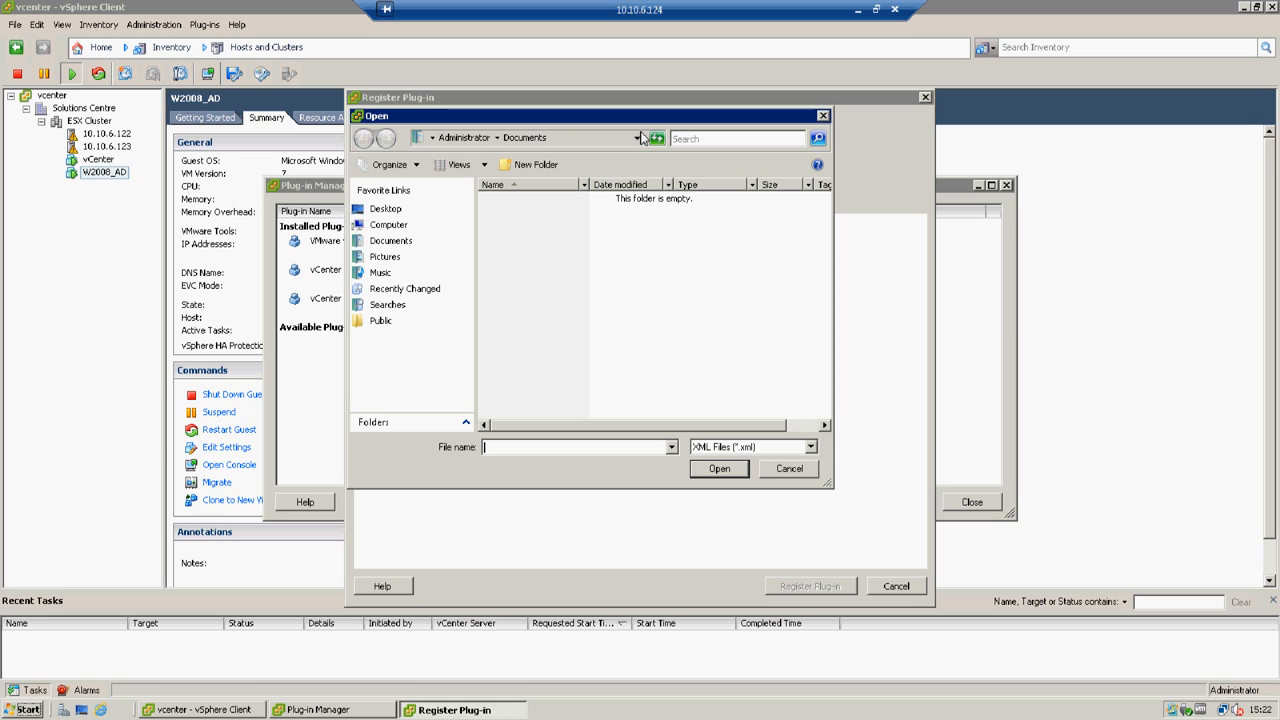
{"action": "left_click", "coordinate": [638, 138]}
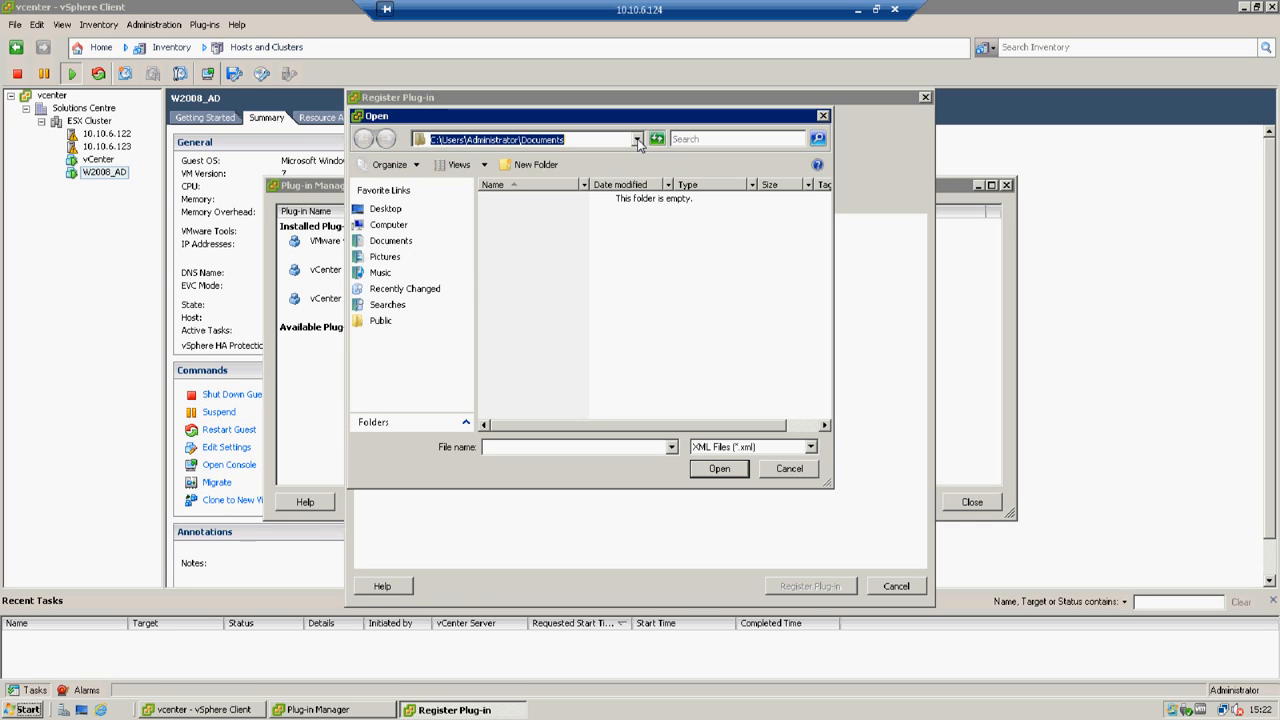
{"action": "mouse_move", "coordinate": [424, 224]}
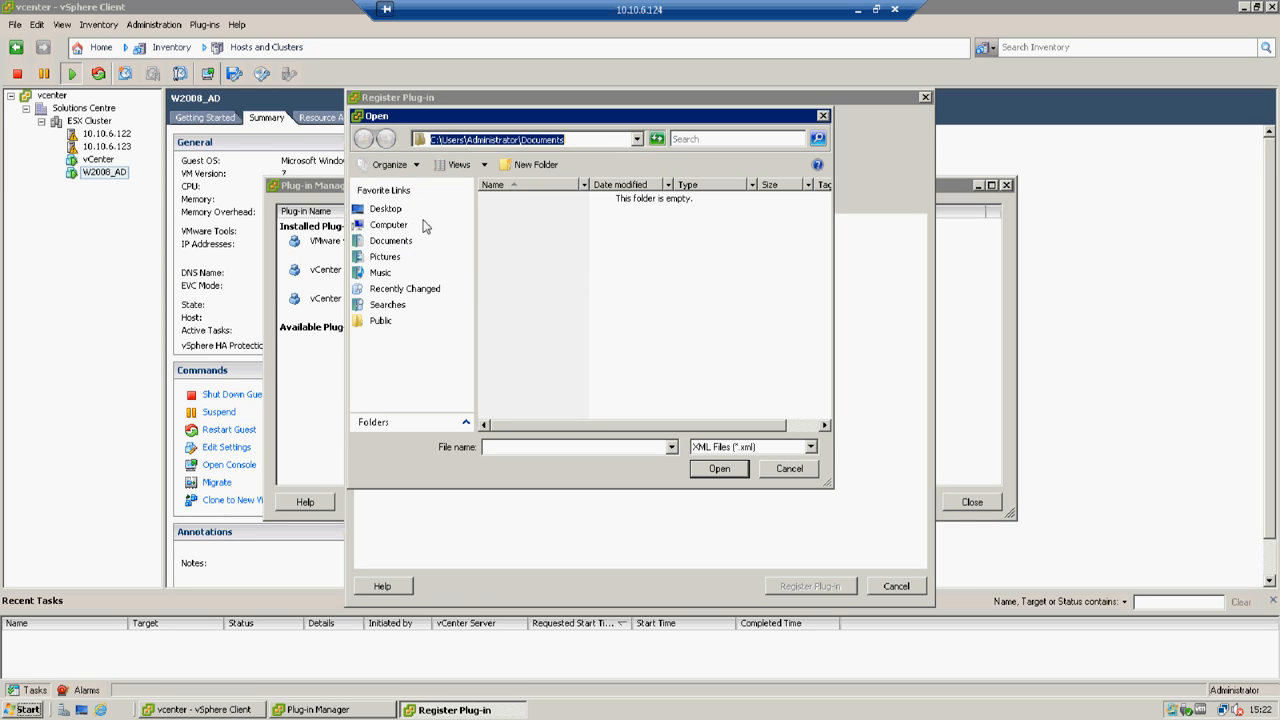
{"action": "left_click", "coordinate": [388, 224]}
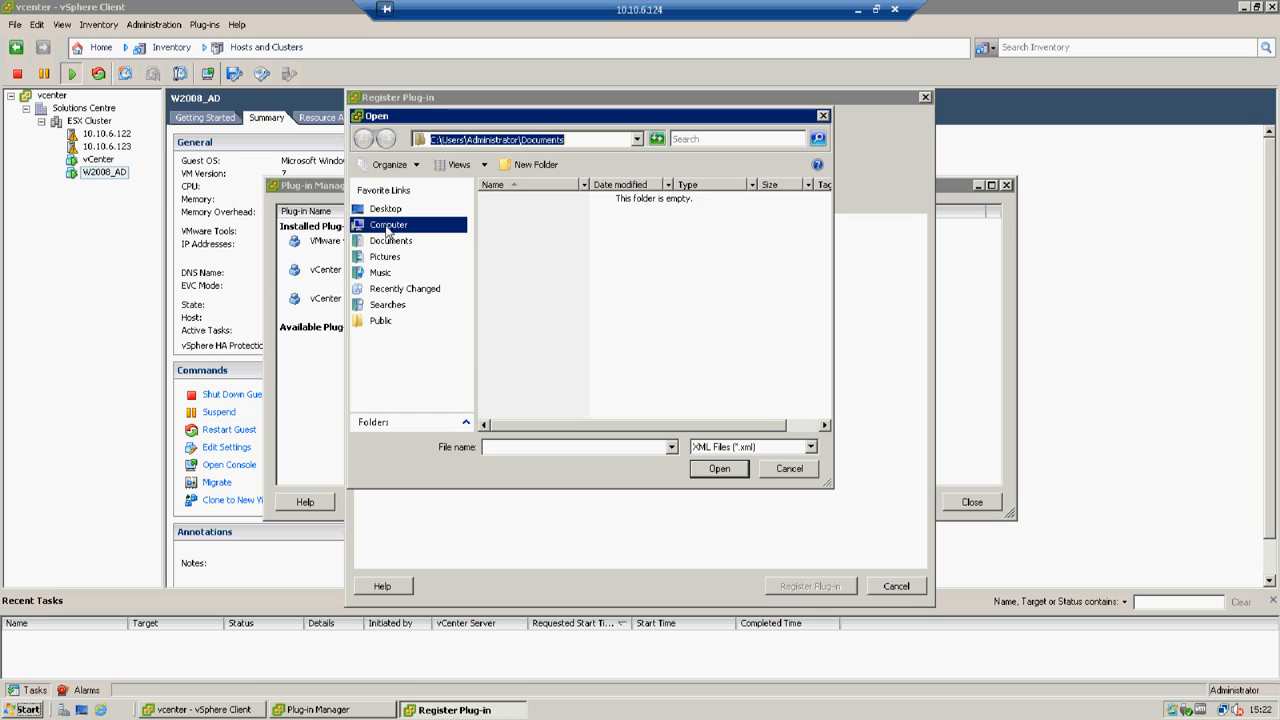
{"action": "left_click", "coordinate": [388, 224]}
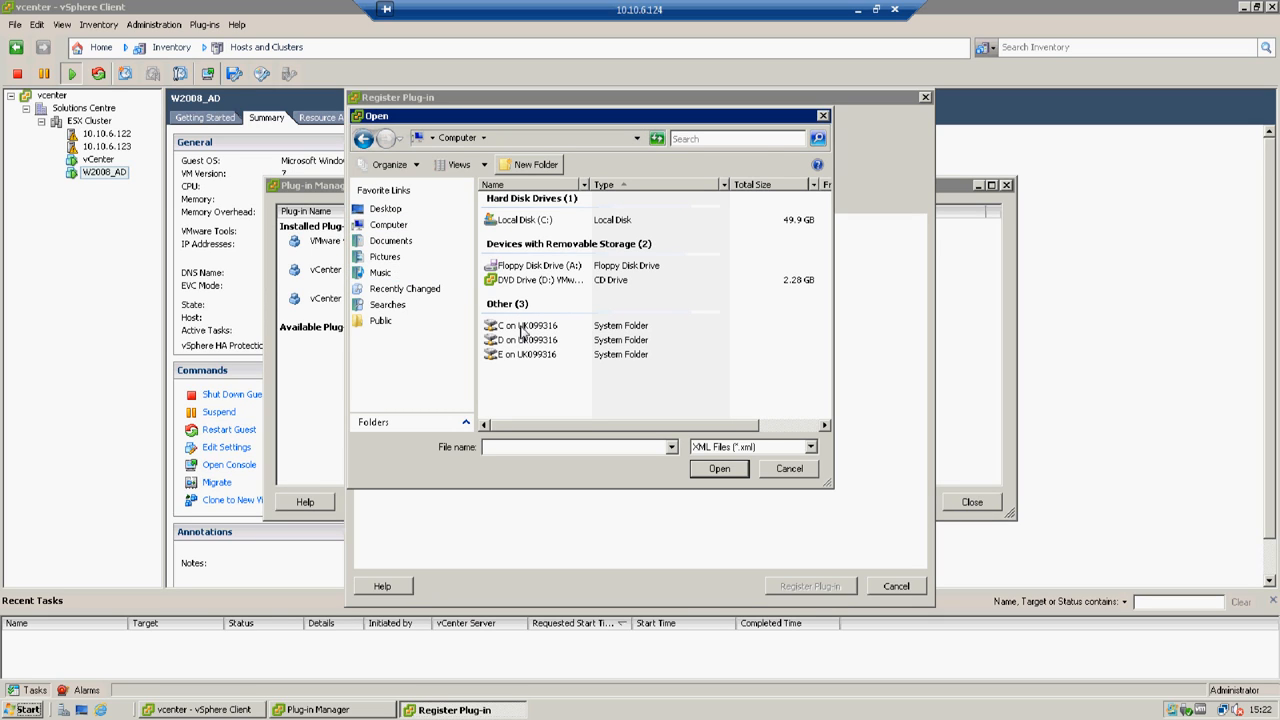
{"action": "left_click", "coordinate": [530, 324]}
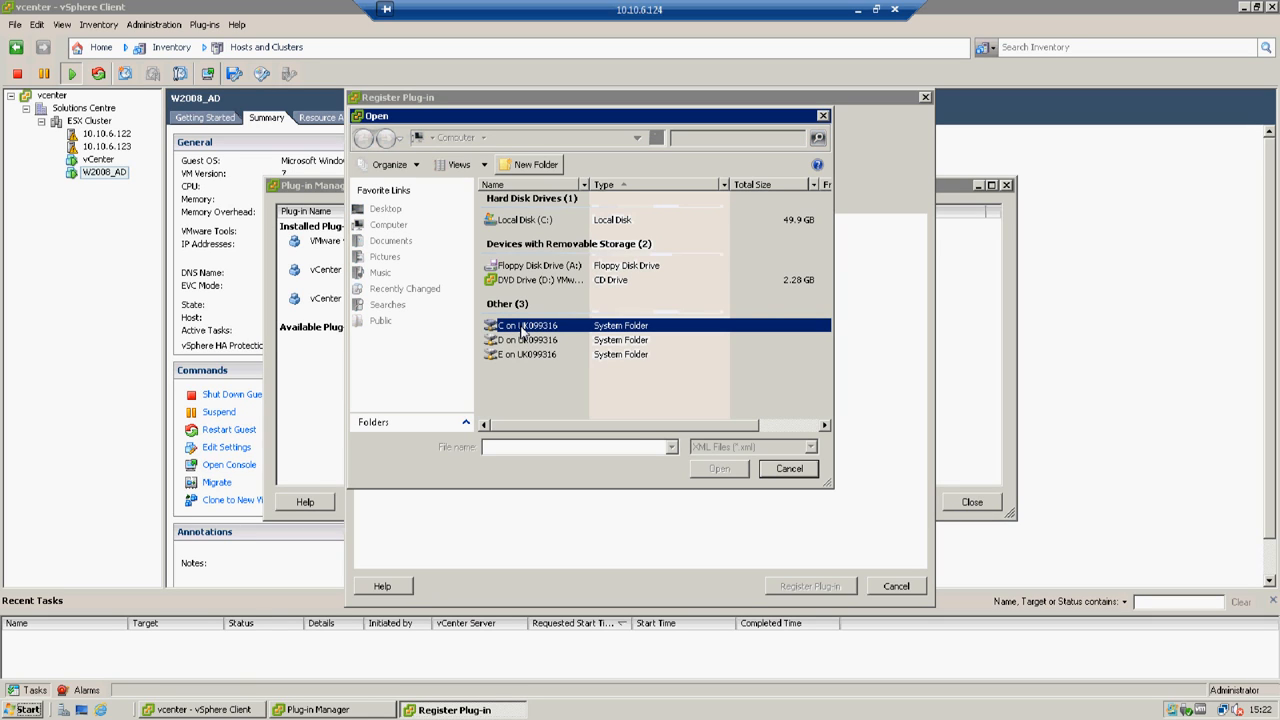
{"action": "double_click", "coordinate": [536, 324]}
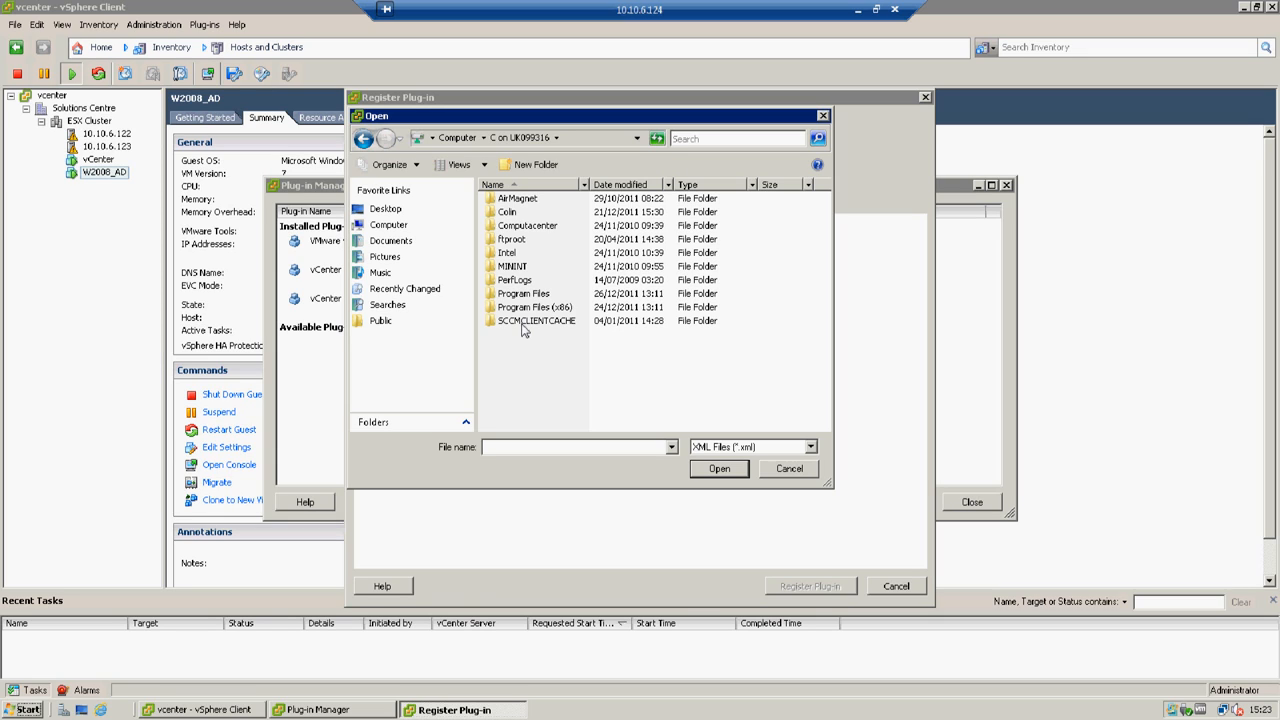
- Choose cisco_nexus_1000v_extension.xml from the Temp folder and return to Register Plug-in
{"action": "scroll", "scroll_direction": "down", "scroll_amount": 3}
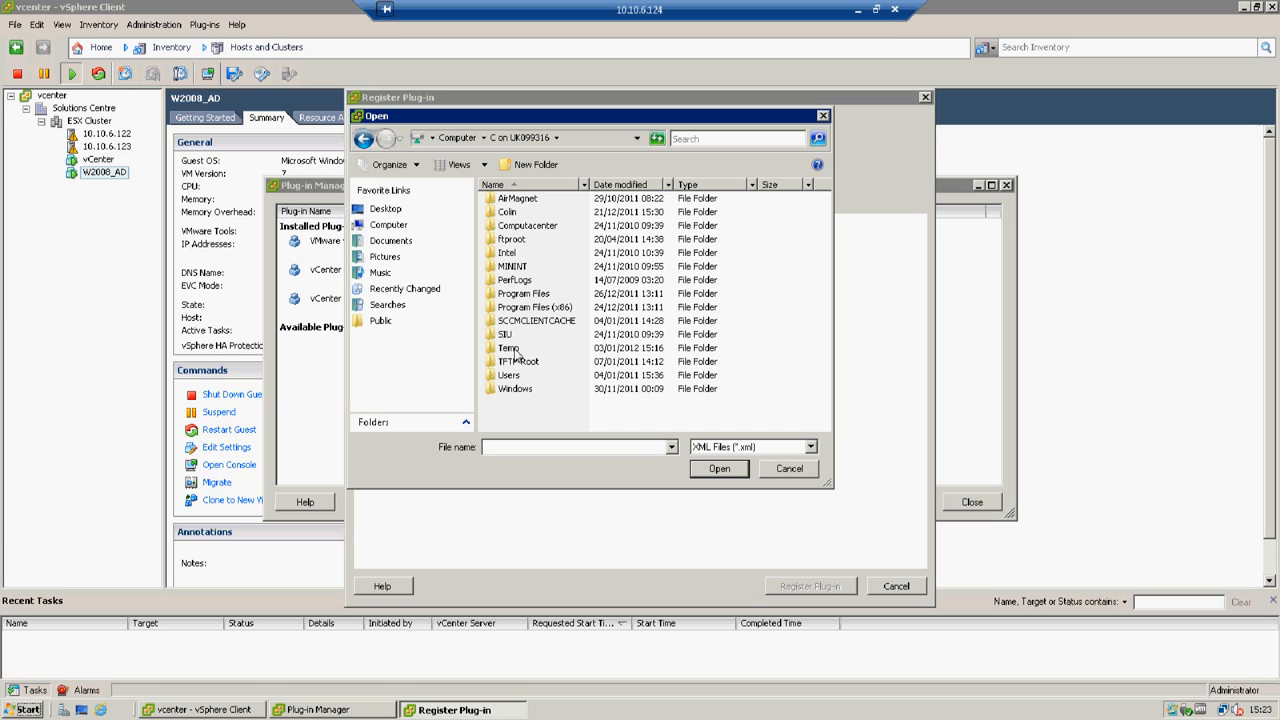
{"action": "left_click", "coordinate": [508, 348]}
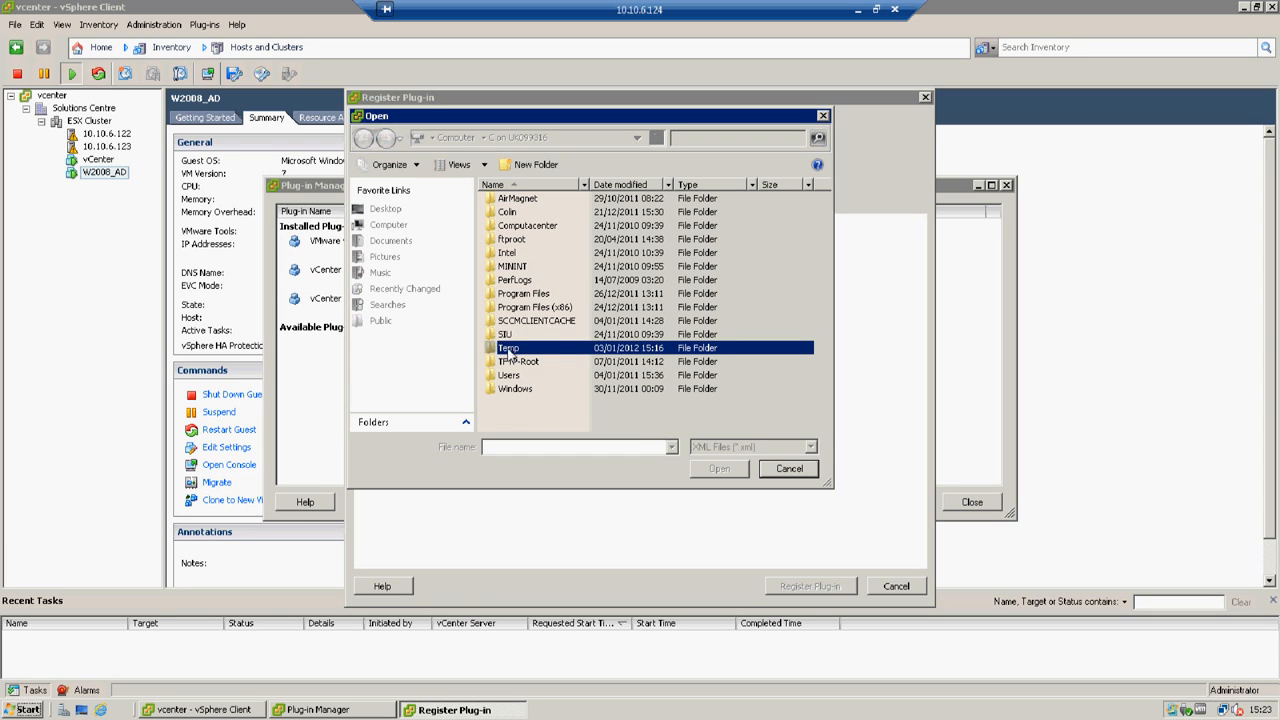
{"action": "double_click", "coordinate": [508, 348]}
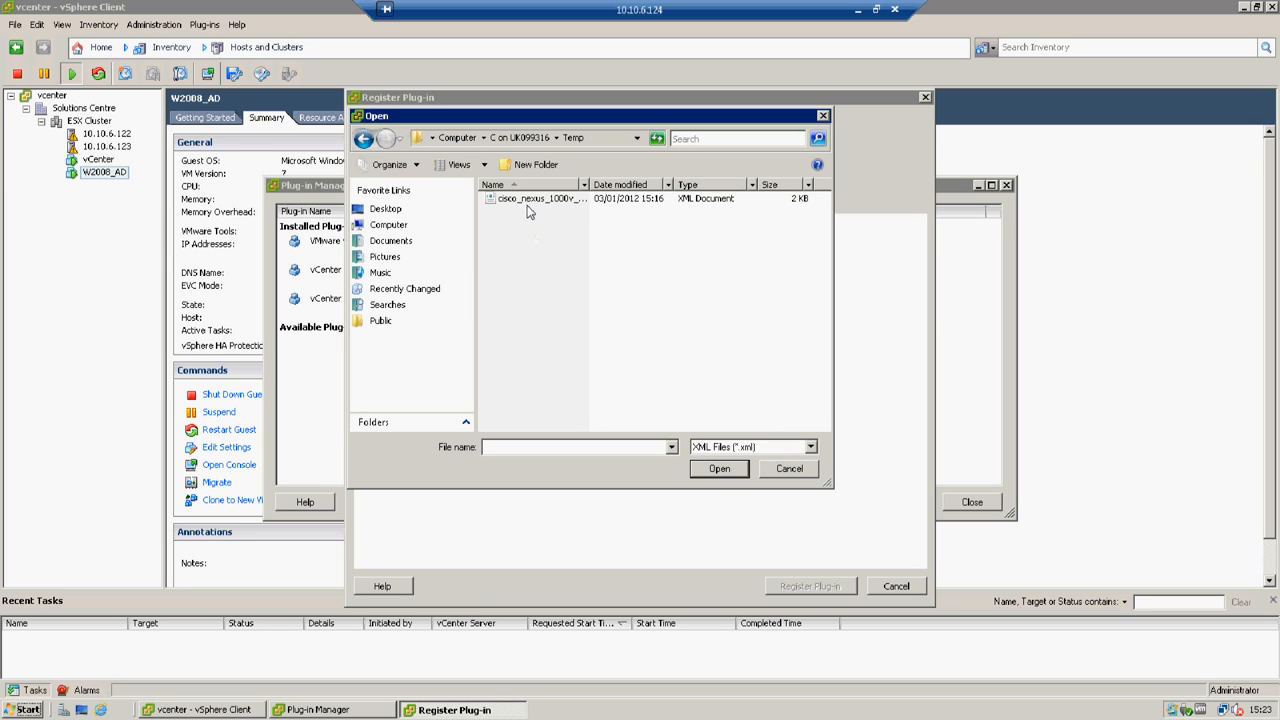
{"action": "left_click", "coordinate": [540, 198]}
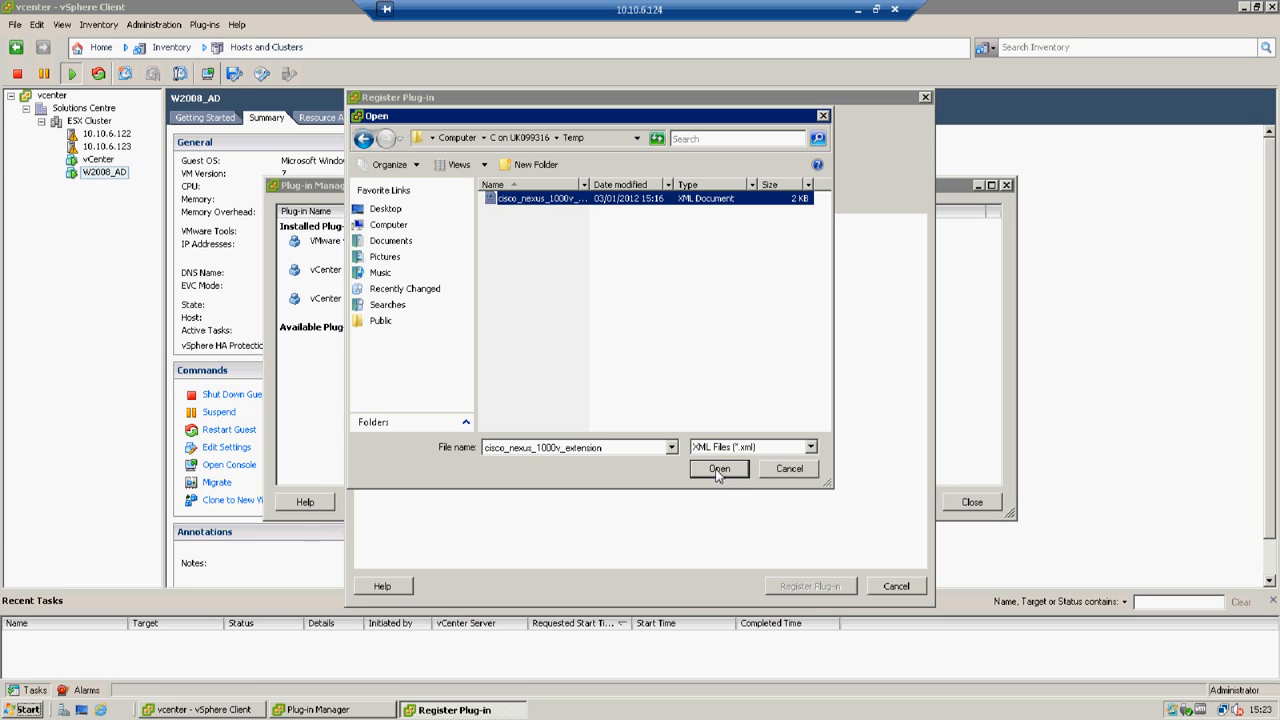
{"action": "left_click", "coordinate": [540, 198]}
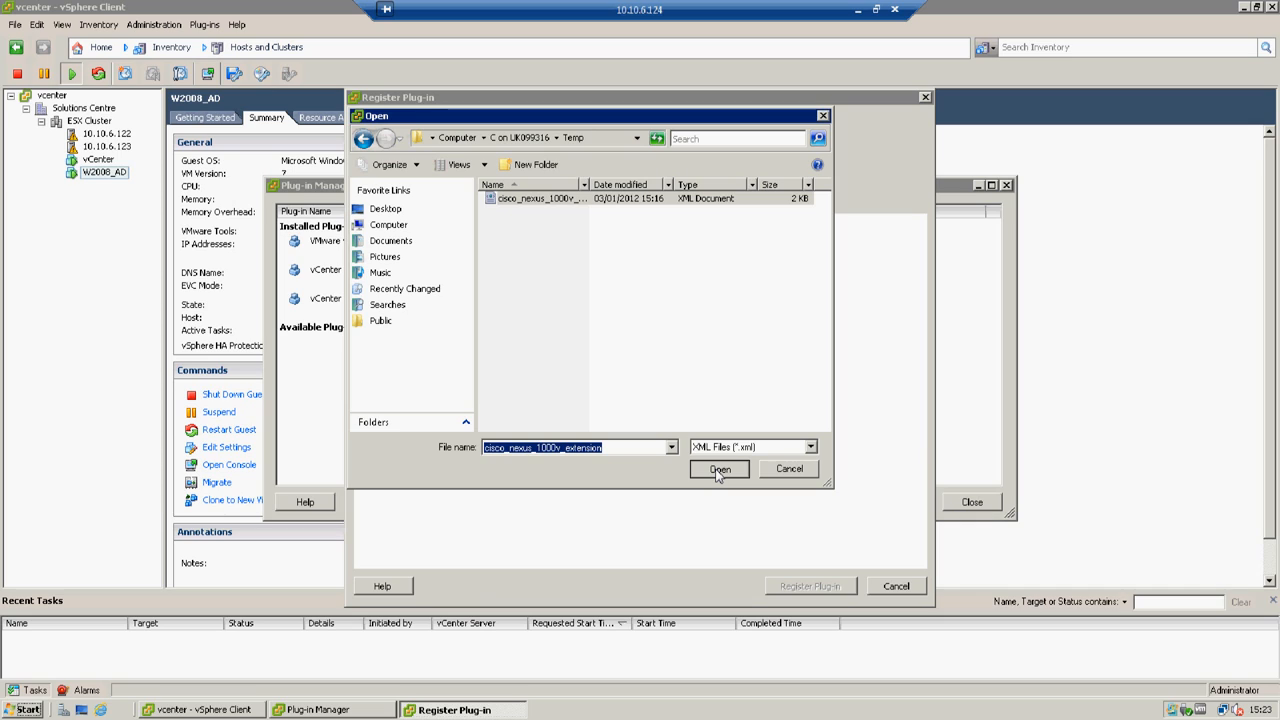
{"action": "left_click", "coordinate": [720, 468]}
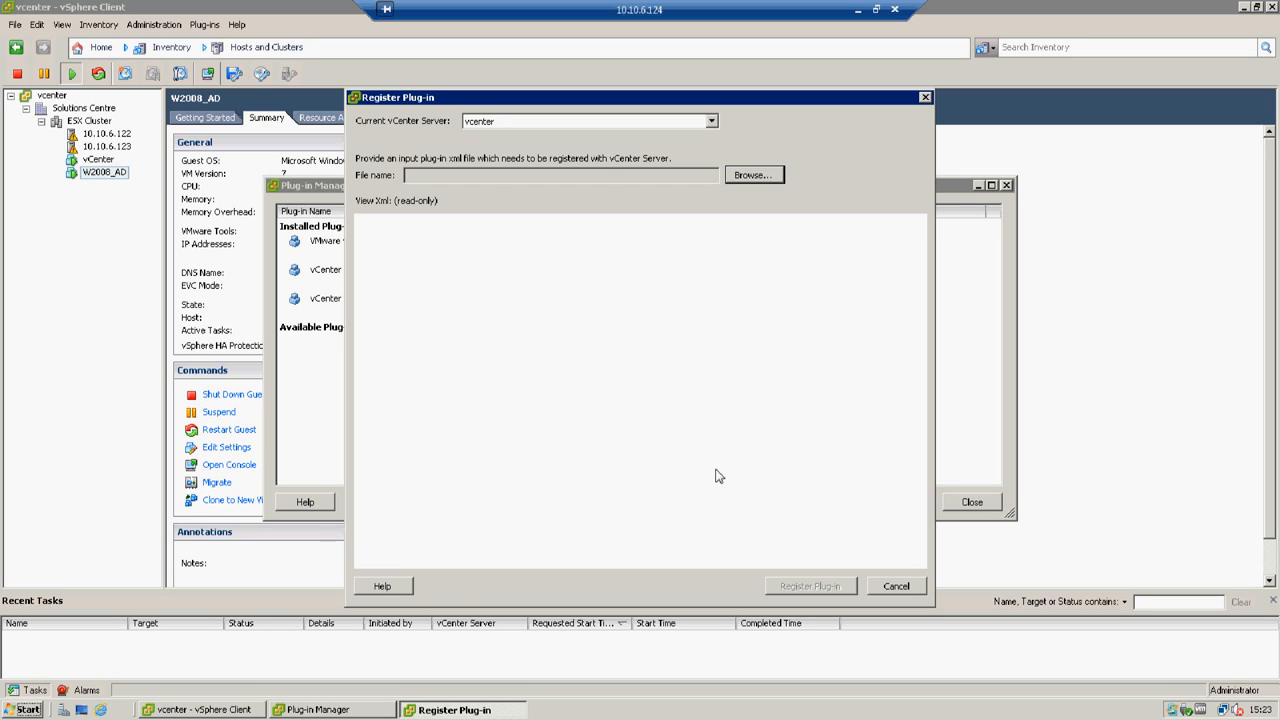
- Register \\tsclient\C\Temp\cisco_nexus_1000v_extension.xml with vCenter, ignoring the certificate warning
{"action": "type", "text": "\\\\tsclient\\C\\Temp\\cisco_nexus_1000v_extension.xml"}
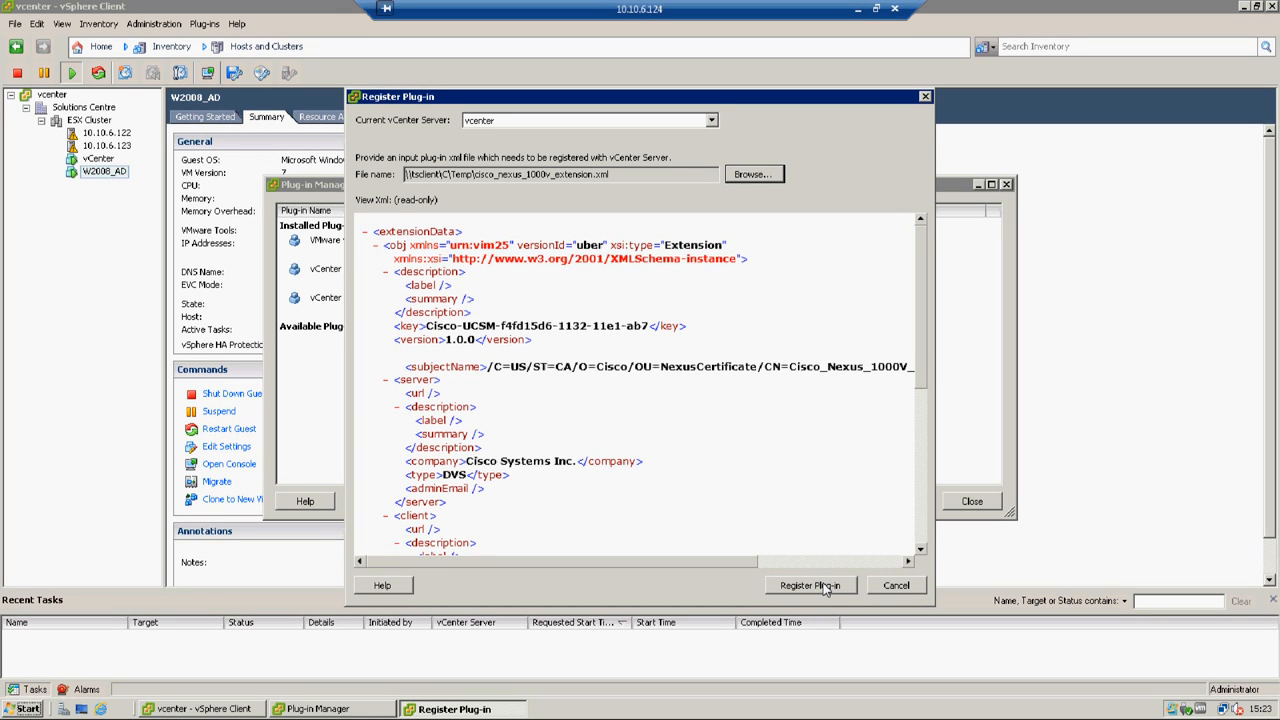
{"action": "left_click", "coordinate": [810, 584]}
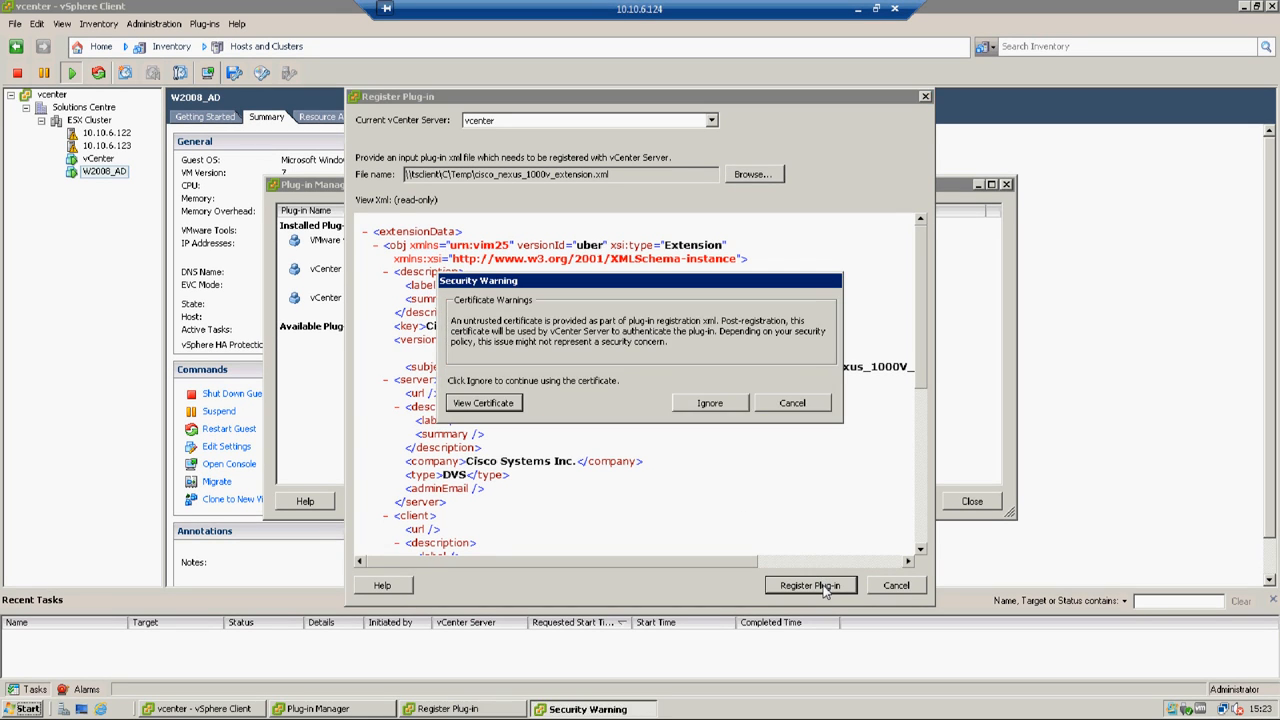
{"action": "mouse_move", "coordinate": [780, 504]}
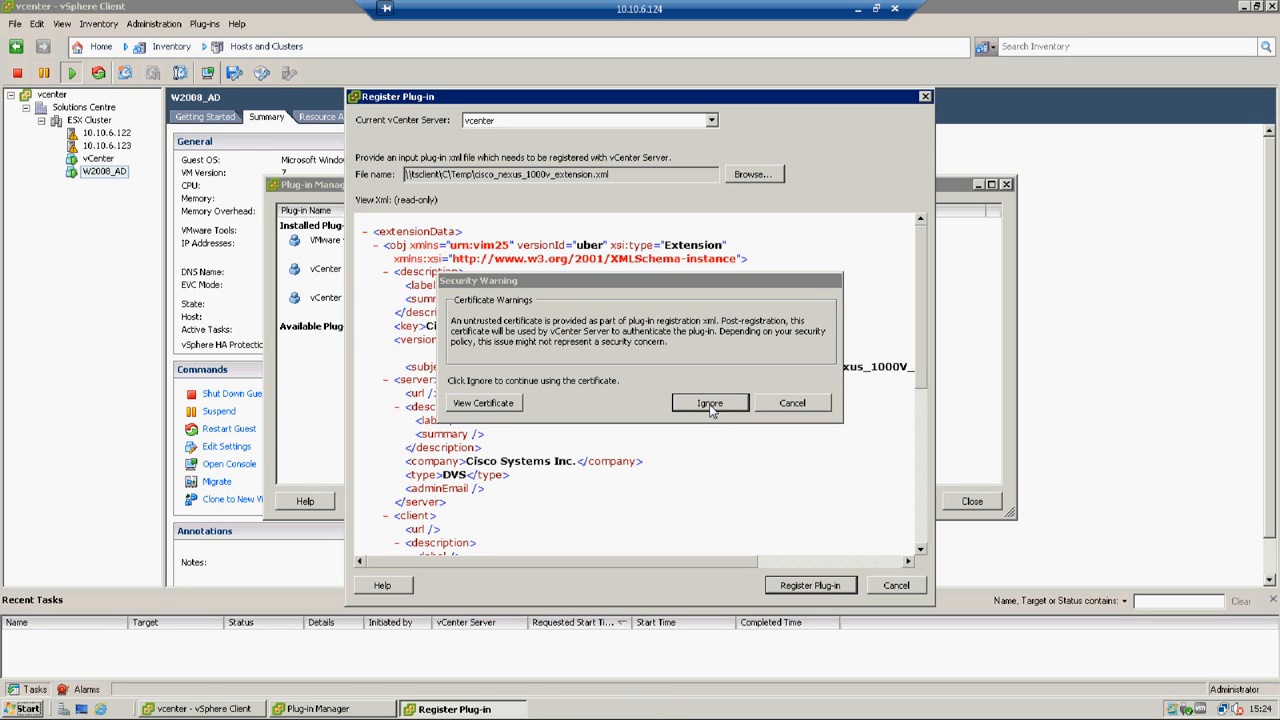
{"action": "left_click", "coordinate": [708, 404]}
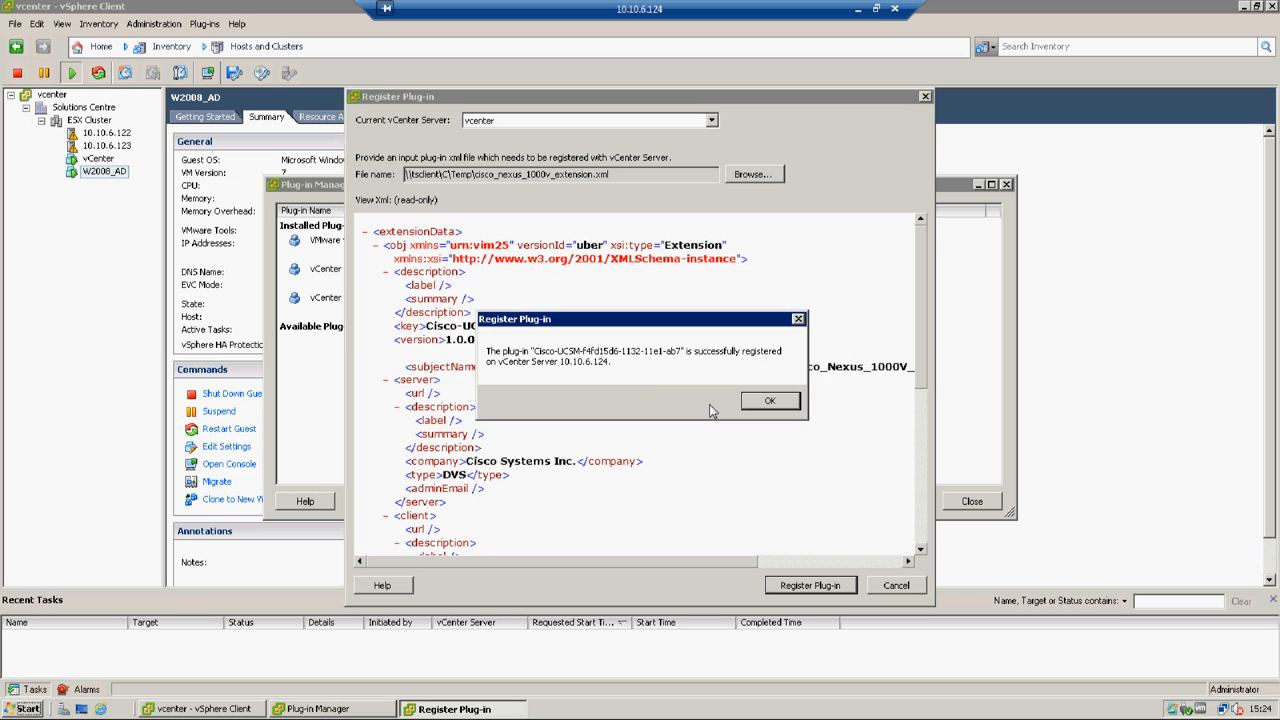
{"action": "mouse_move", "coordinate": [760, 370]}
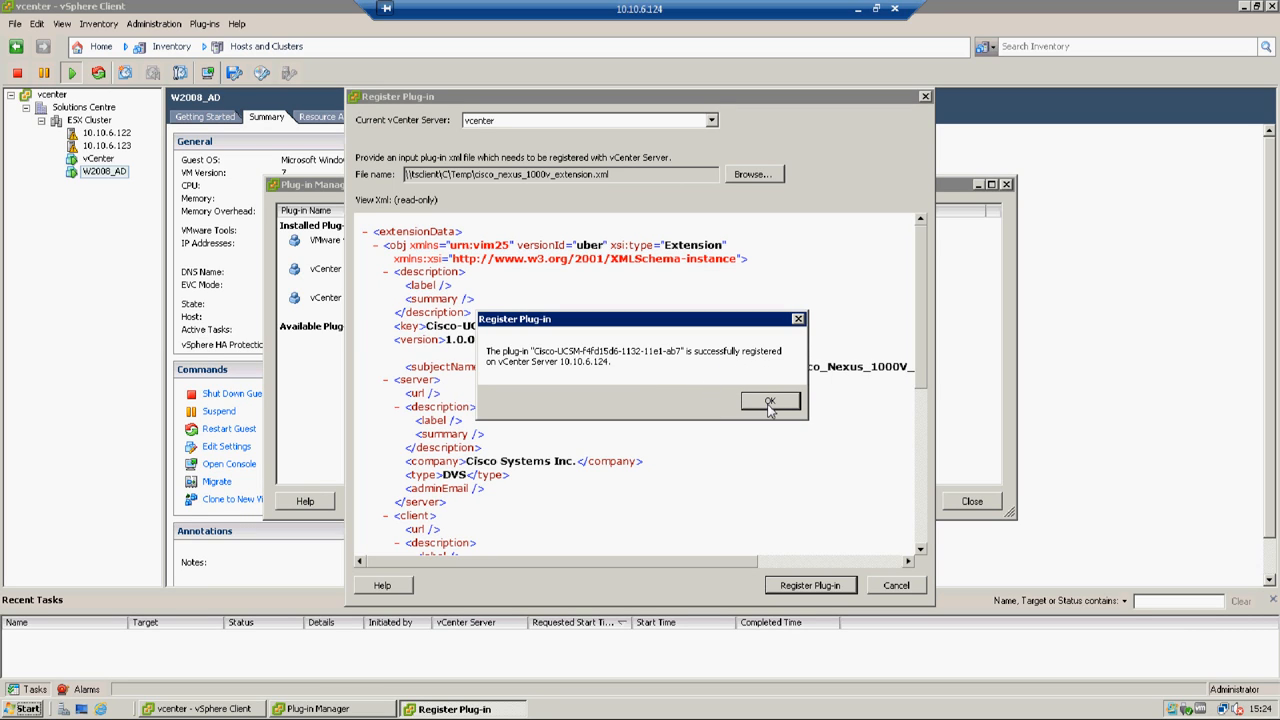
{"action": "left_click", "coordinate": [770, 400]}
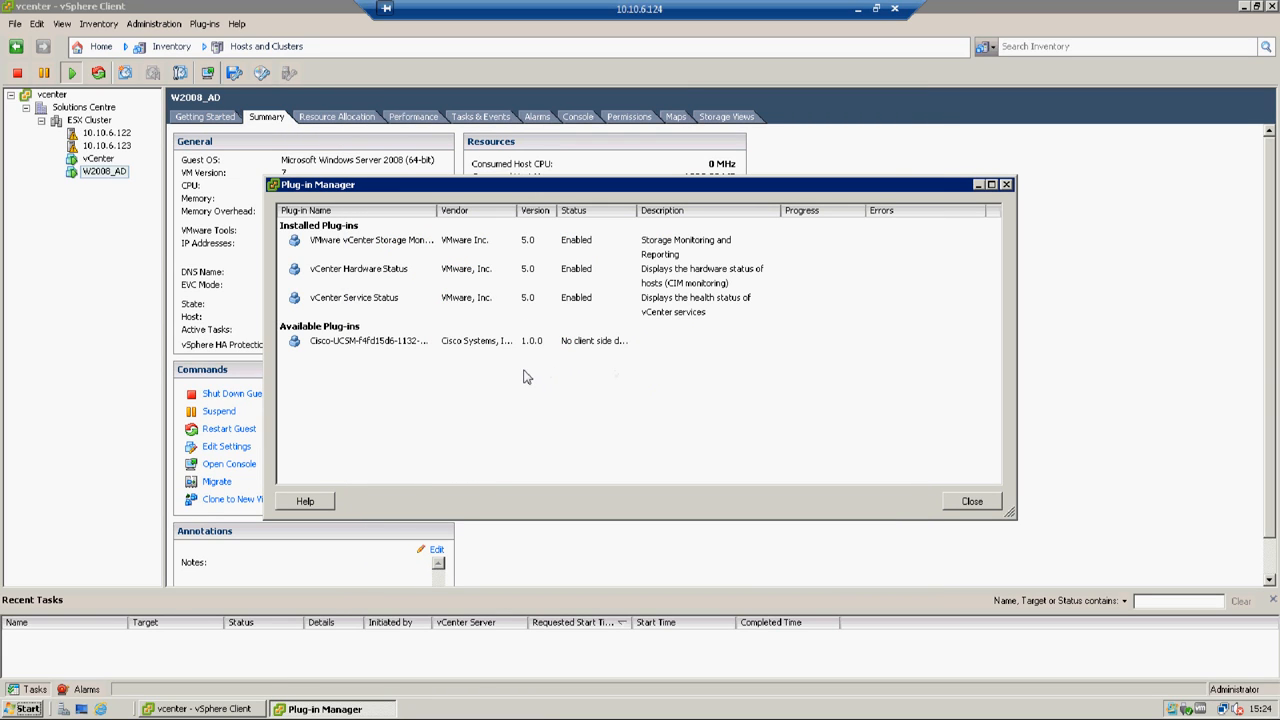
{"action": "mouse_move", "coordinate": [438, 220]}
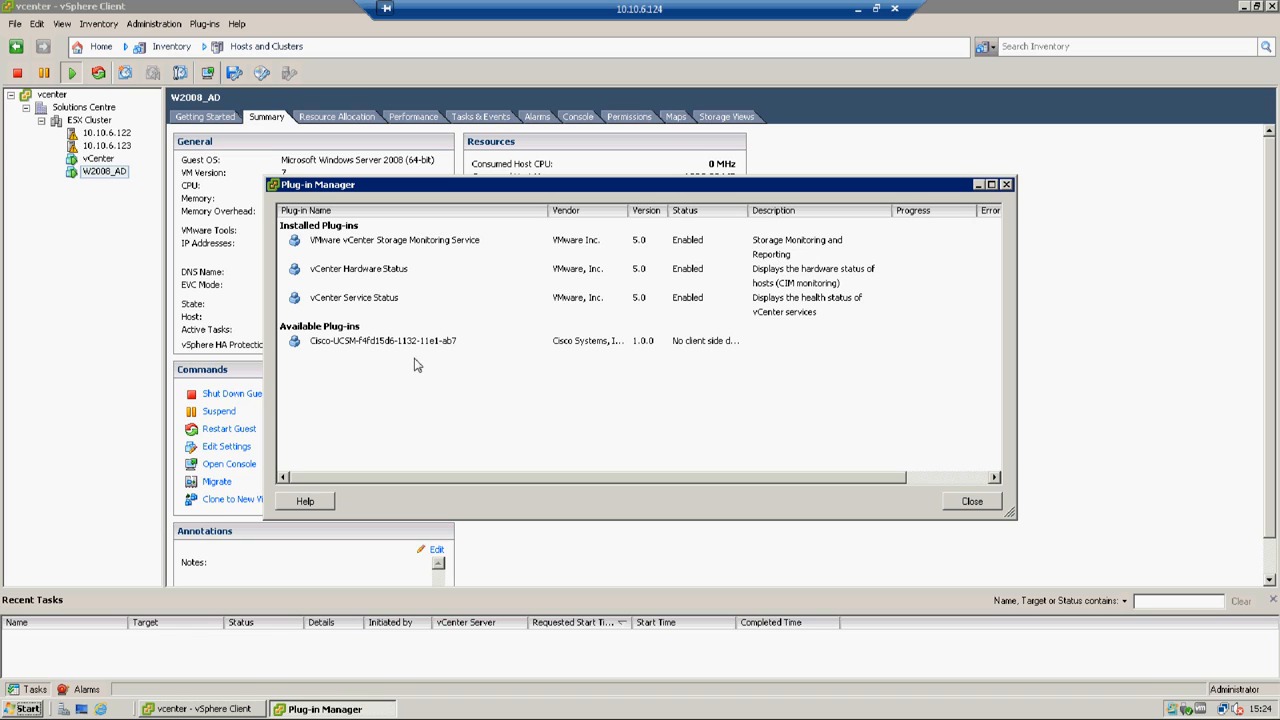
{"action": "mouse_move", "coordinate": [444, 362]}
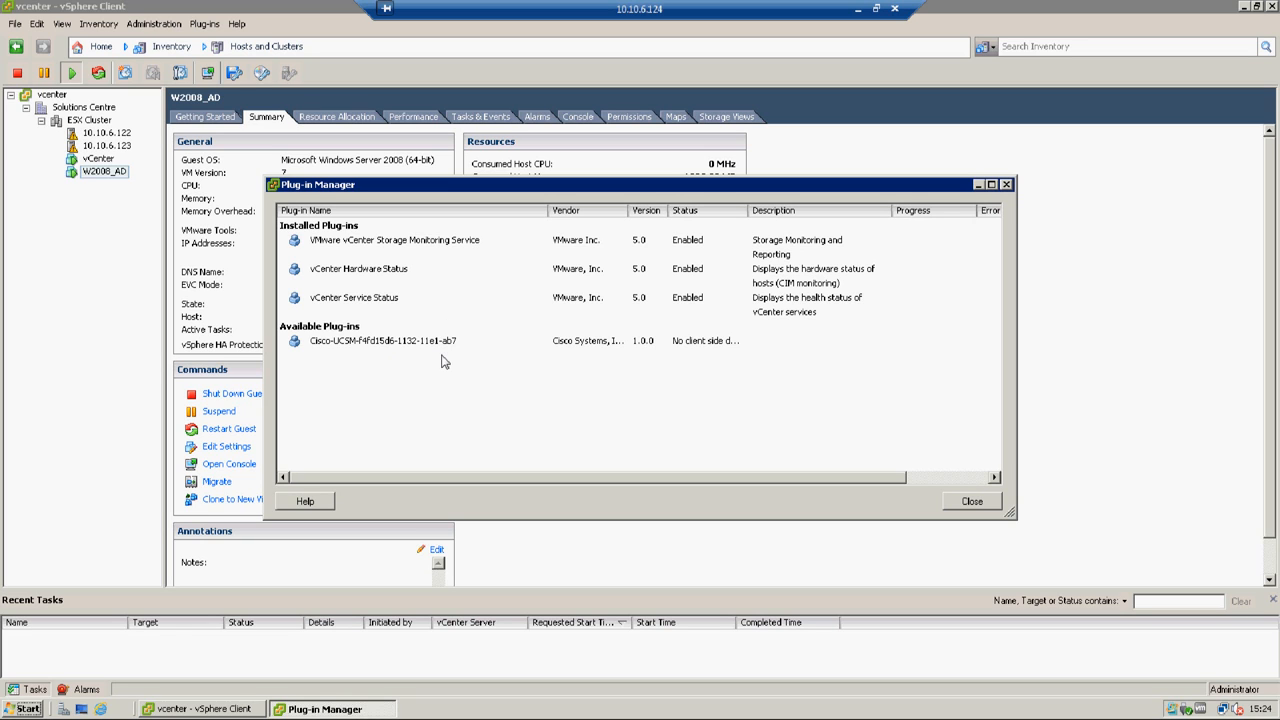
{"action": "mouse_move", "coordinate": [920, 336]}
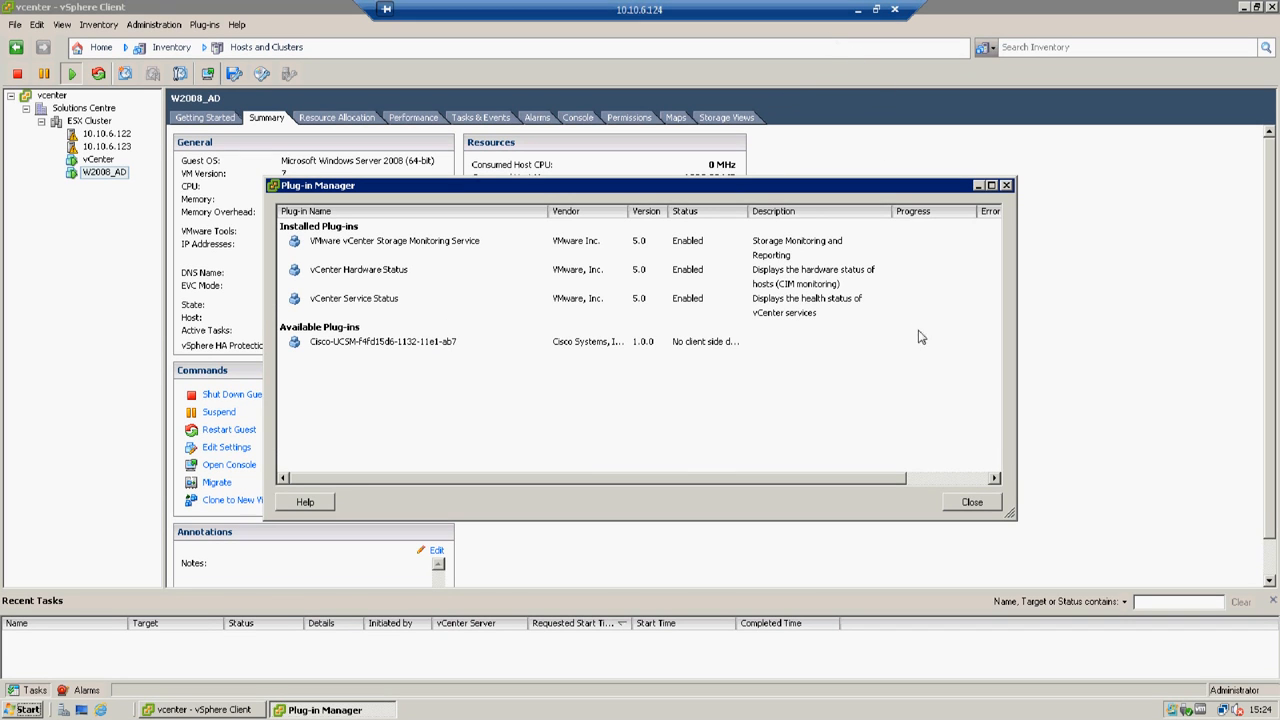
- Back in the UCS VMware wizard, enter vCenter server vC 10.10...124 and datacenter Solutions Centre
{"action": "left_click", "coordinate": [970, 500]}
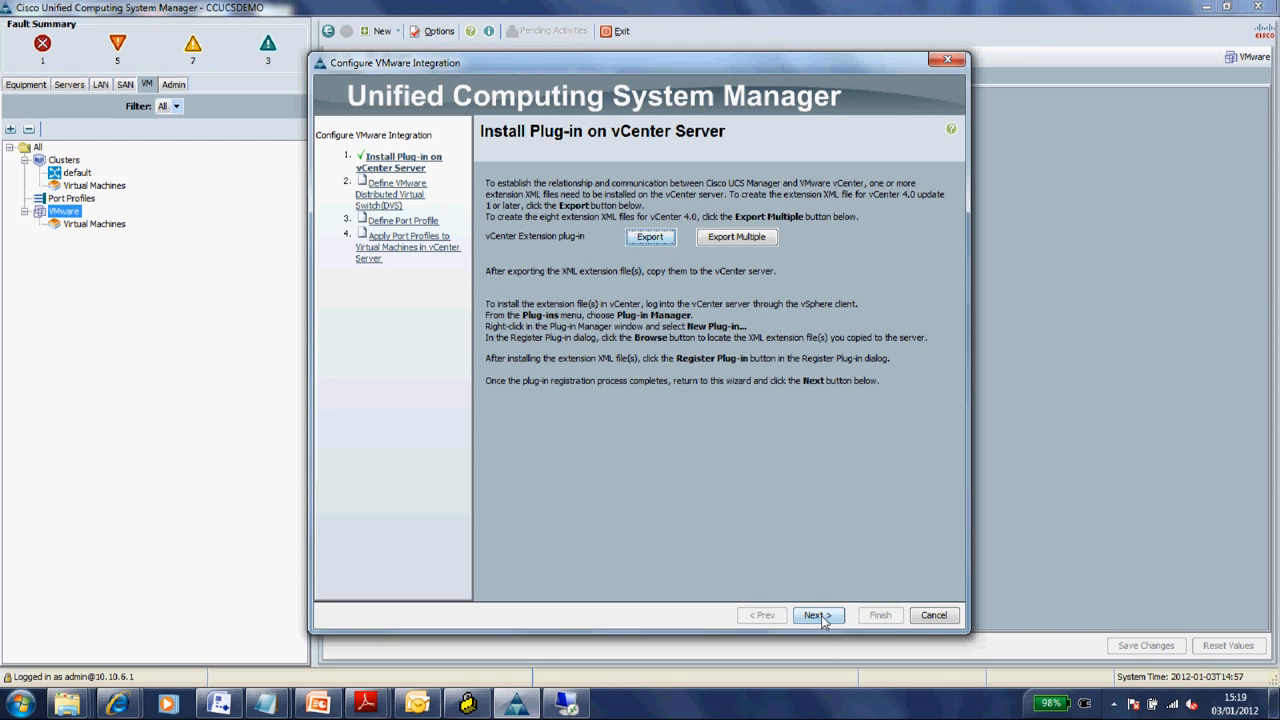
{"action": "left_click", "coordinate": [816, 616]}
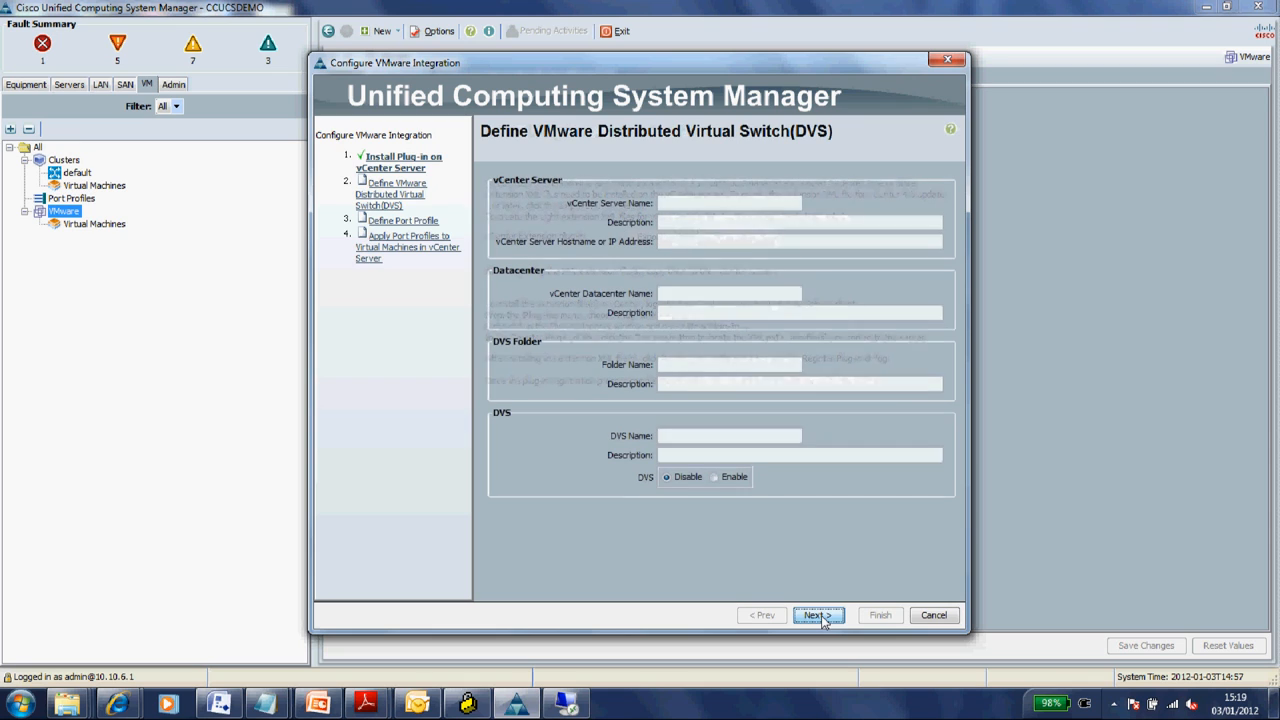
{"action": "left_click", "coordinate": [816, 616]}
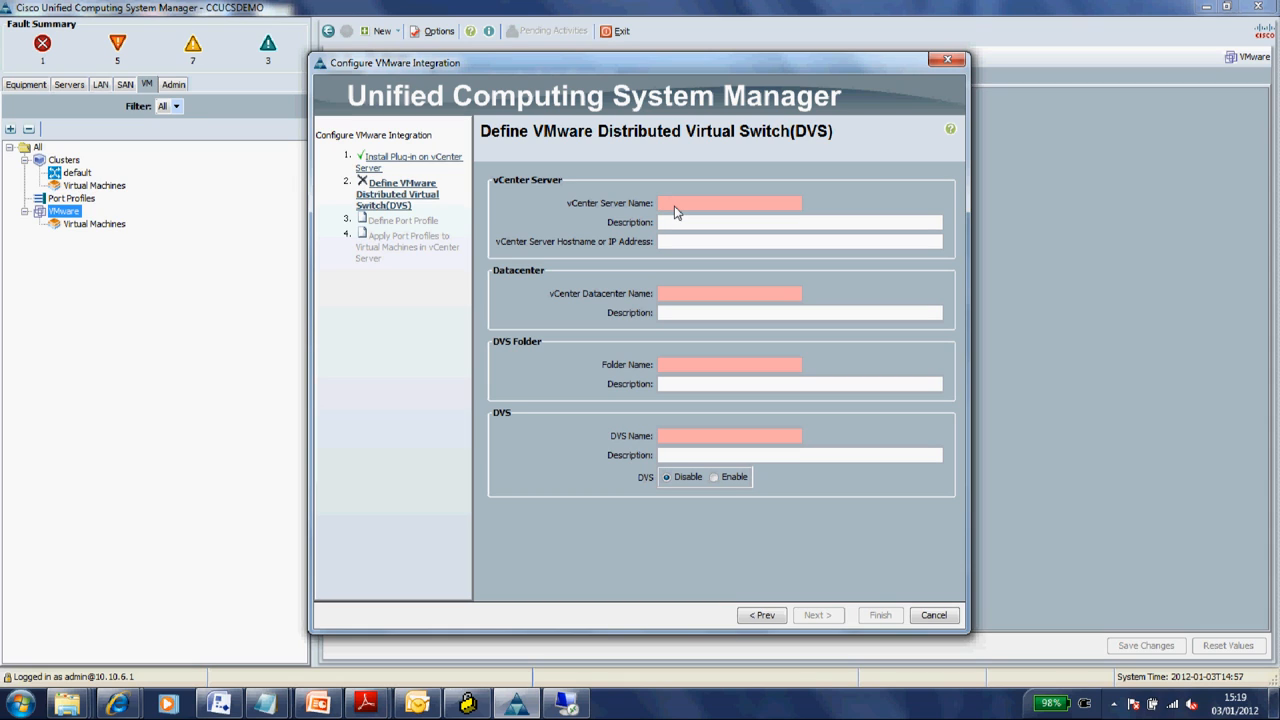
{"action": "type", "text": "vCenter"}
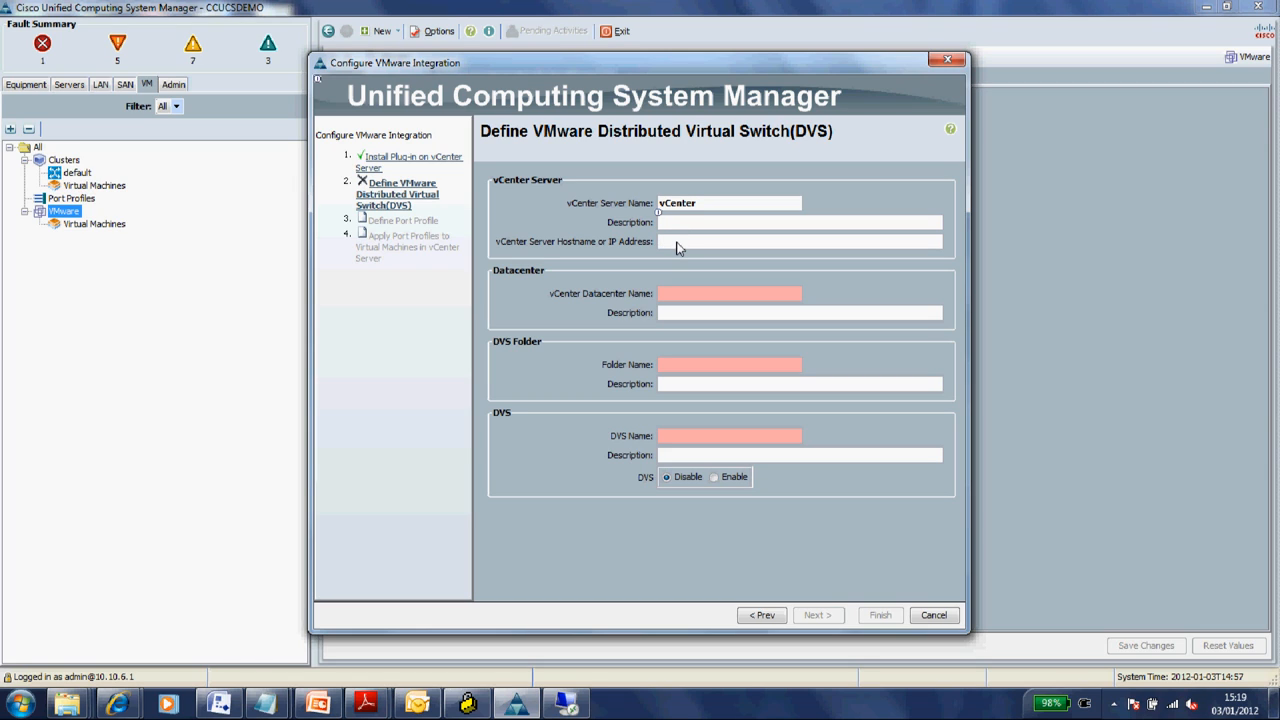
{"action": "type", "text": "10.10.6."}
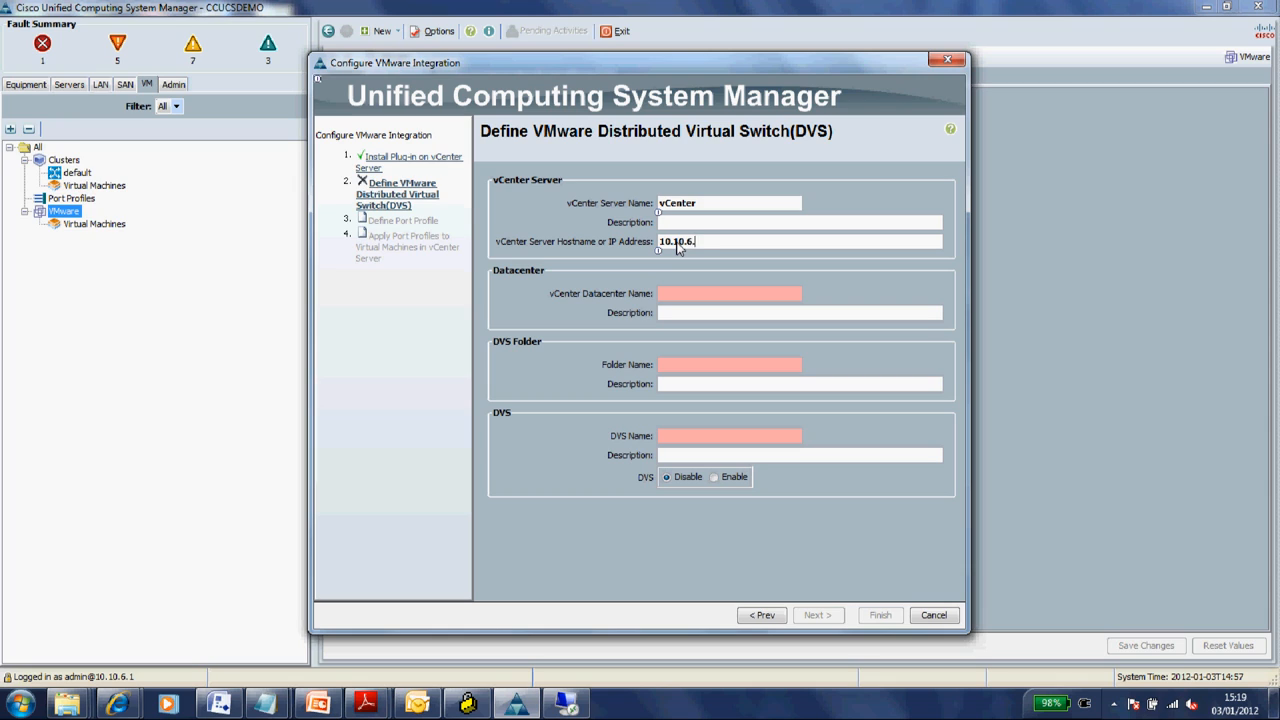
{"action": "type", "text": "124"}
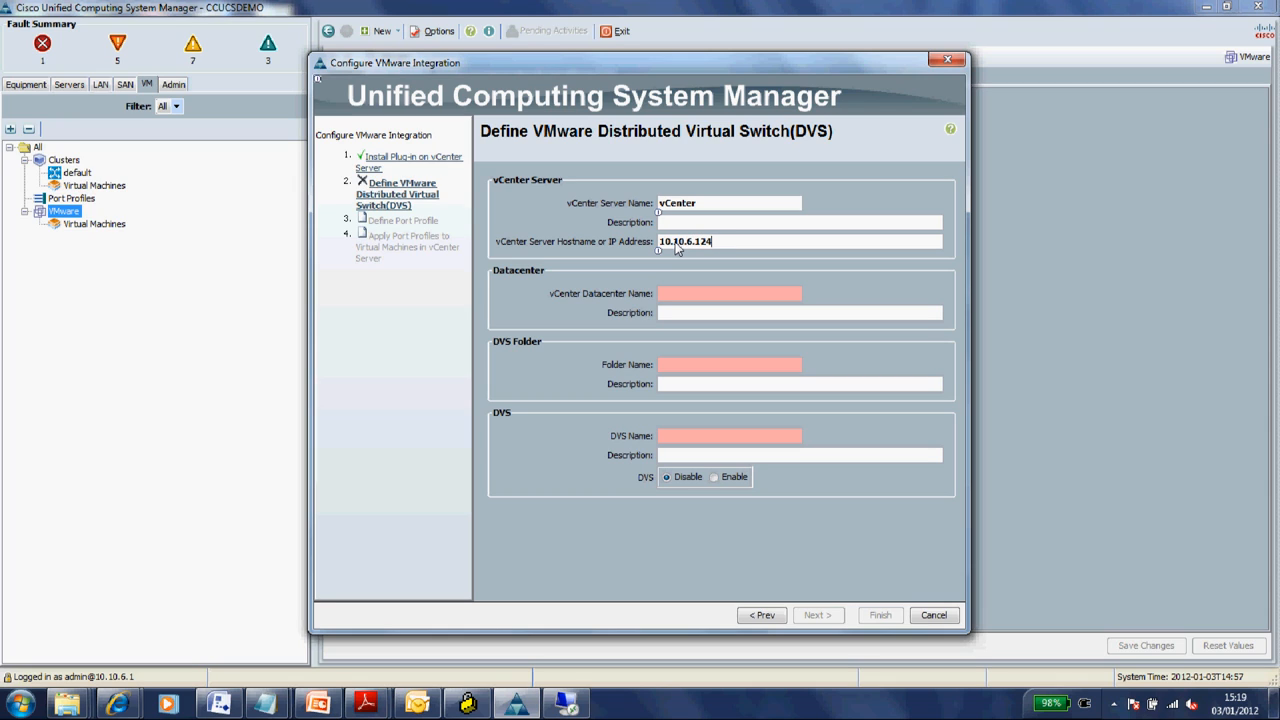
{"action": "mouse_move", "coordinate": [680, 300]}
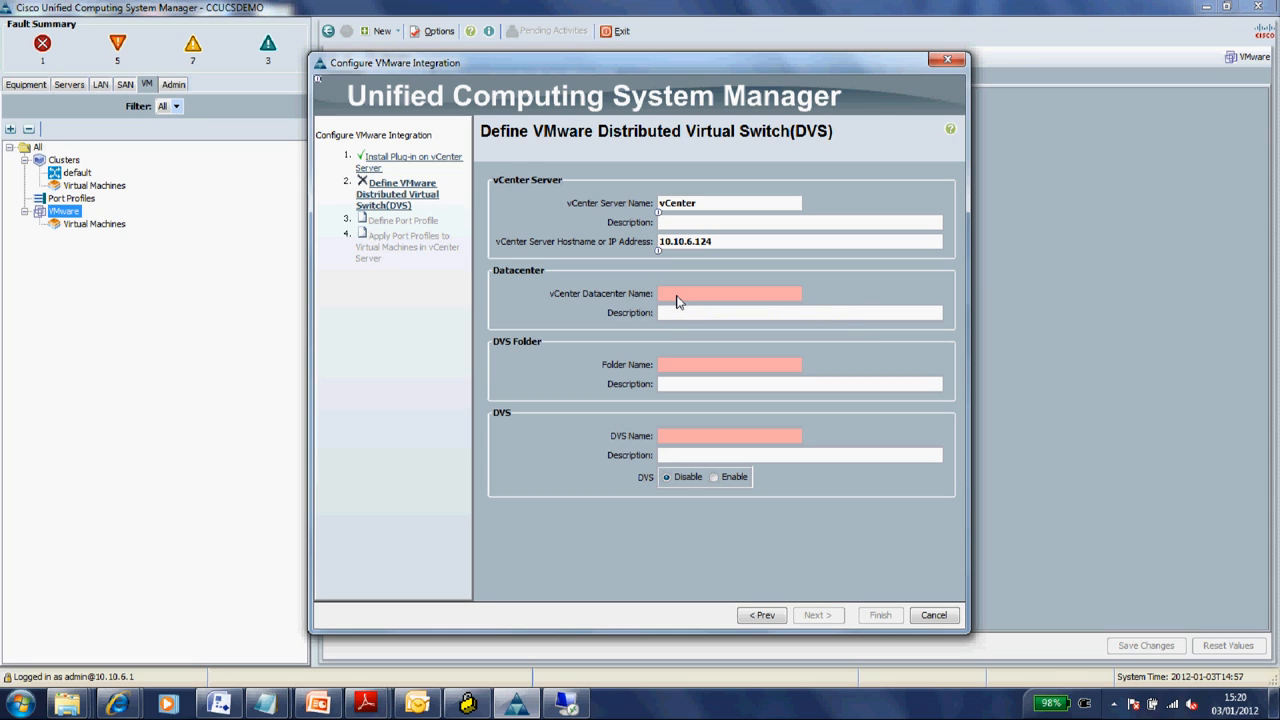
{"action": "type", "text": "Solutions C"}
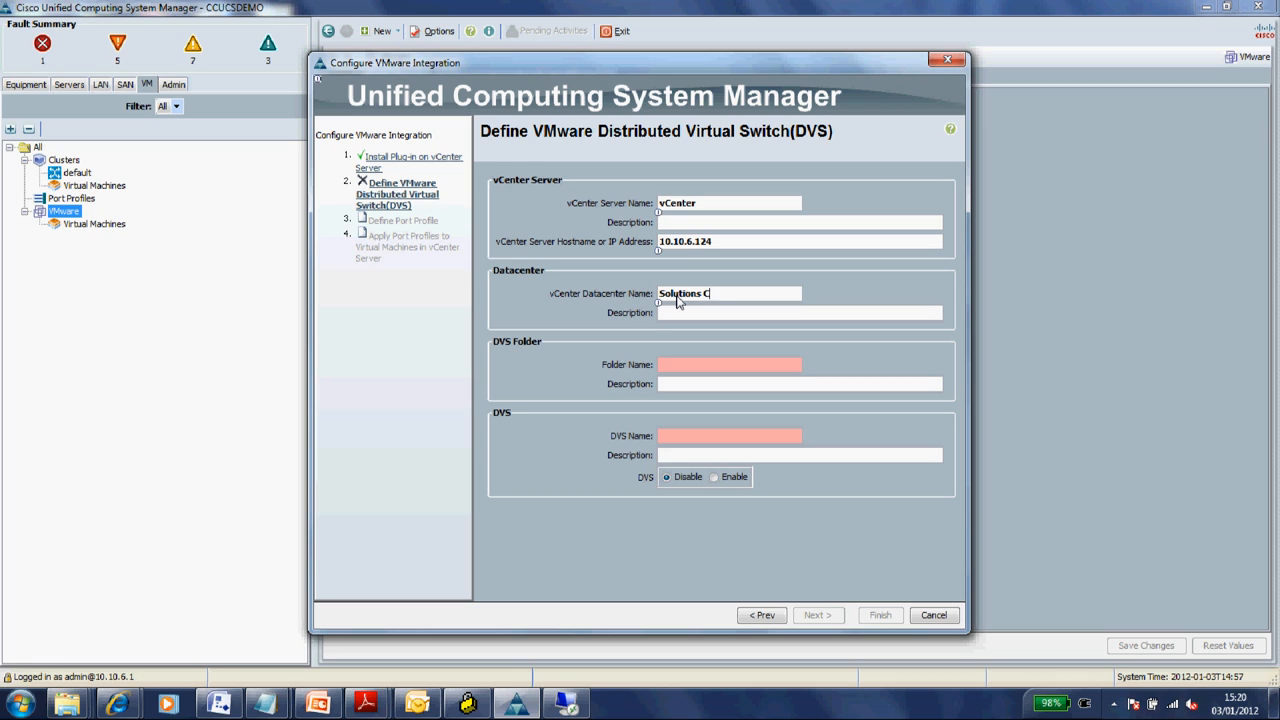
{"action": "type", "text": "entre"}
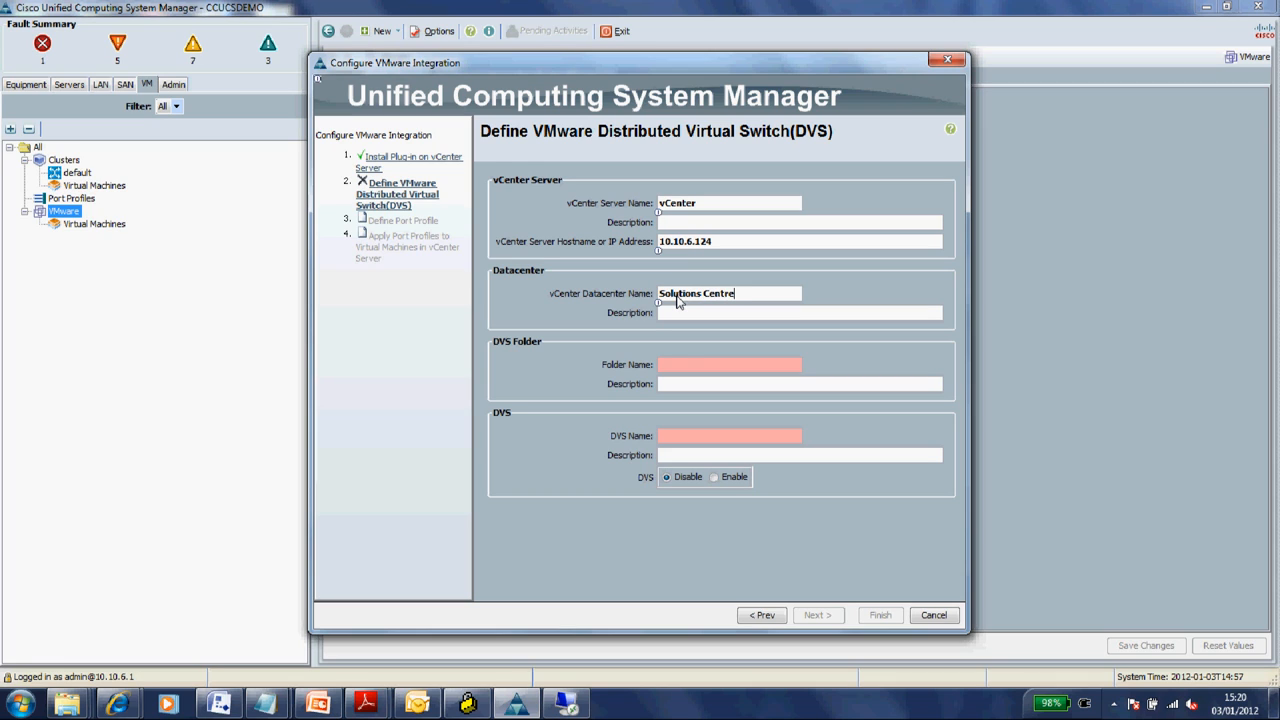
{"action": "mouse_move", "coordinate": [680, 364]}
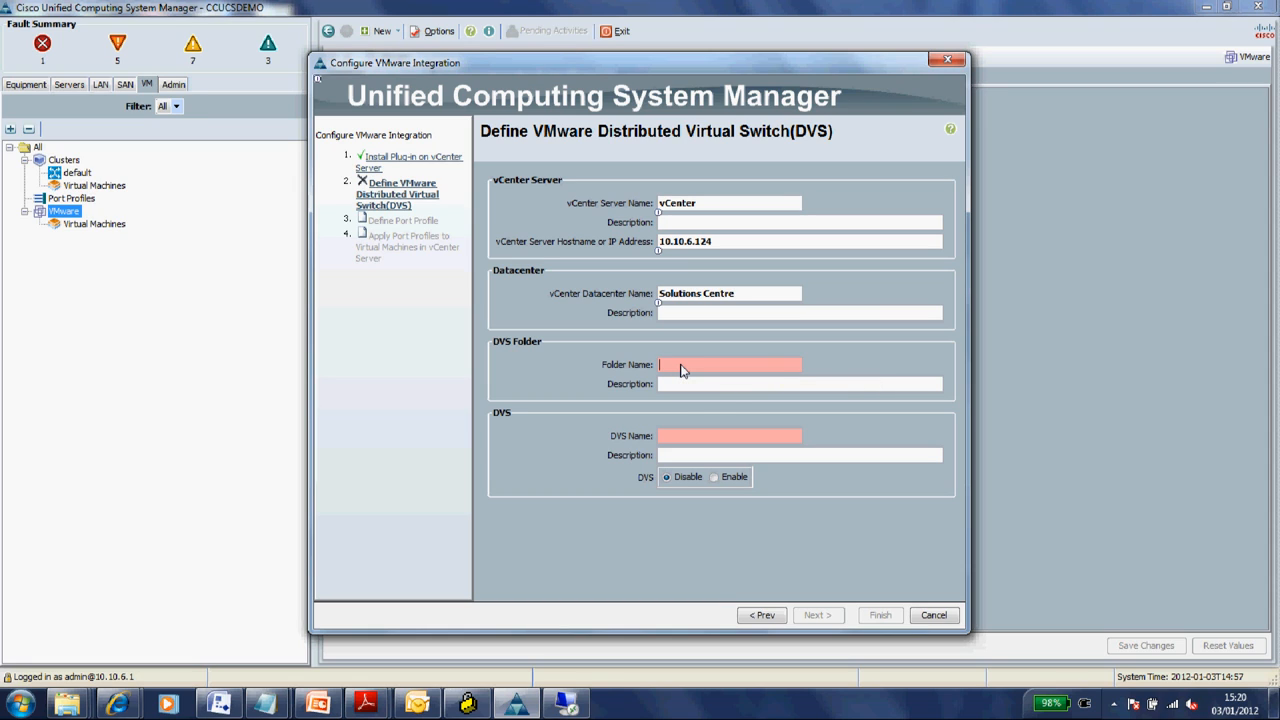
- Define DVS VM-FEX in folder DVS with description VM-FEX, enabled, and advance to the port profile
{"action": "type", "text": "DVS"}
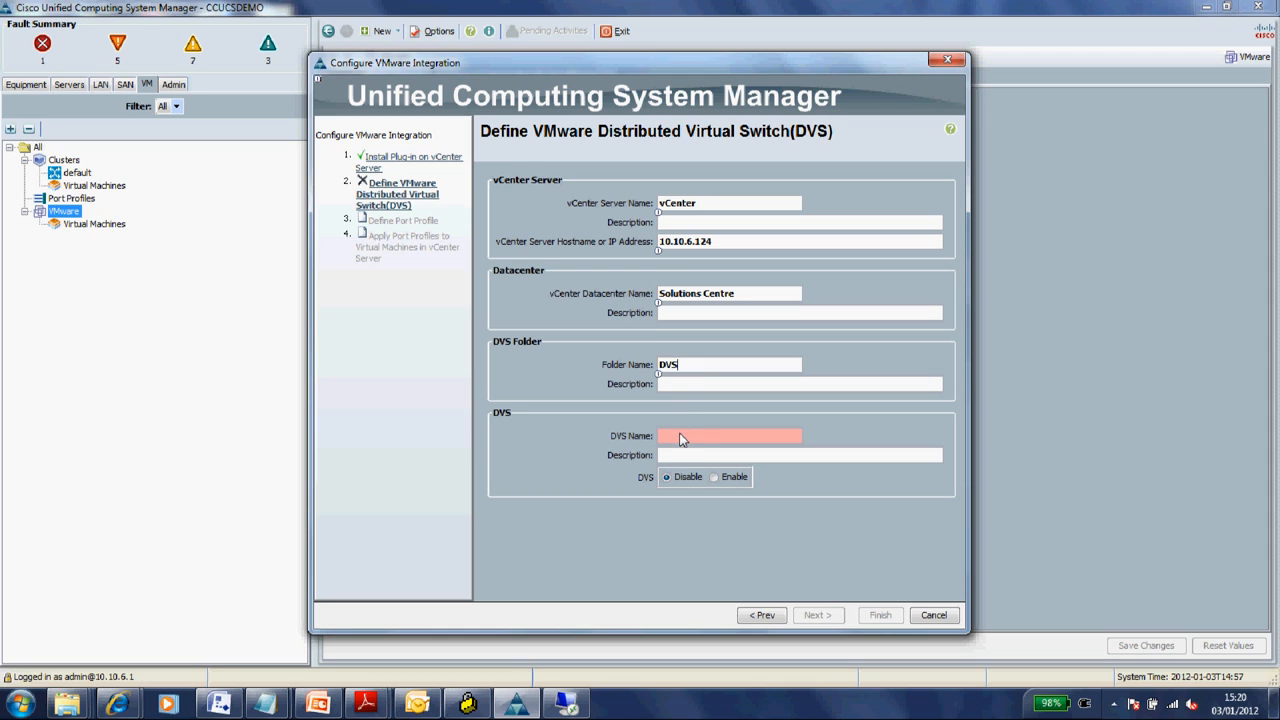
{"action": "type", "text": "V"}
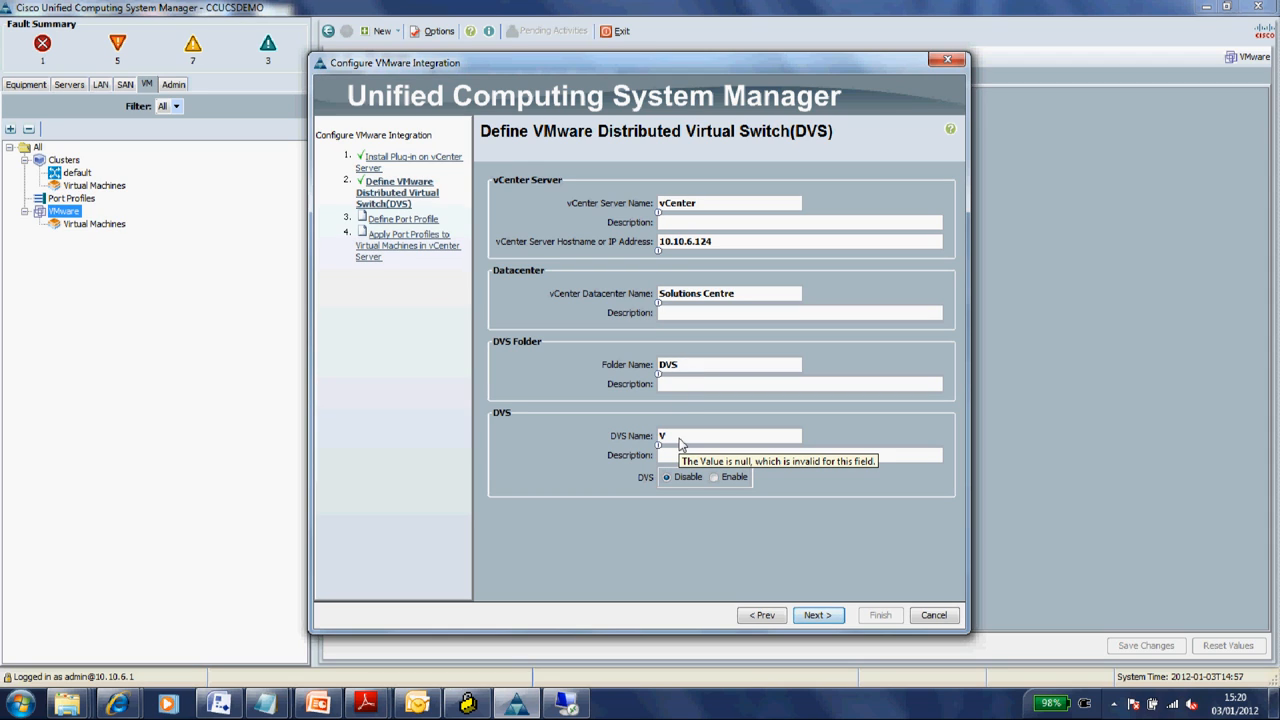
{"action": "type", "text": "M-FEX"}
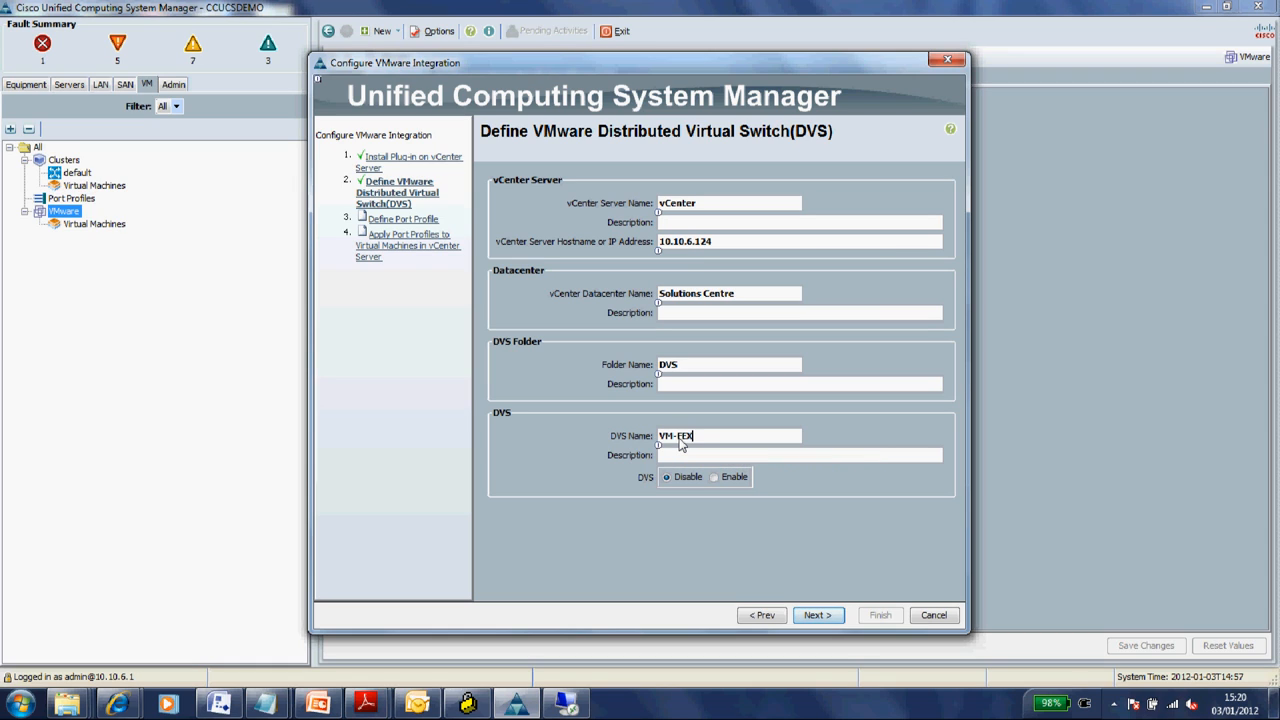
{"action": "mouse_move", "coordinate": [680, 452]}
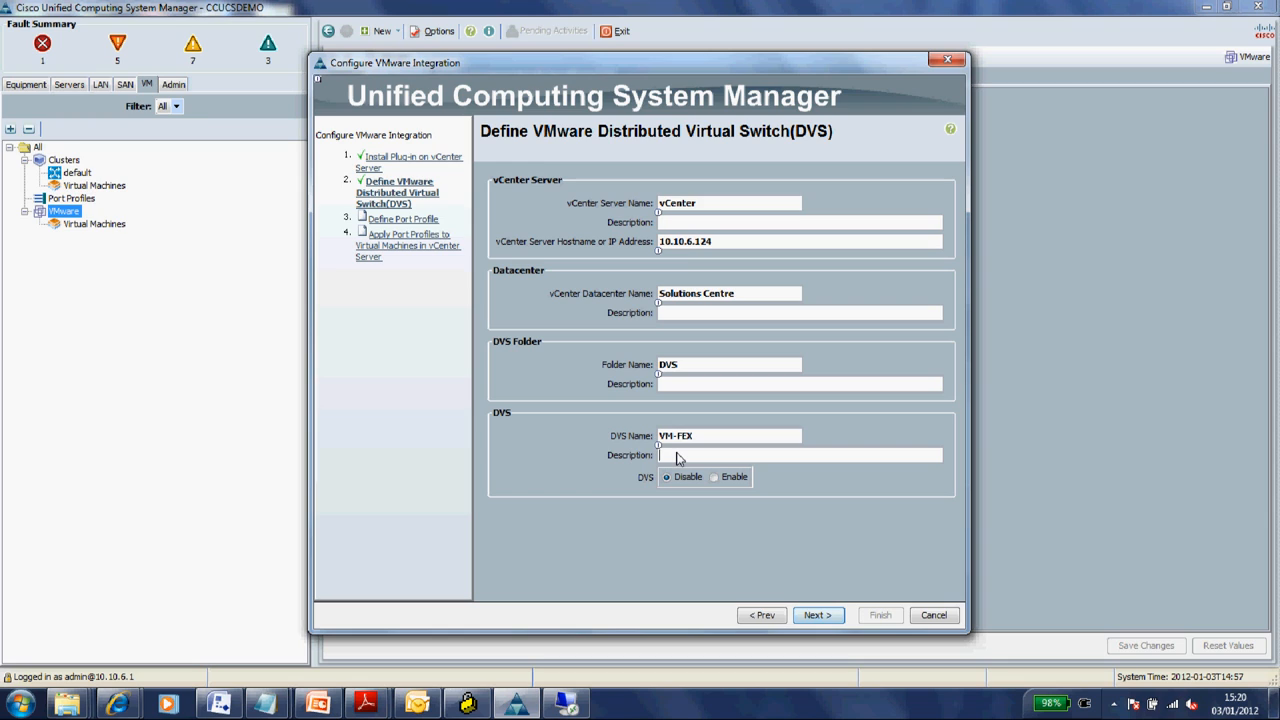
{"action": "type", "text": "VM-FEX"}
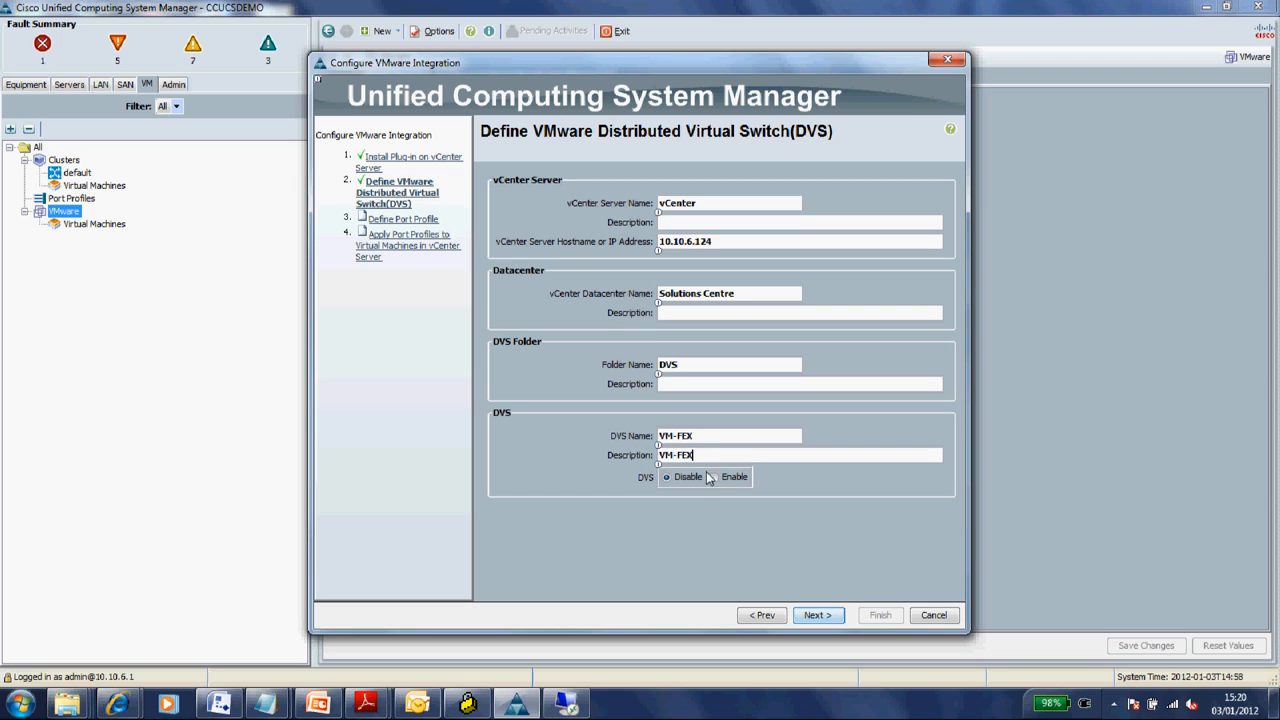
{"action": "left_click", "coordinate": [714, 476]}
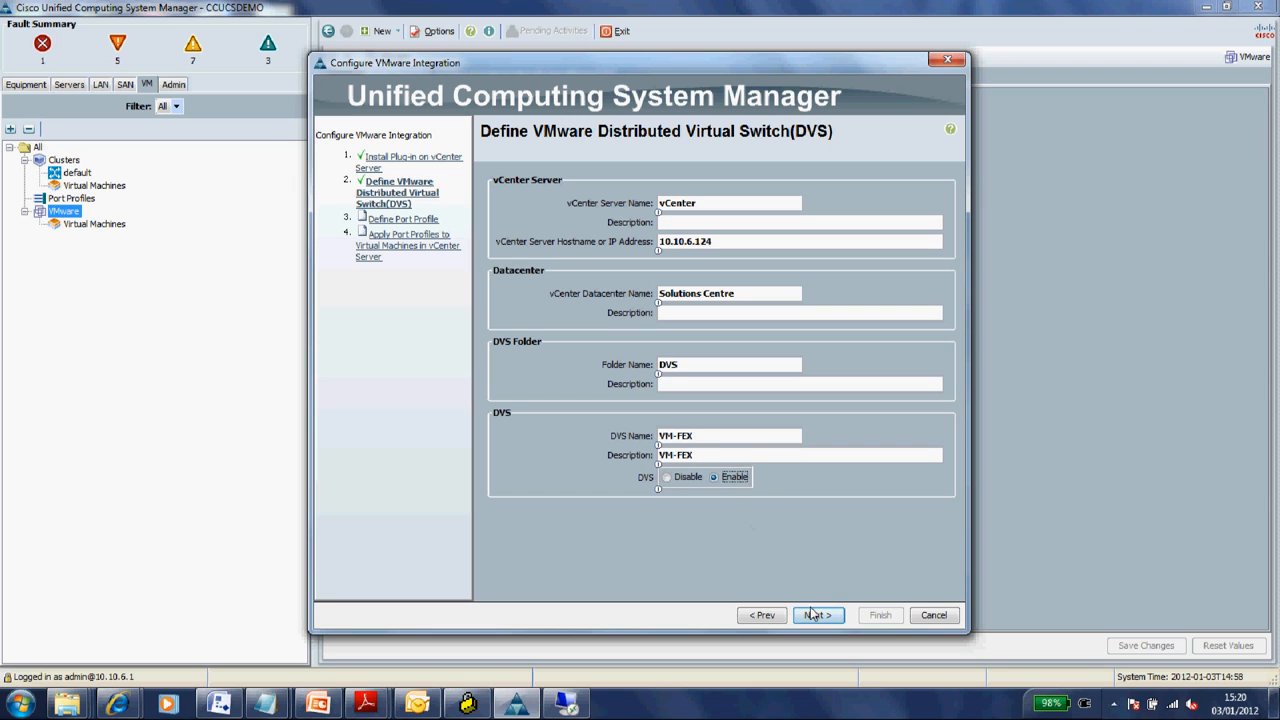
{"action": "left_click", "coordinate": [816, 616]}
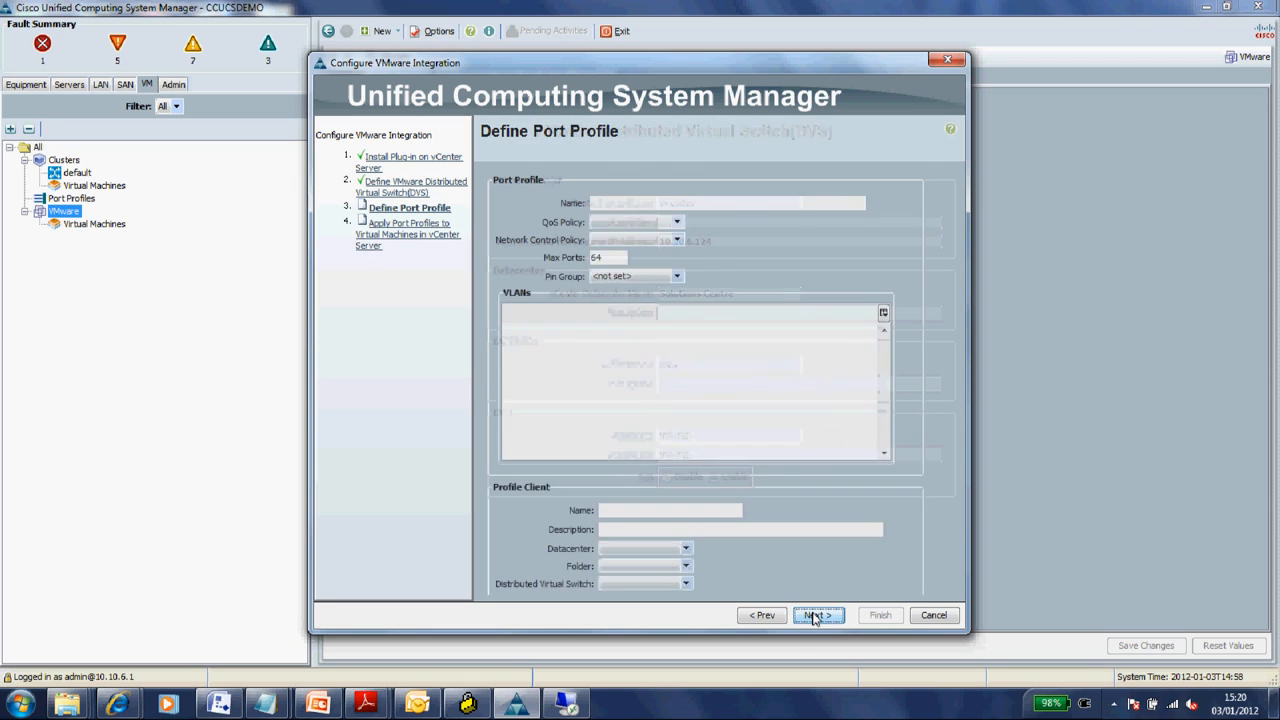
- Name the port profile vm-network, pick QoS policy vm-network and native VLAN 107
{"action": "left_click", "coordinate": [816, 616]}
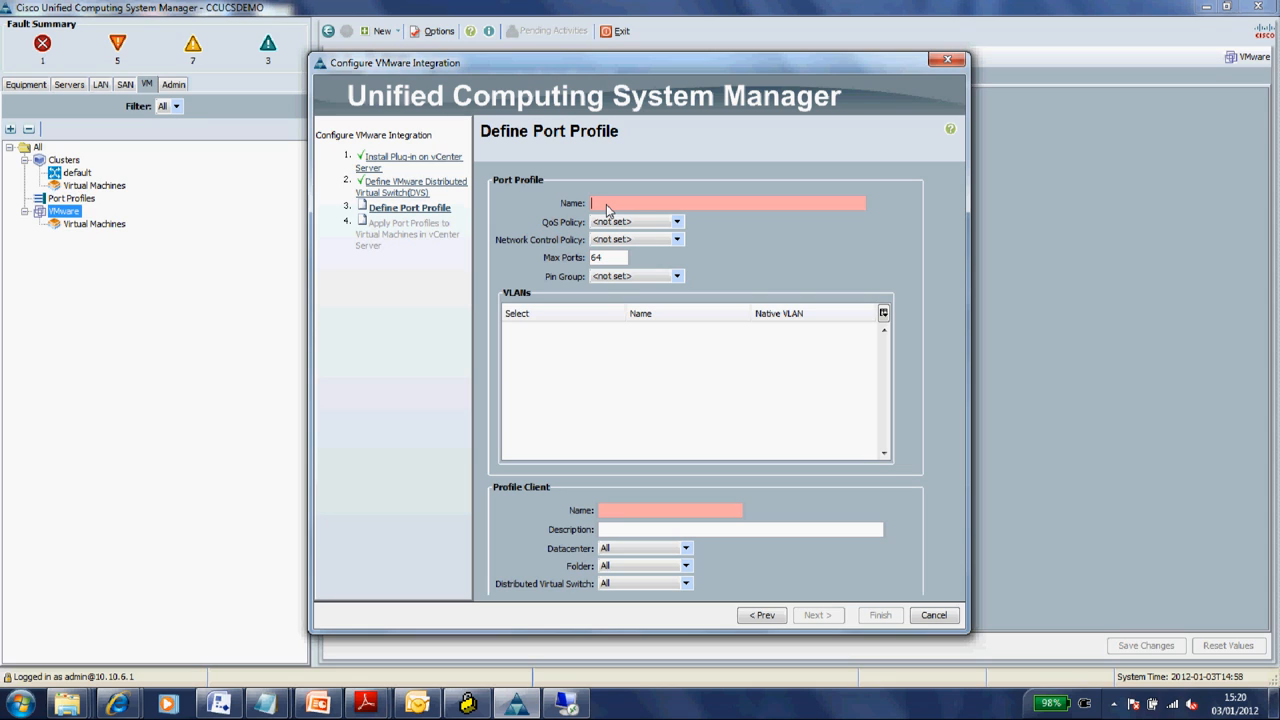
{"action": "type", "text": "vm-network"}
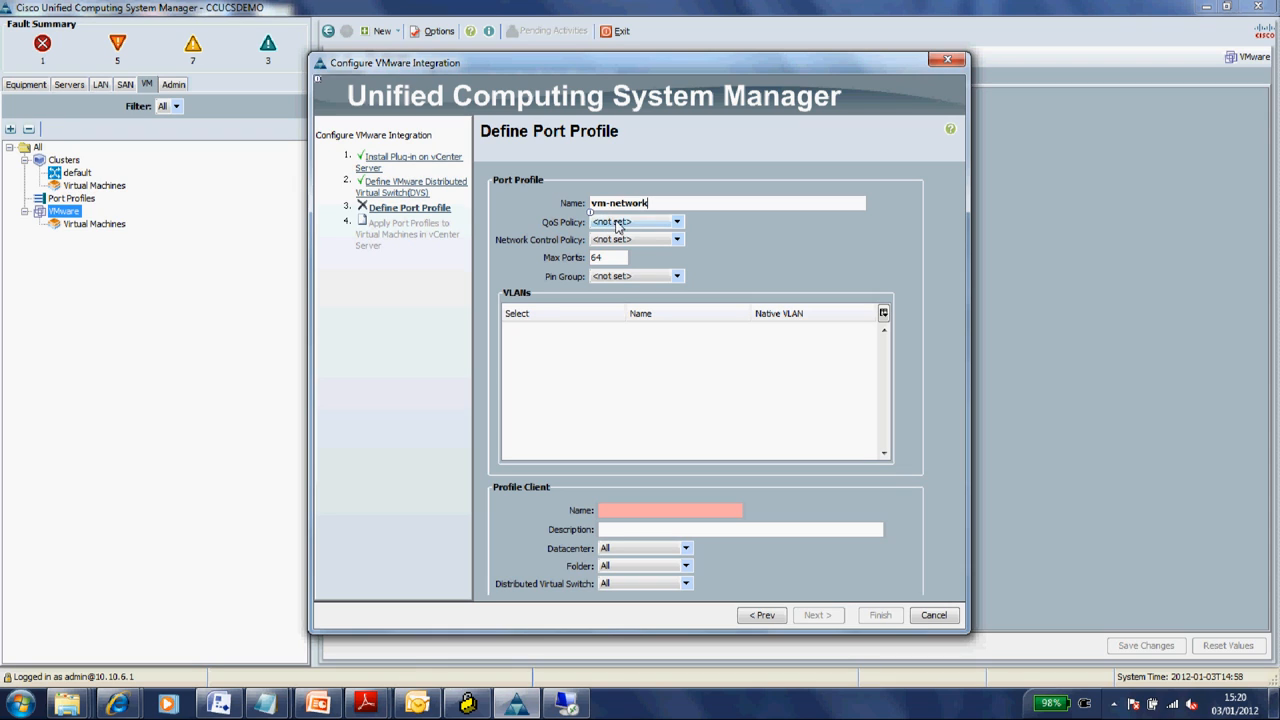
{"action": "left_click", "coordinate": [676, 240]}
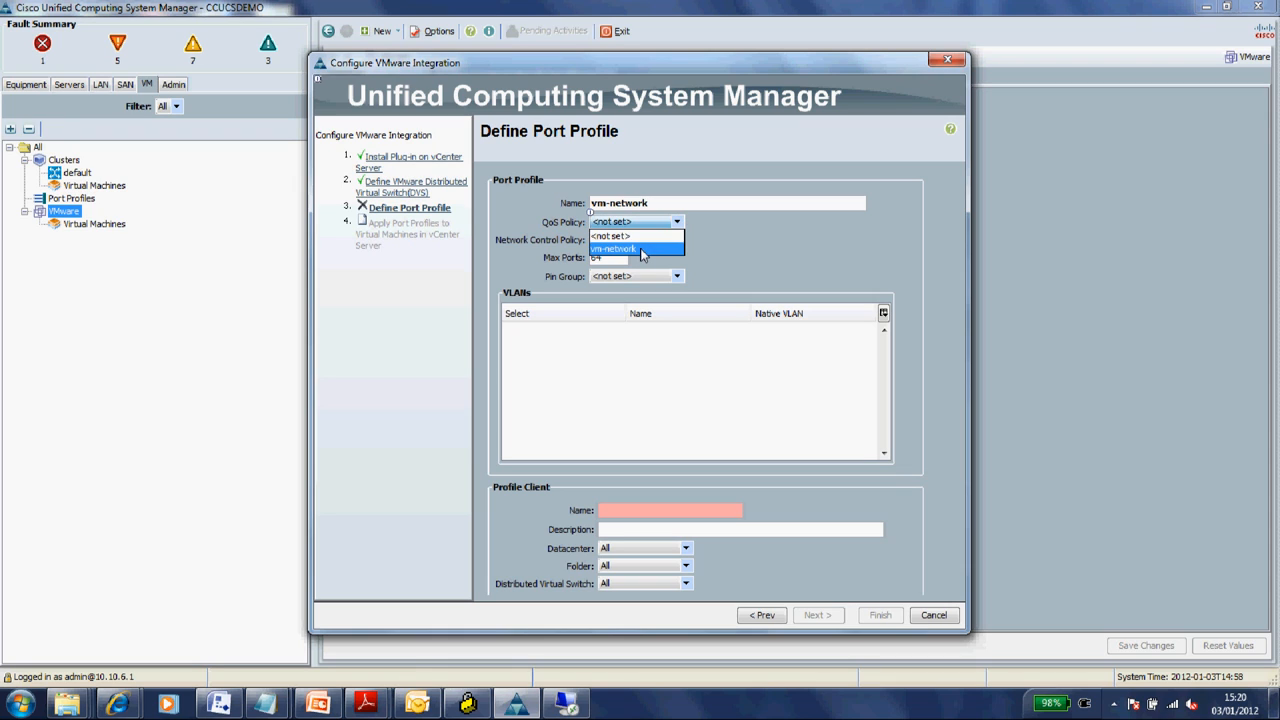
{"action": "left_click", "coordinate": [612, 248]}
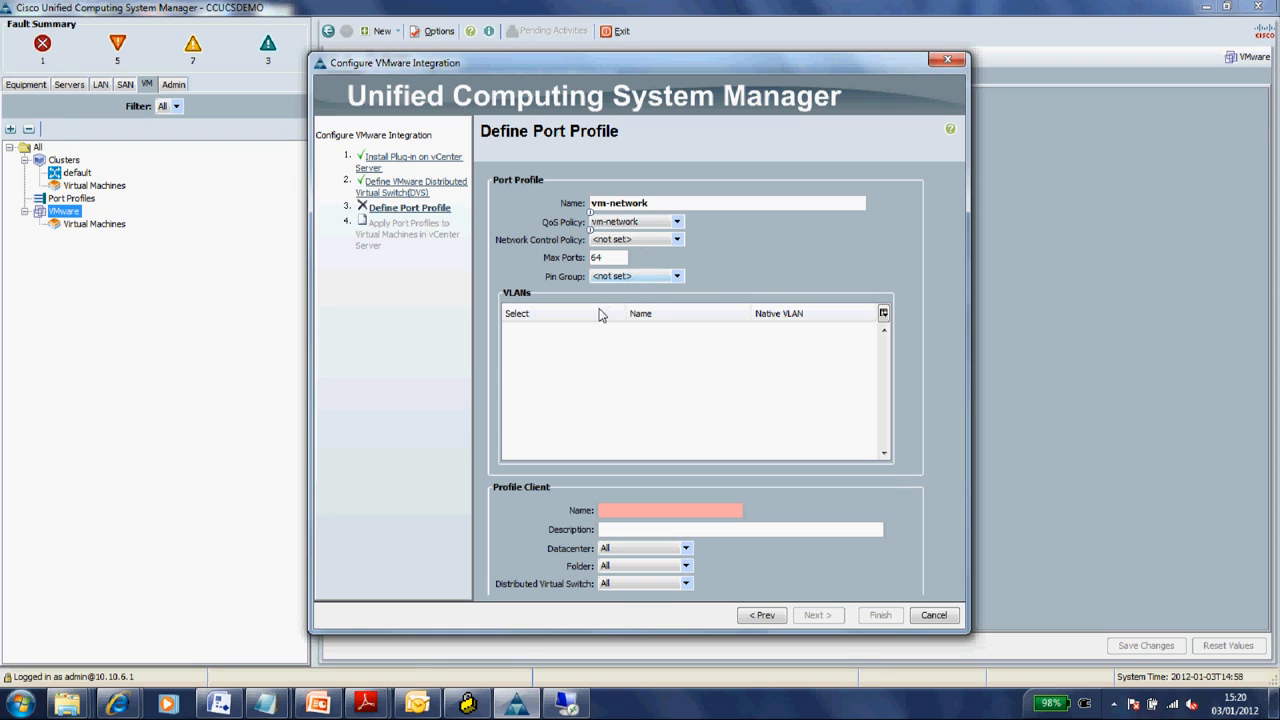
{"action": "mouse_move", "coordinate": [616, 364]}
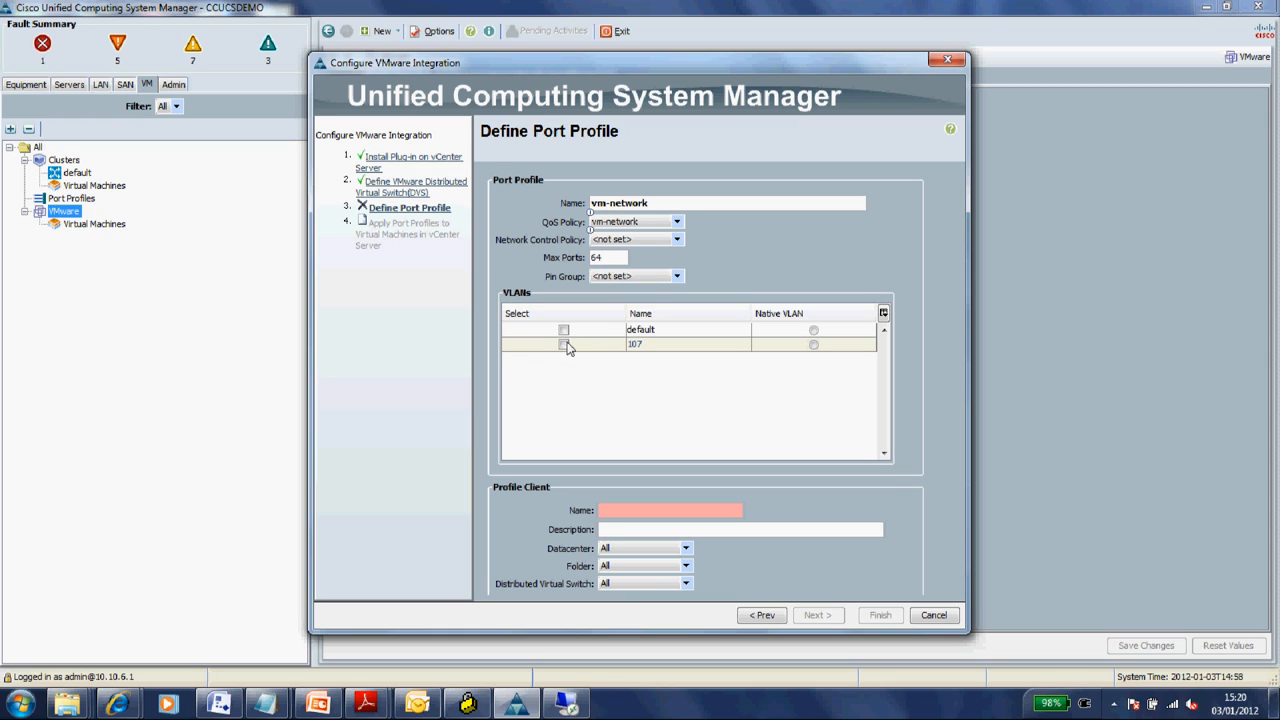
{"action": "left_click", "coordinate": [564, 344]}
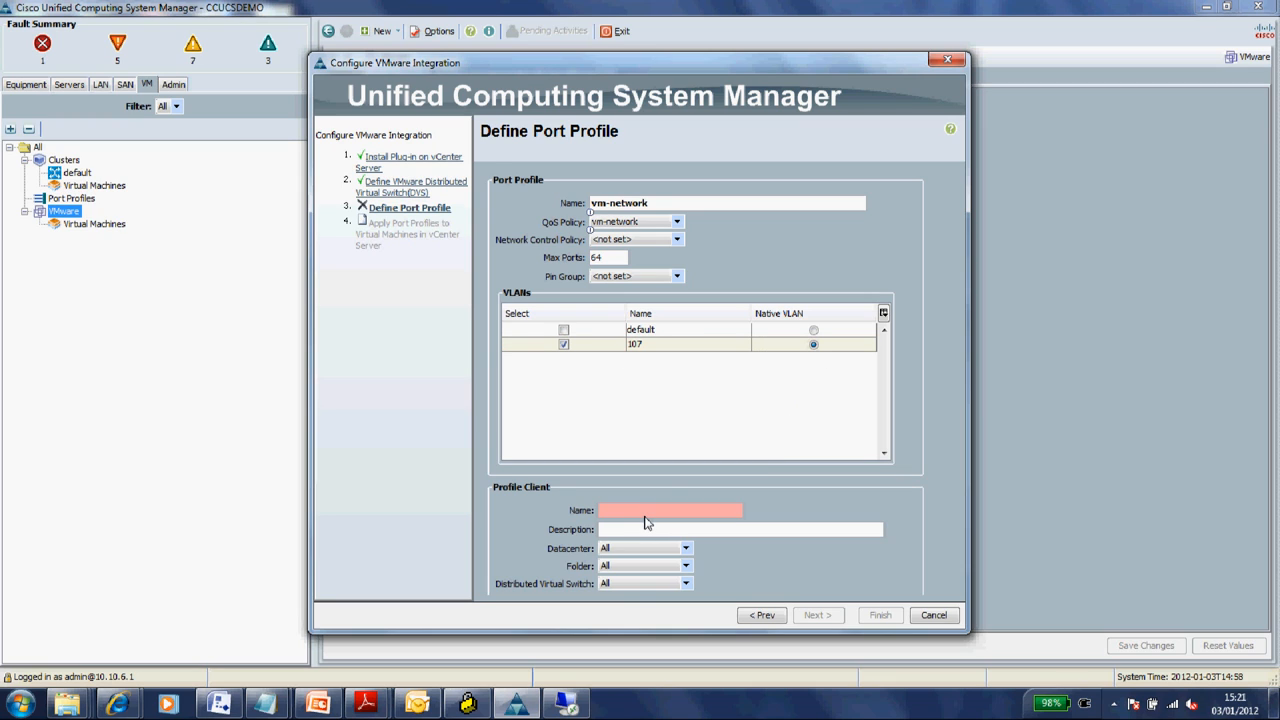
- Define profile client vm-network in folder DVS targeting switch VM-FEX, and advance to the final step
{"action": "type", "text": "vm-net"}
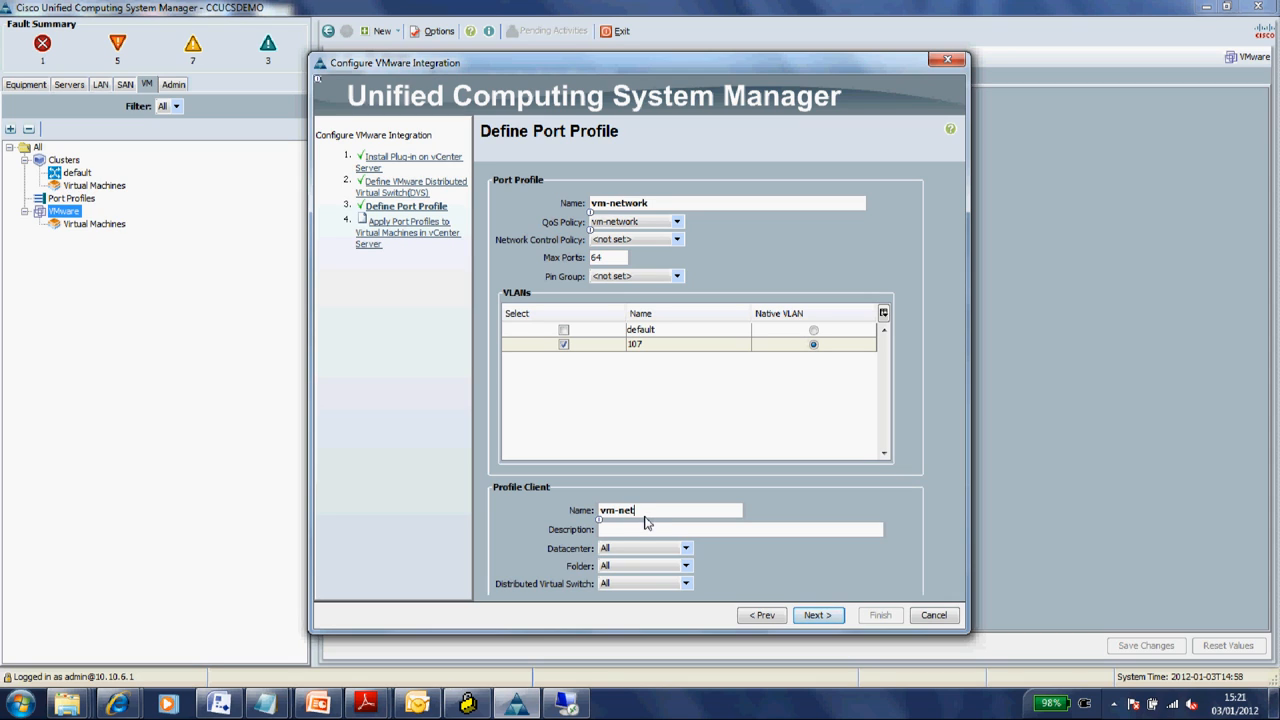
{"action": "type", "text": "work"}
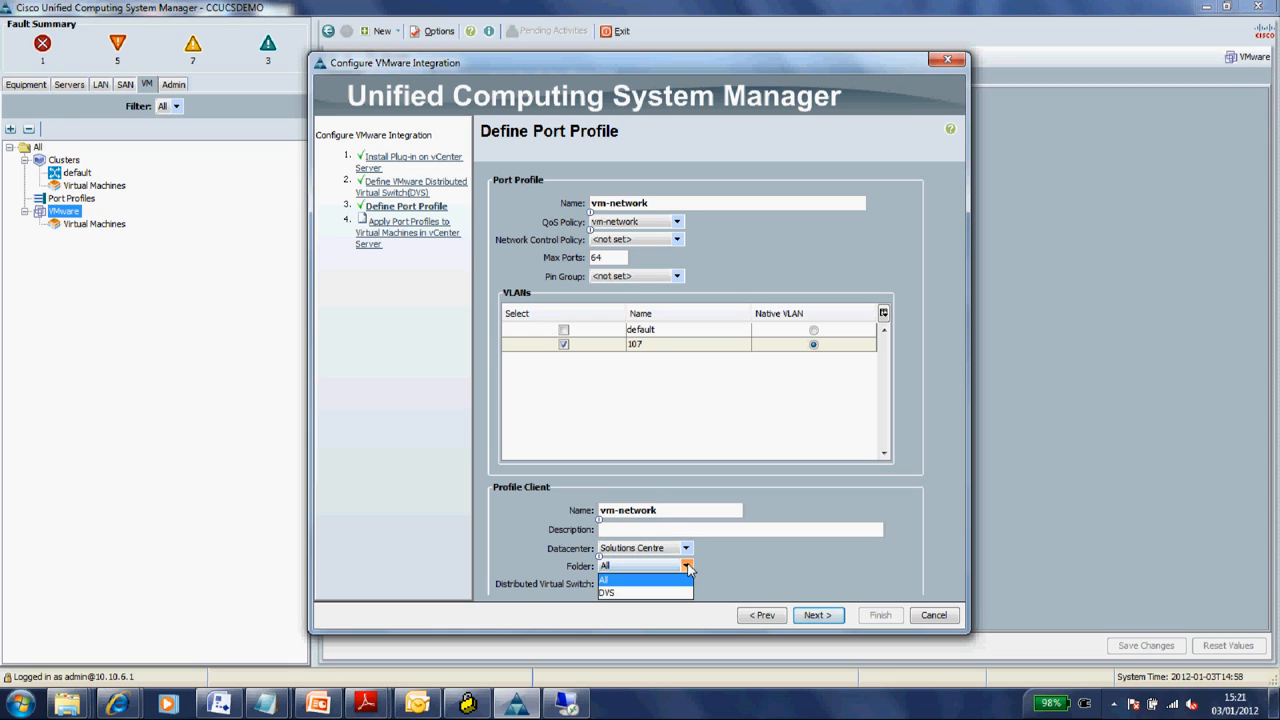
{"action": "left_click", "coordinate": [608, 592]}
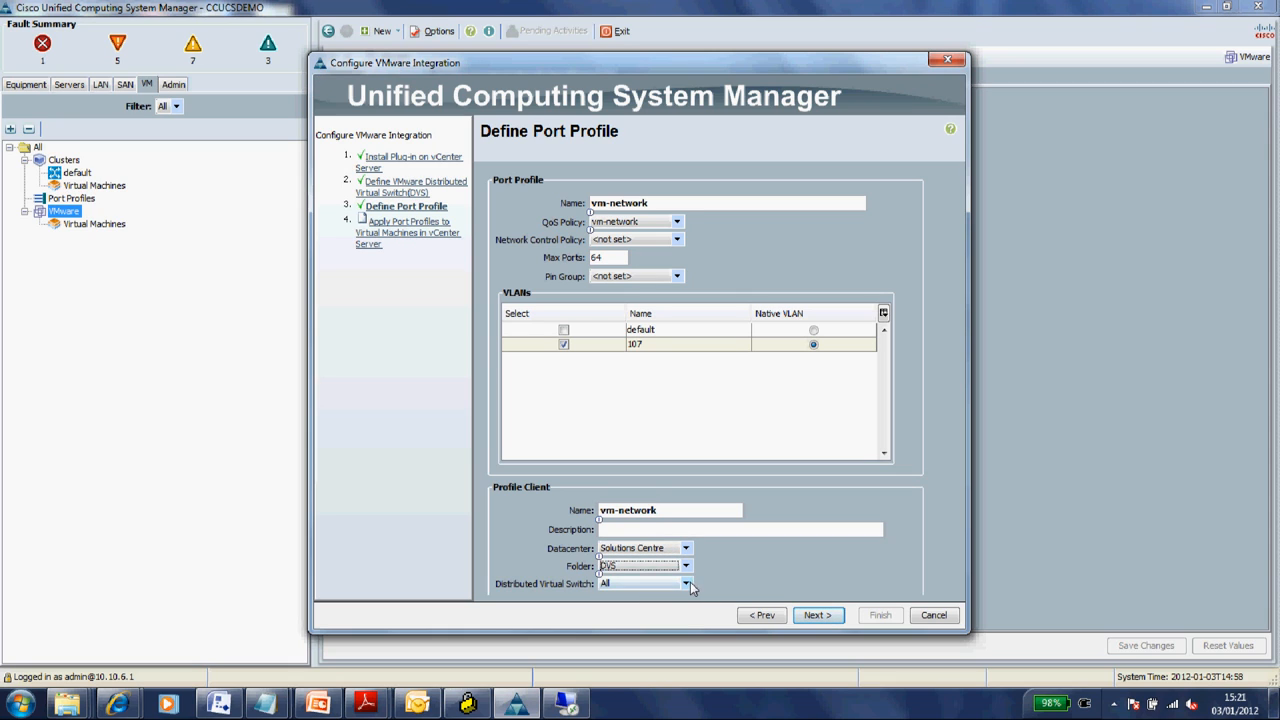
{"action": "left_click", "coordinate": [640, 584]}
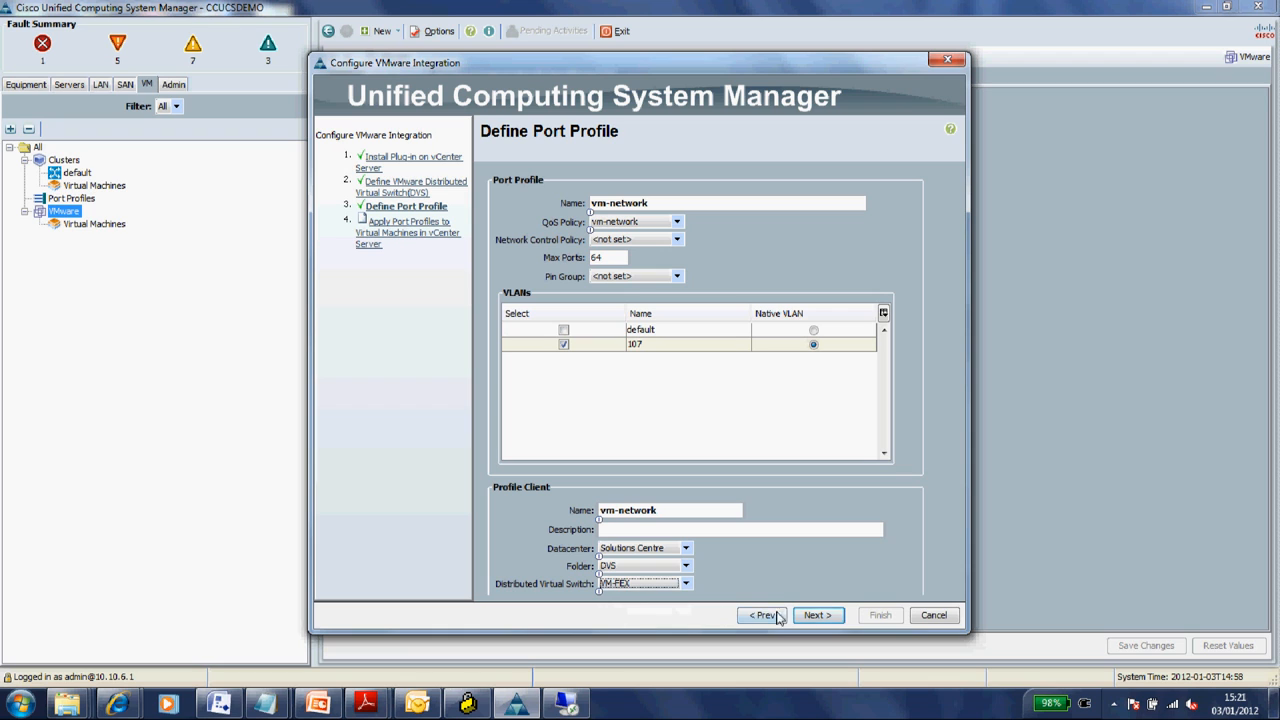
{"action": "left_click", "coordinate": [816, 616]}
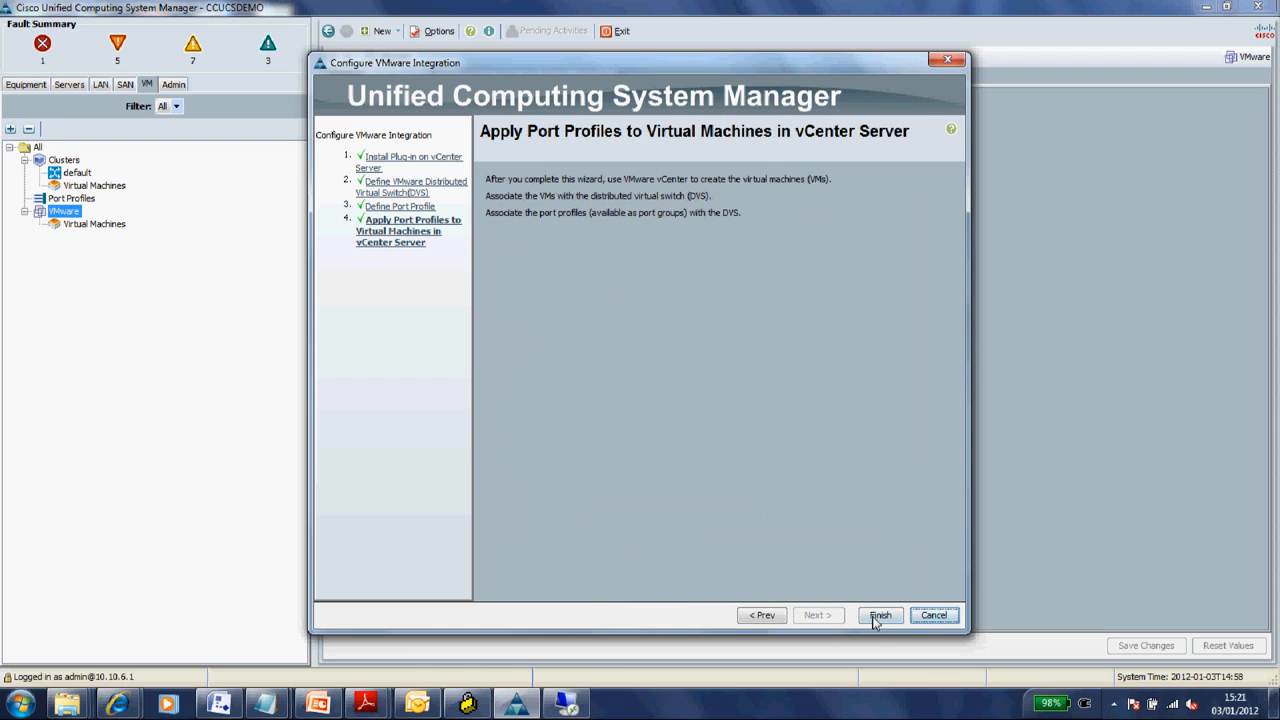
- Finish the wizard so the vCenter is created, acknowledging the success message
{"action": "left_click", "coordinate": [880, 616]}
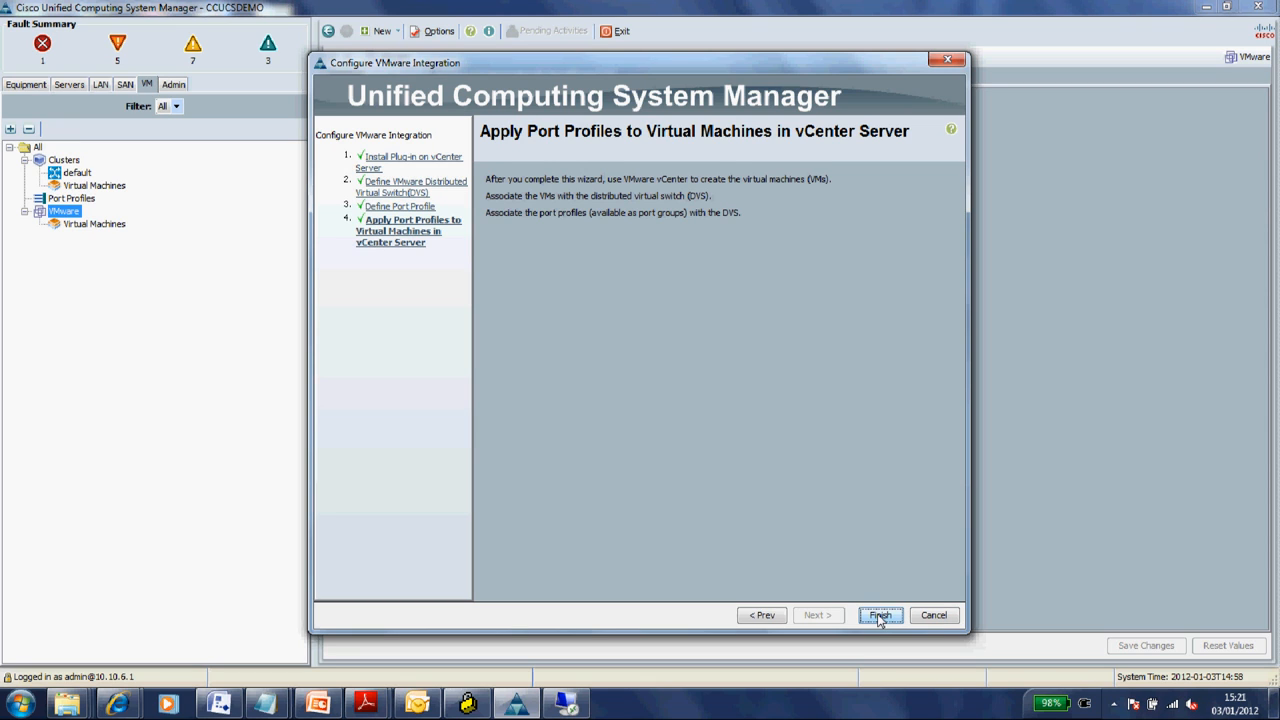
{"action": "left_click", "coordinate": [880, 616]}
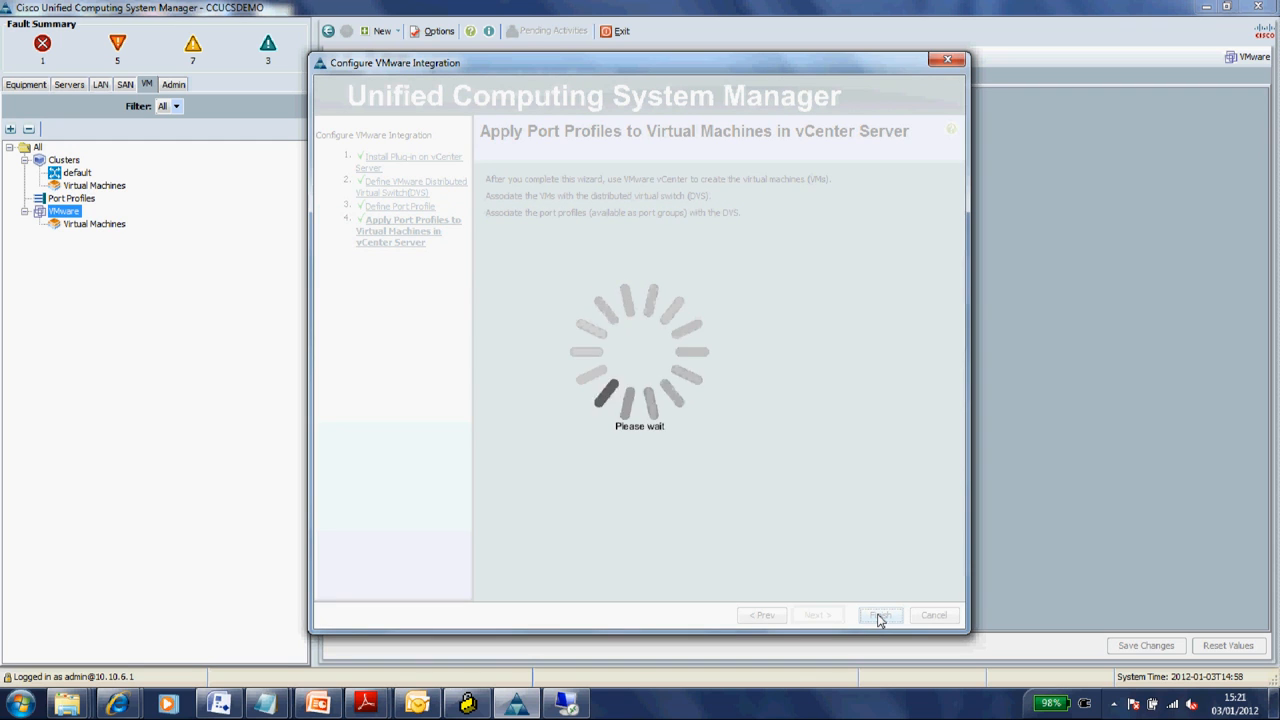
{"action": "left_click", "coordinate": [880, 614]}
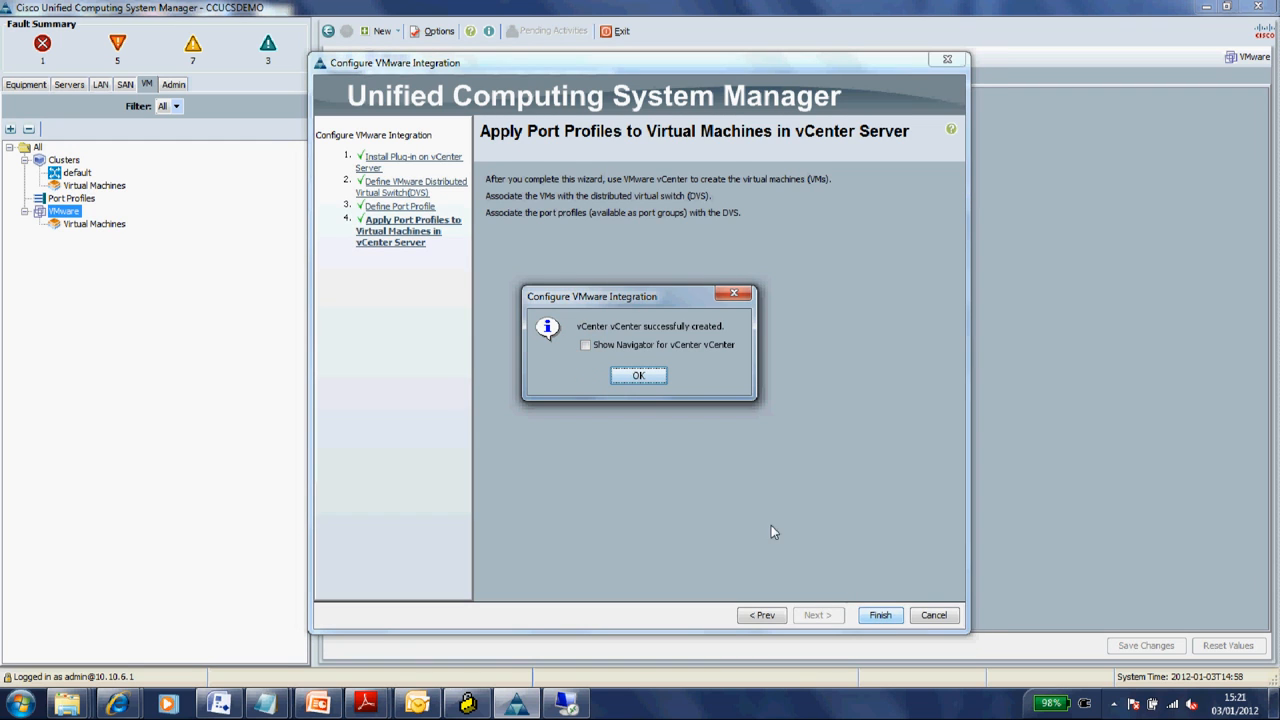
{"action": "left_click", "coordinate": [638, 374]}
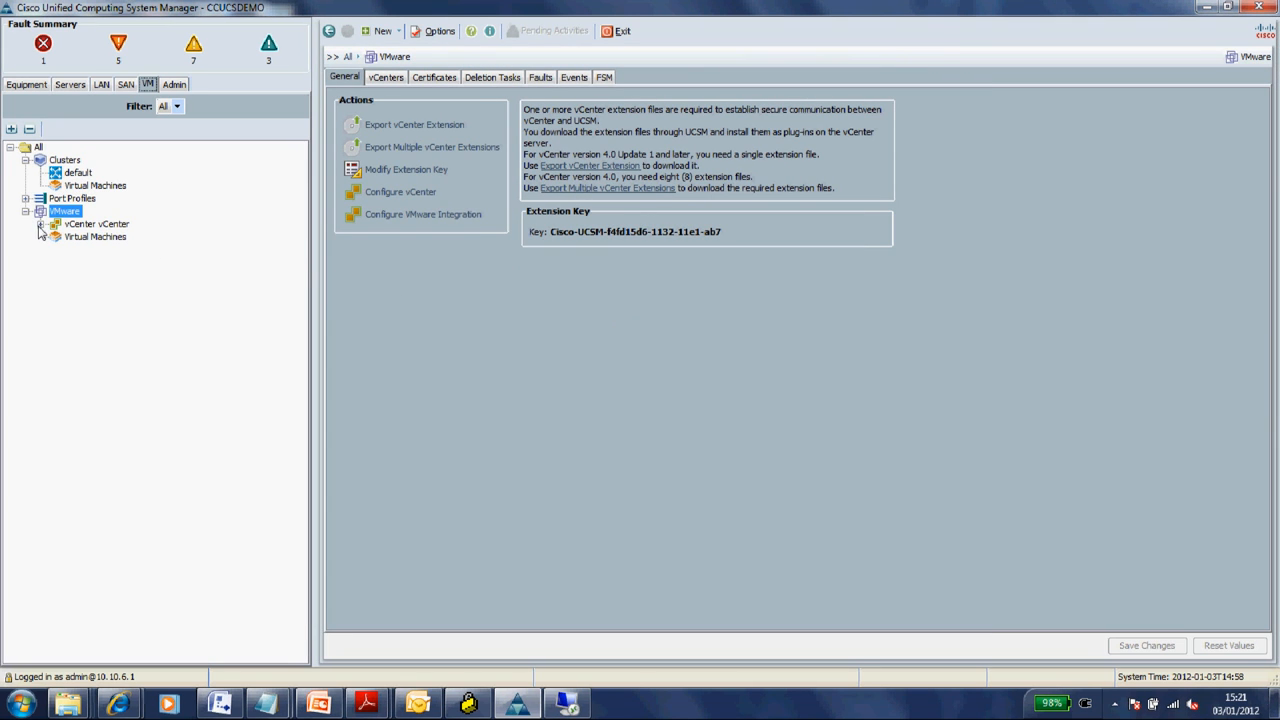
- Expand the new vCenter and check its FSM status shows Config Success at 100%
{"action": "left_click", "coordinate": [40, 224]}
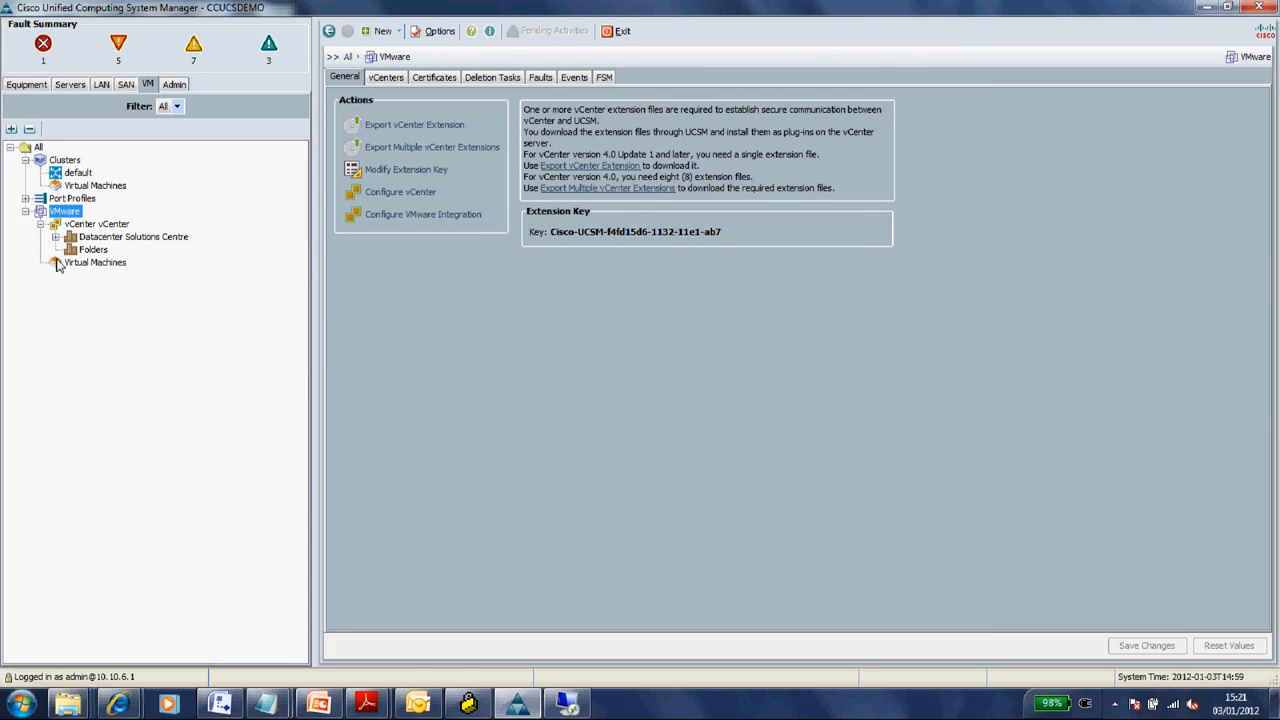
{"action": "left_click", "coordinate": [98, 224]}
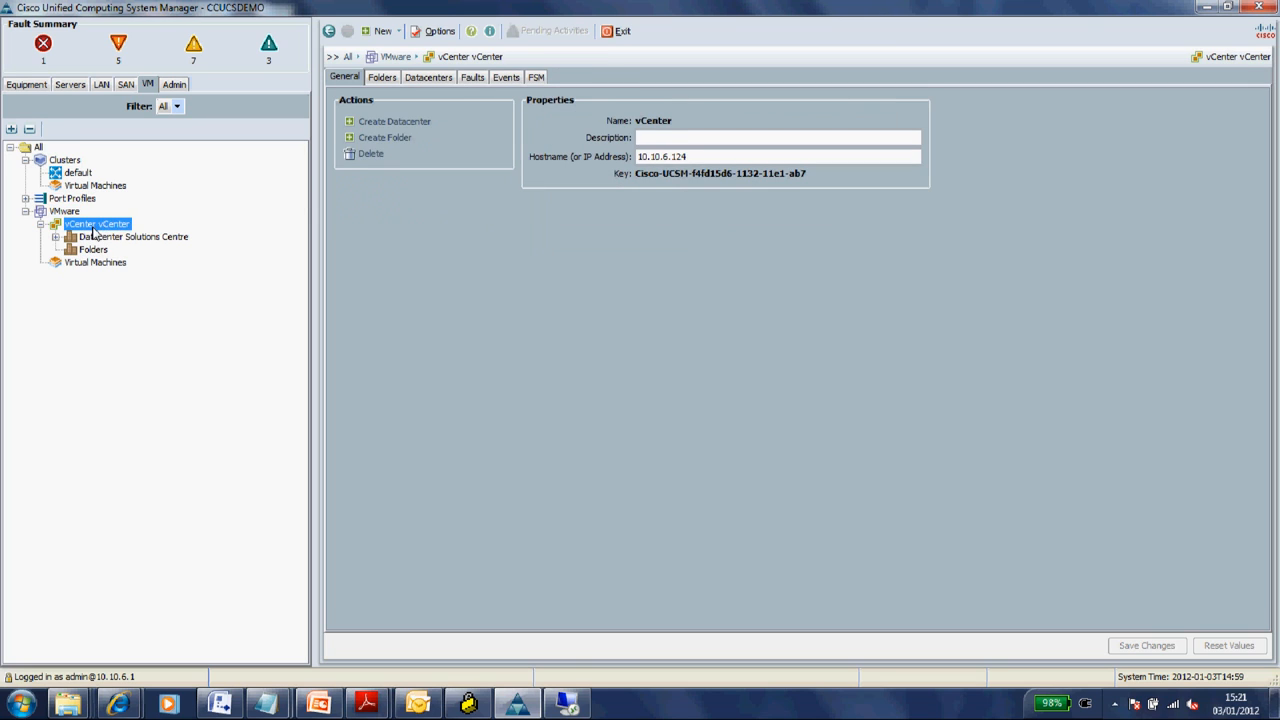
{"action": "left_click", "coordinate": [536, 76]}
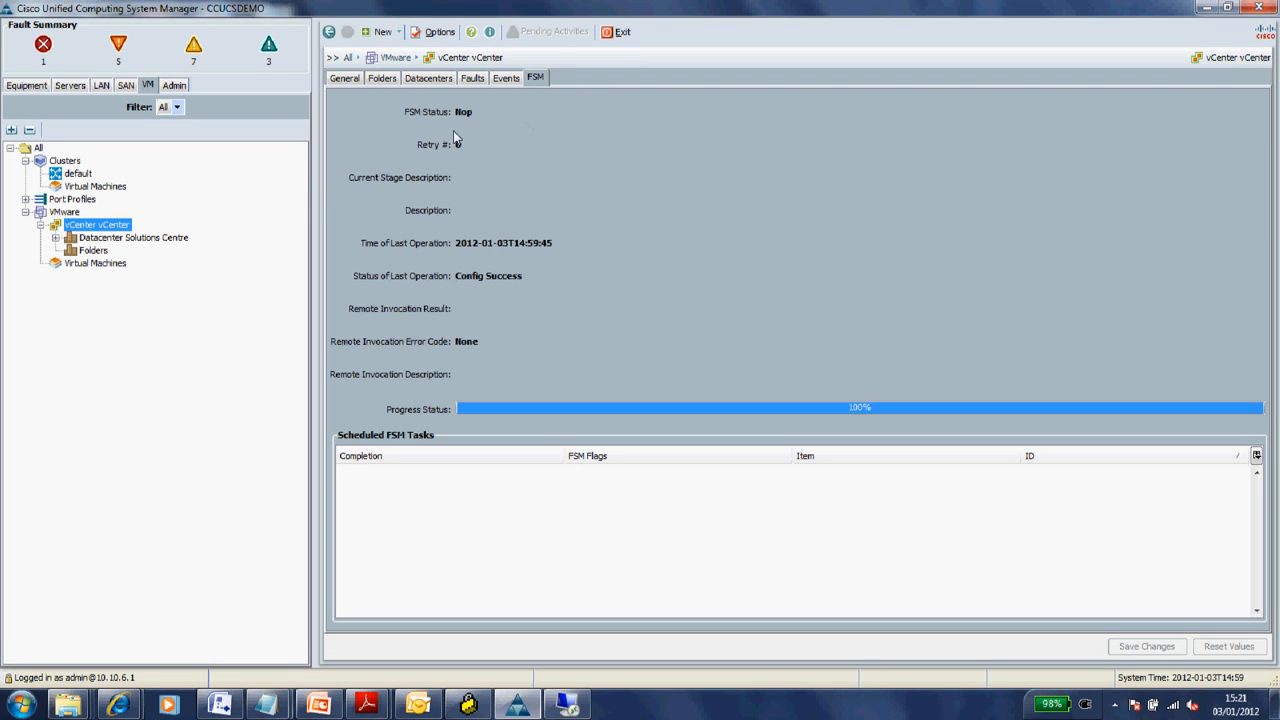
{"action": "mouse_move", "coordinate": [476, 136]}
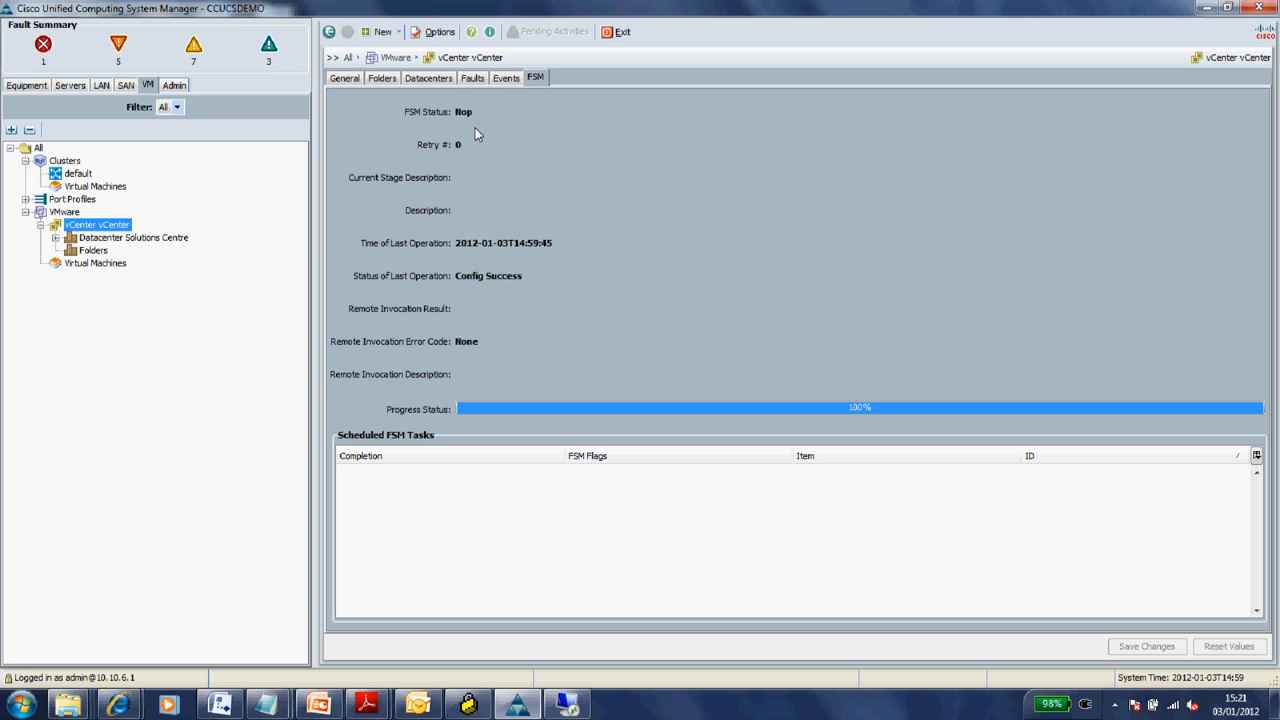
{"action": "mouse_move", "coordinate": [492, 284]}
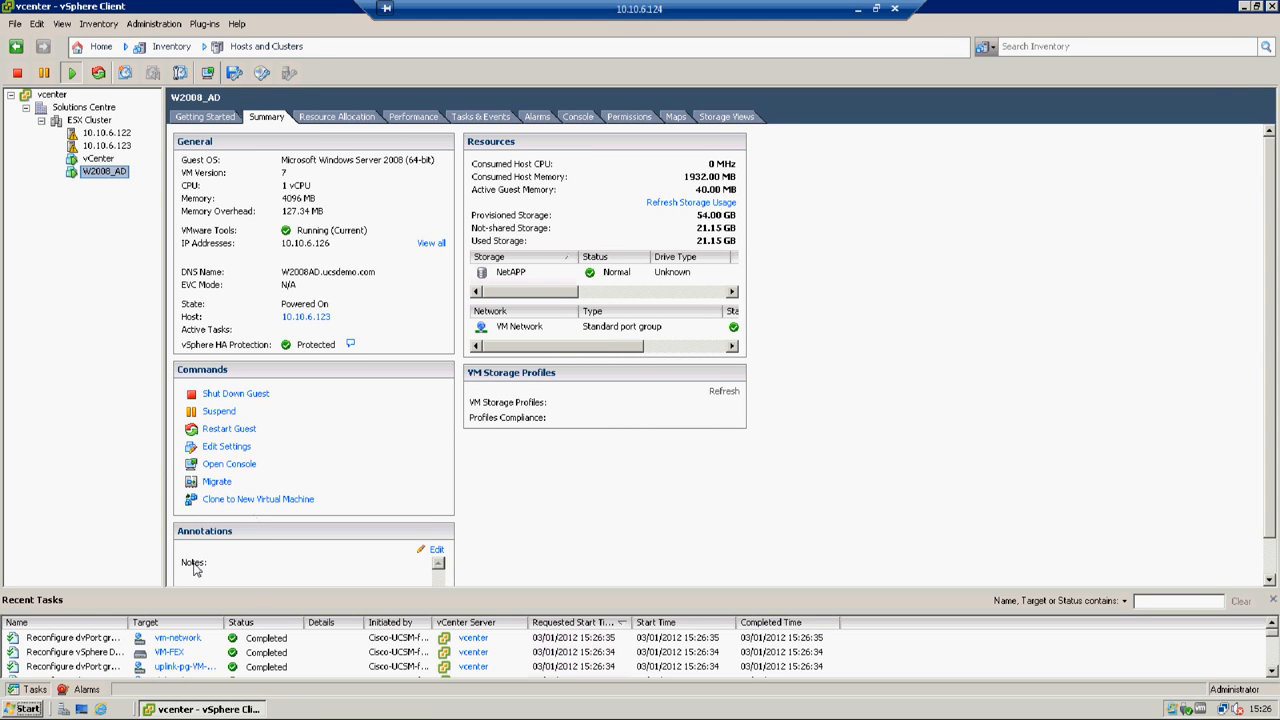
{"action": "mouse_move", "coordinate": [190, 628]}
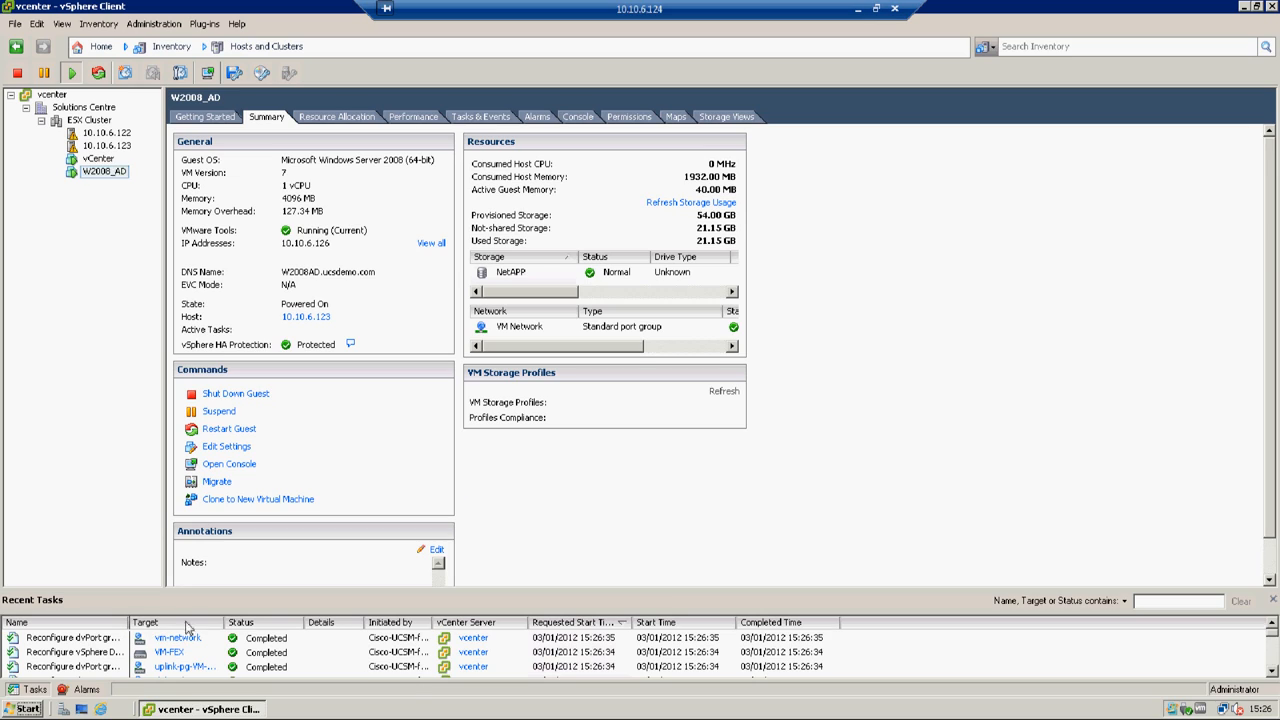